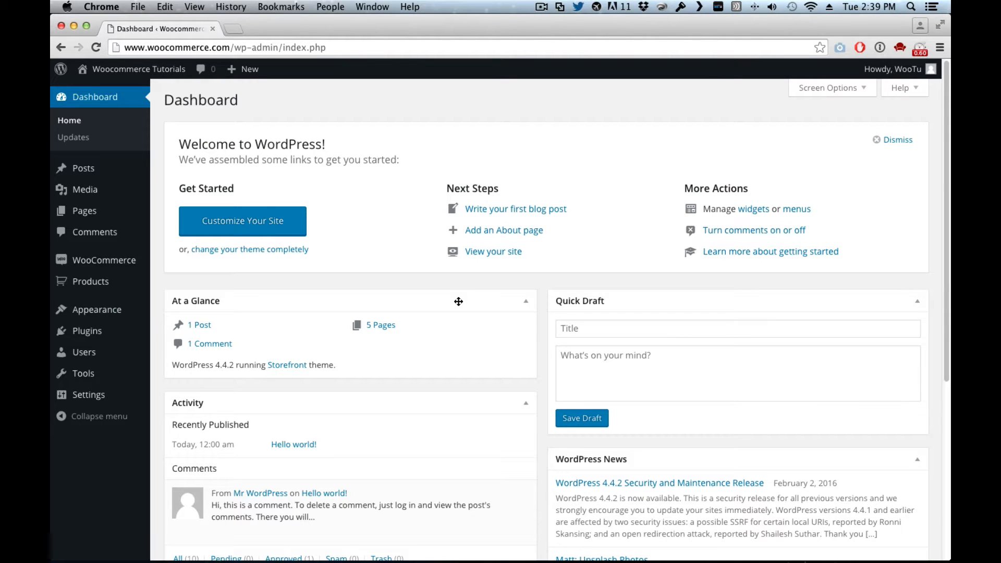
pyautogui.moveTo(454, 297)
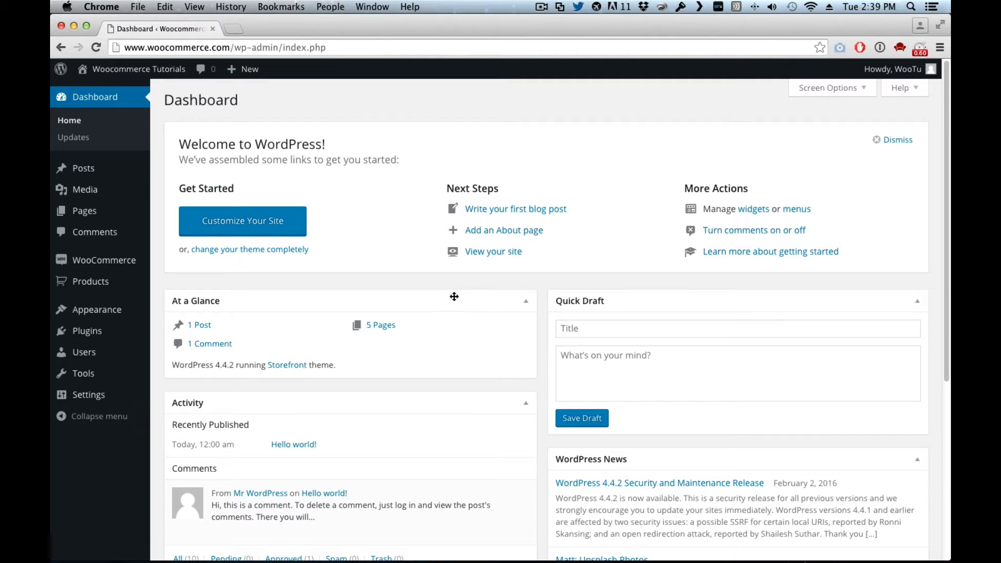
pyautogui.moveTo(288, 280)
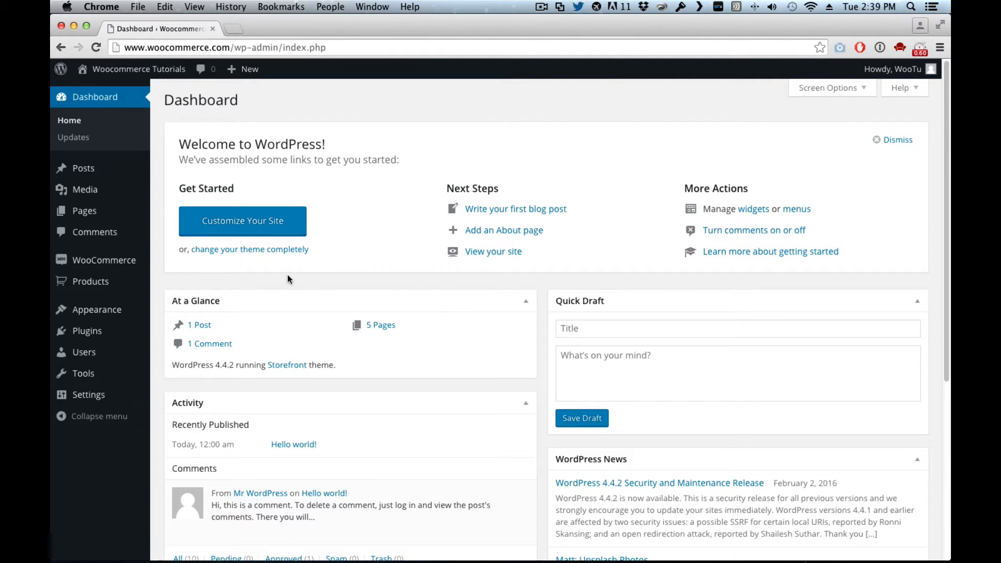
pyautogui.moveTo(90, 282)
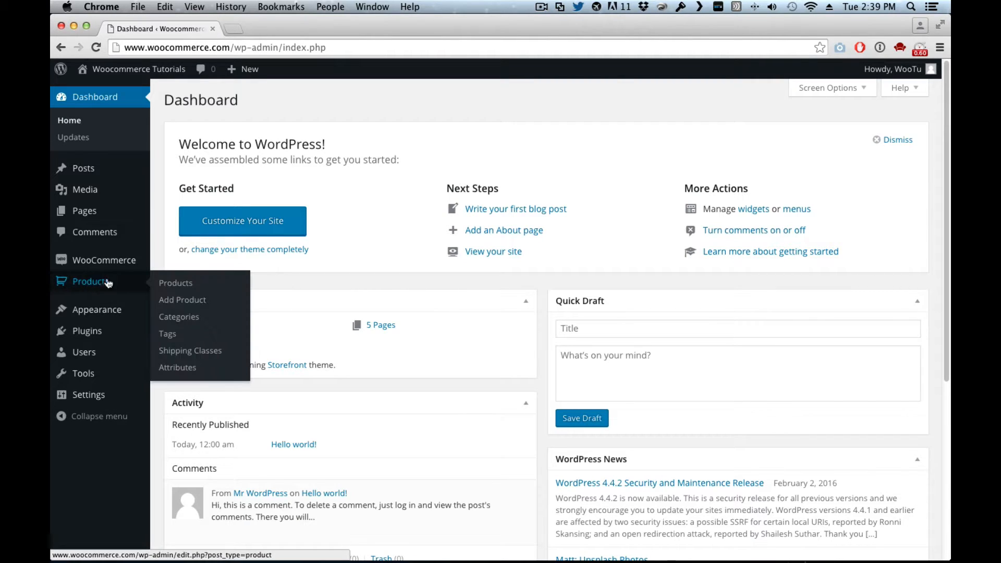
# Go to the store's Products list from the admin sidebar.
pyautogui.click(175, 283)
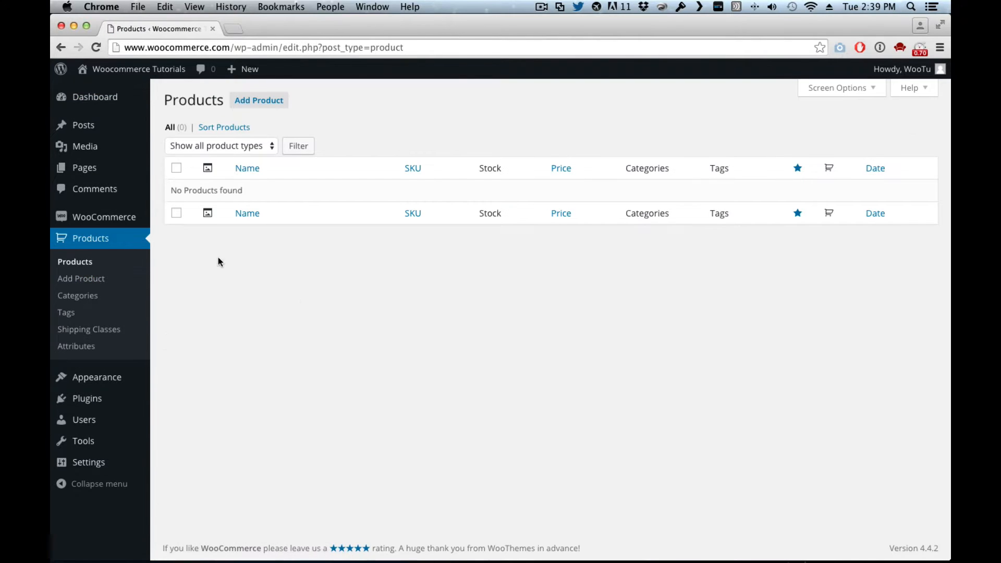
pyautogui.moveTo(258, 133)
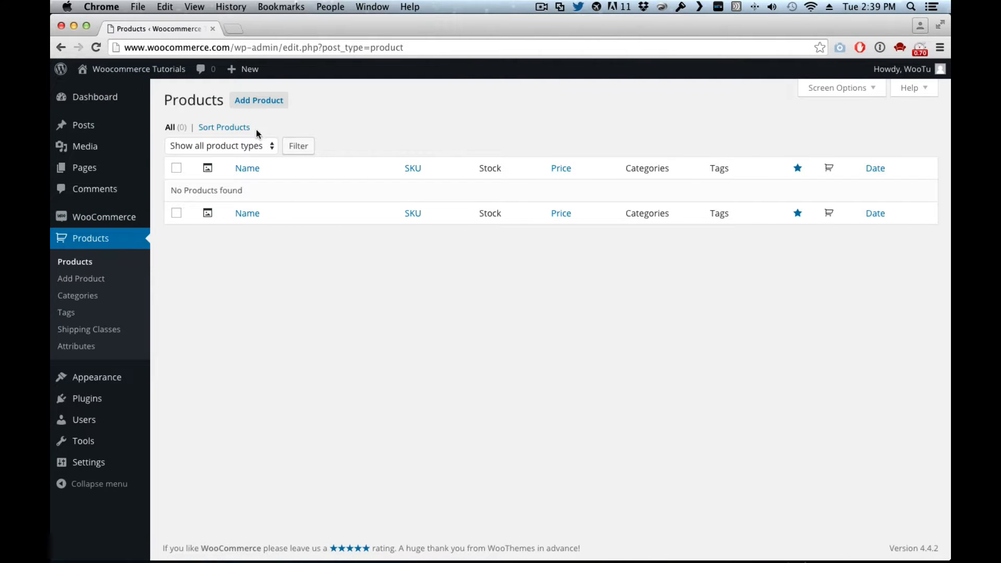
# Create a new product titled WooTu with the '100% pre-shrunk cotton, Made in USA...' description.
pyautogui.click(259, 100)
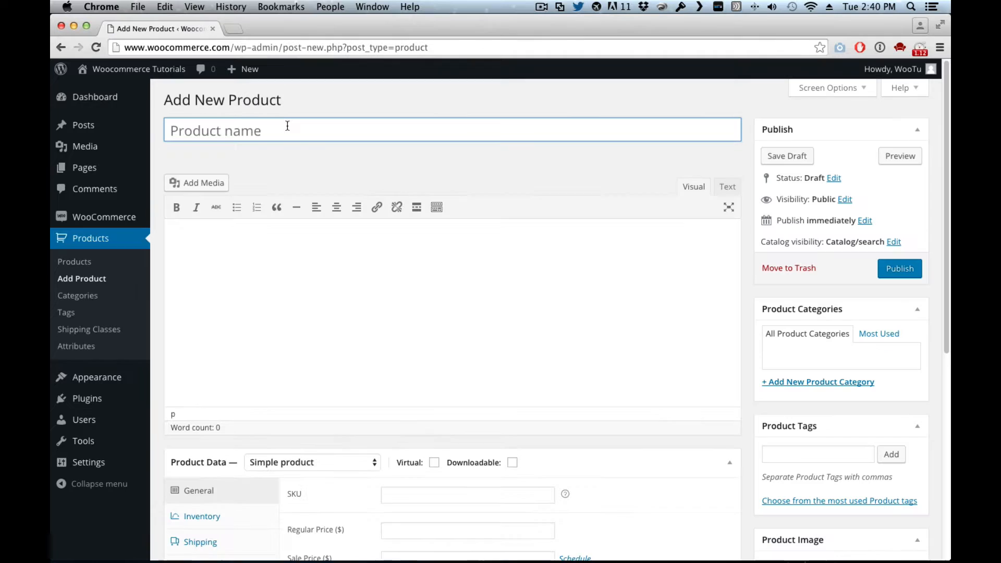
pyautogui.write('WooT')
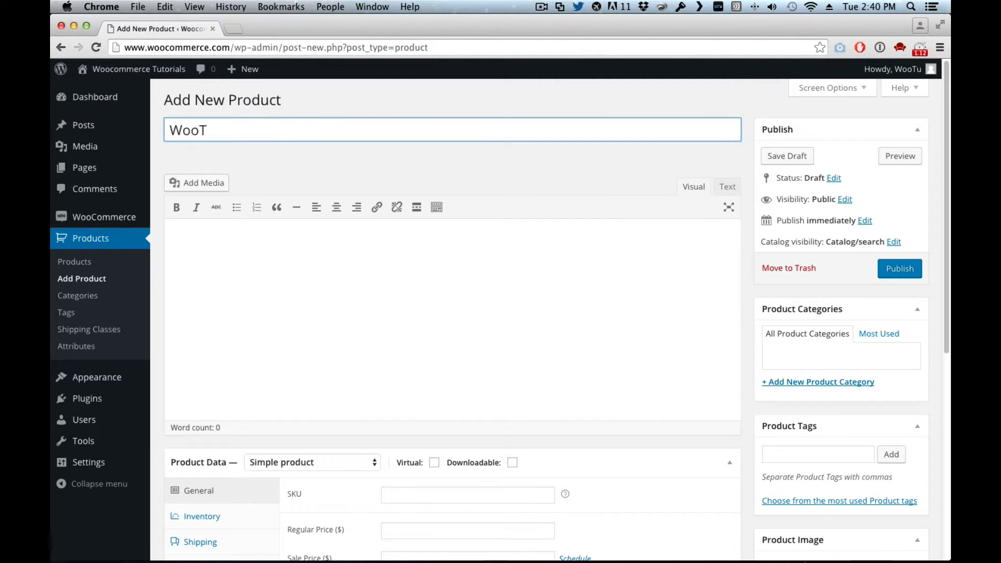
pyautogui.write('u')
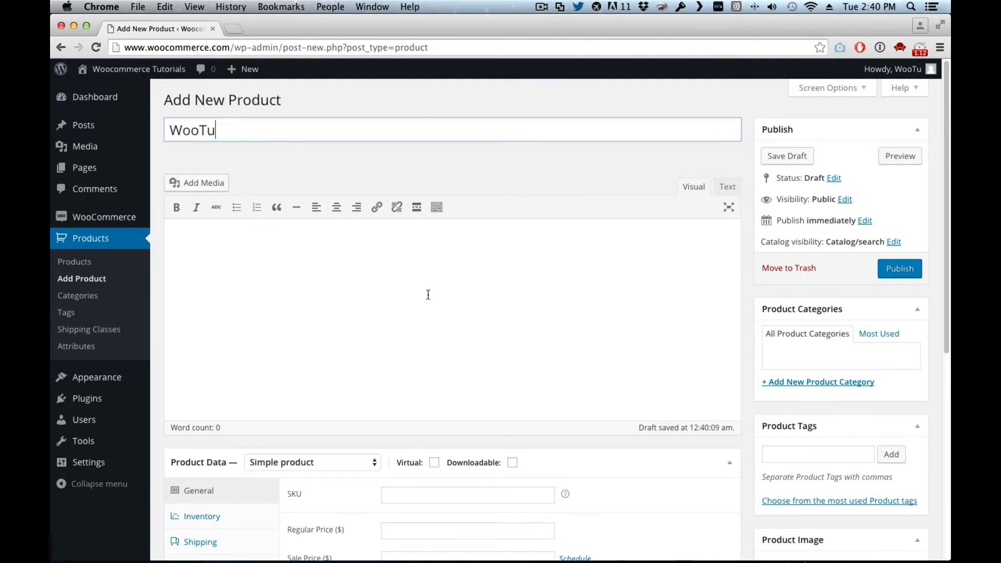
pyautogui.write('100% pre-shrunk cotton, Made in USA, Machine wash, Featuring a tag-free collar, super-soft cotton and reinforced stitching, the fruit of the loom pocket tee is designed for comfort and made to last, this pack comes with a mixture of assorted colors to match your everyday needs.')
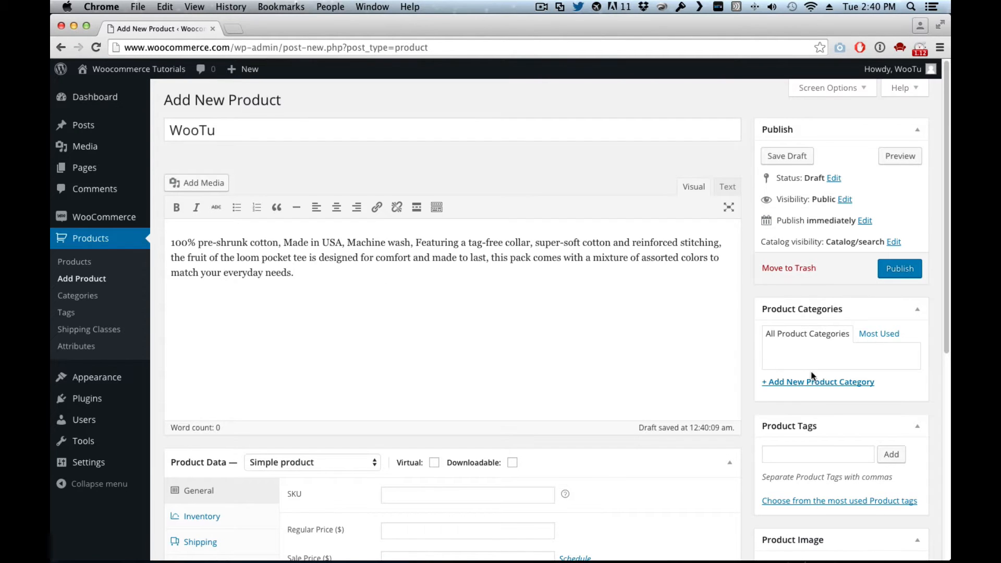
# Add a new T-Shirts product category and tick it for the product.
pyautogui.click(818, 381)
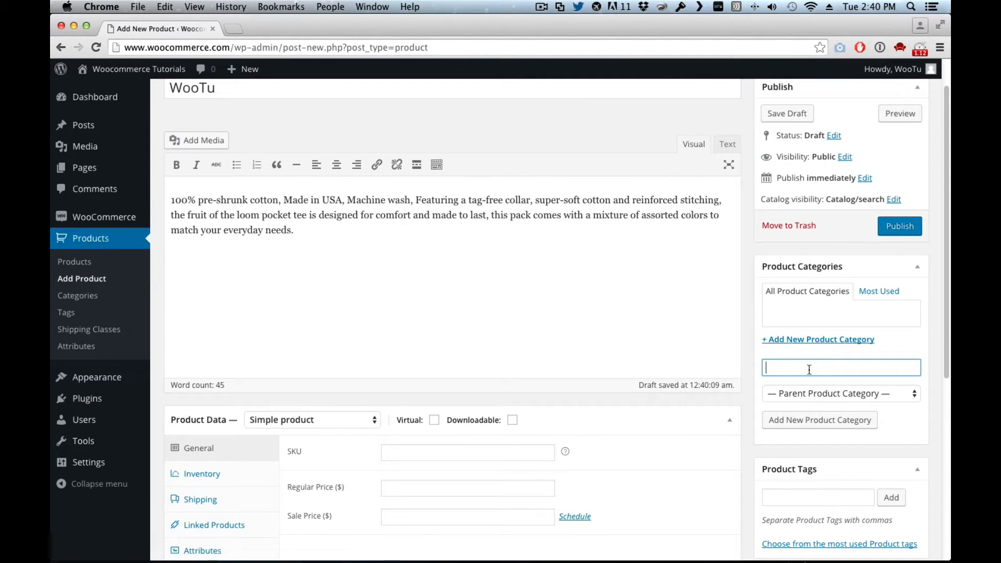
pyautogui.write('T-')
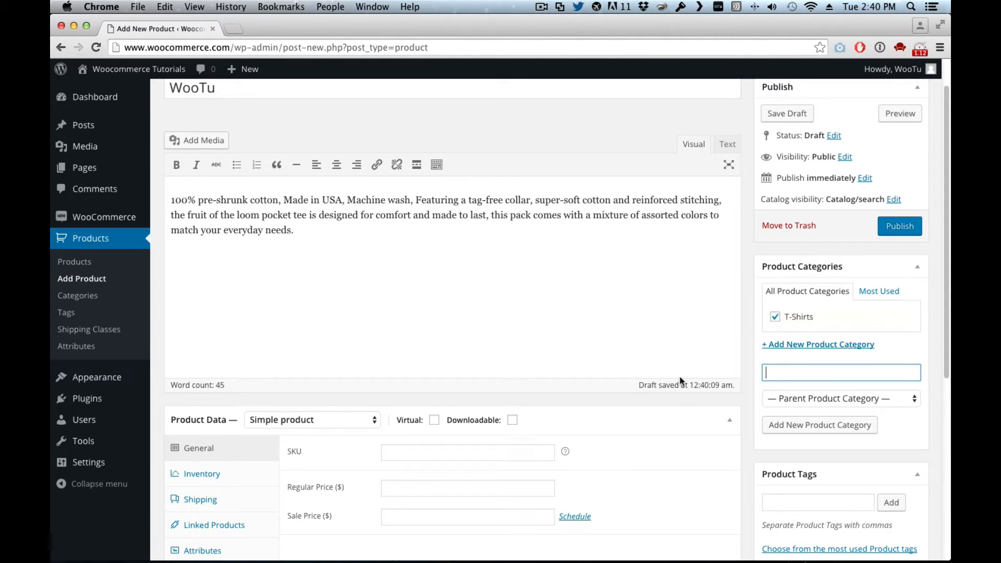
# Set WooTu's product type to Variable product in Product Data.
pyautogui.scroll(-3)
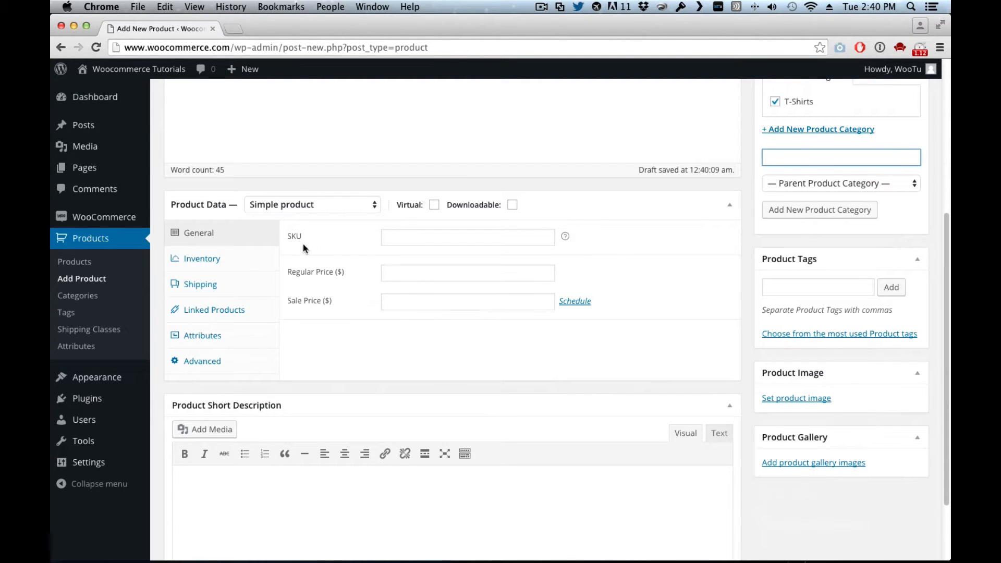
pyautogui.moveTo(266, 212)
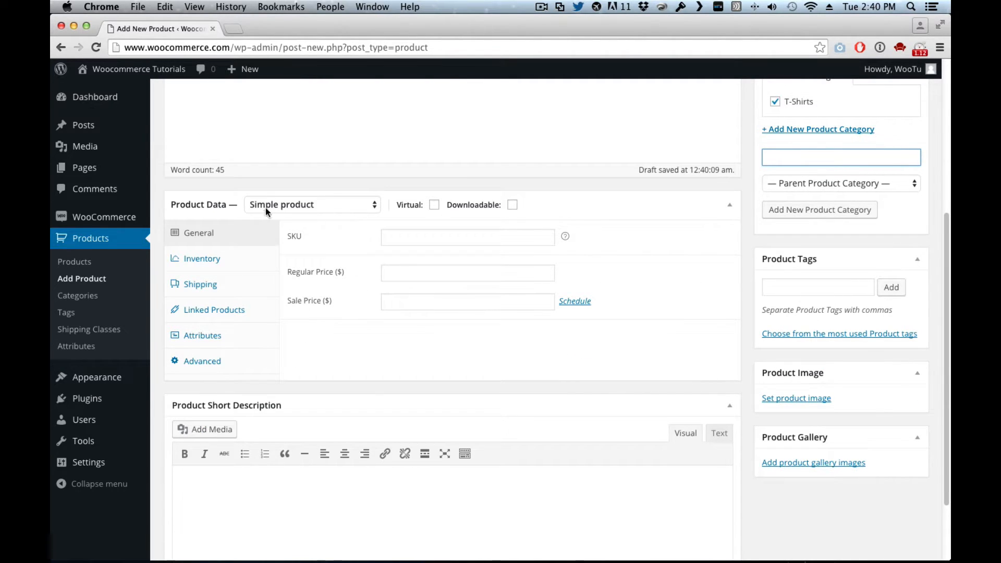
pyautogui.click(312, 204)
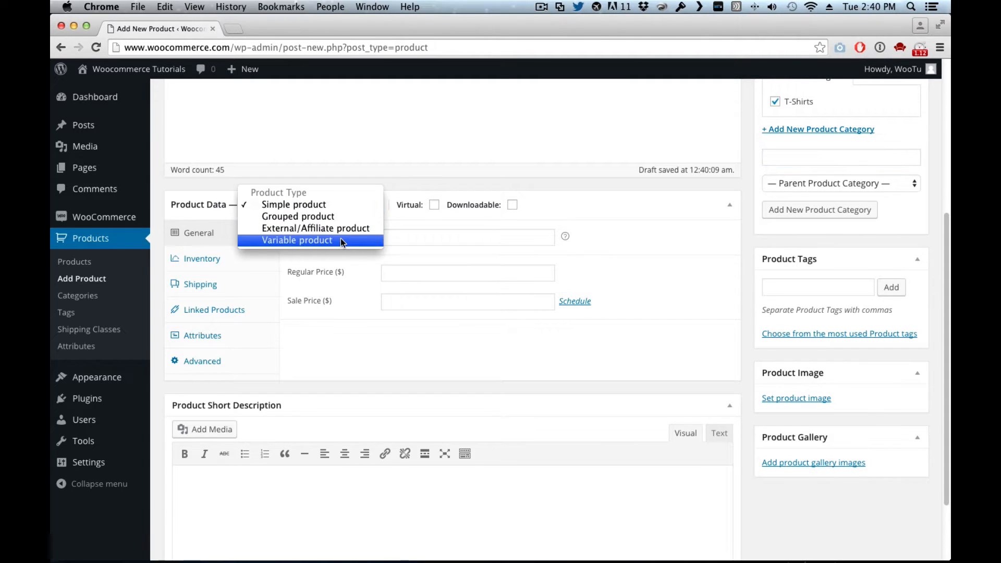
pyautogui.click(296, 240)
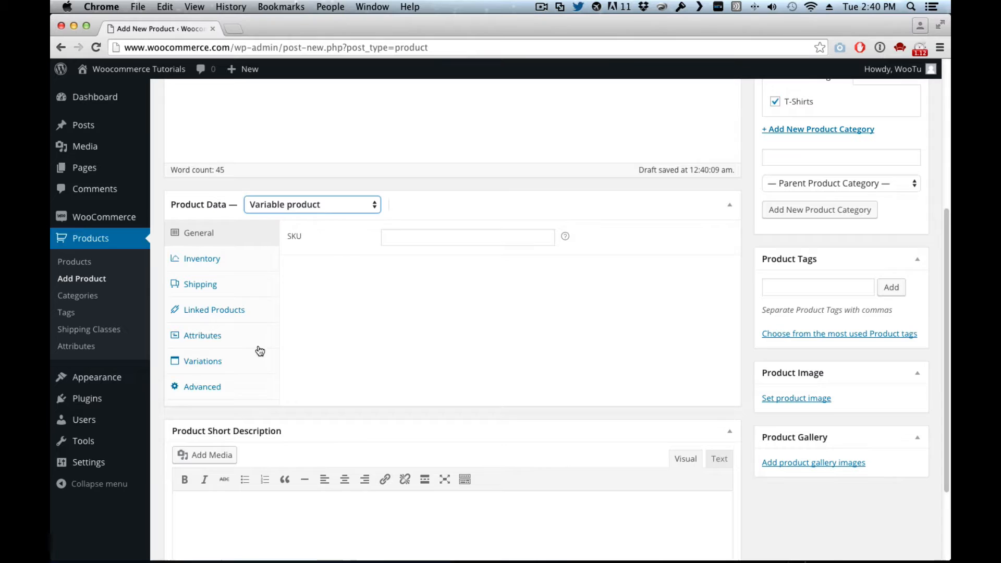
pyautogui.moveTo(230, 365)
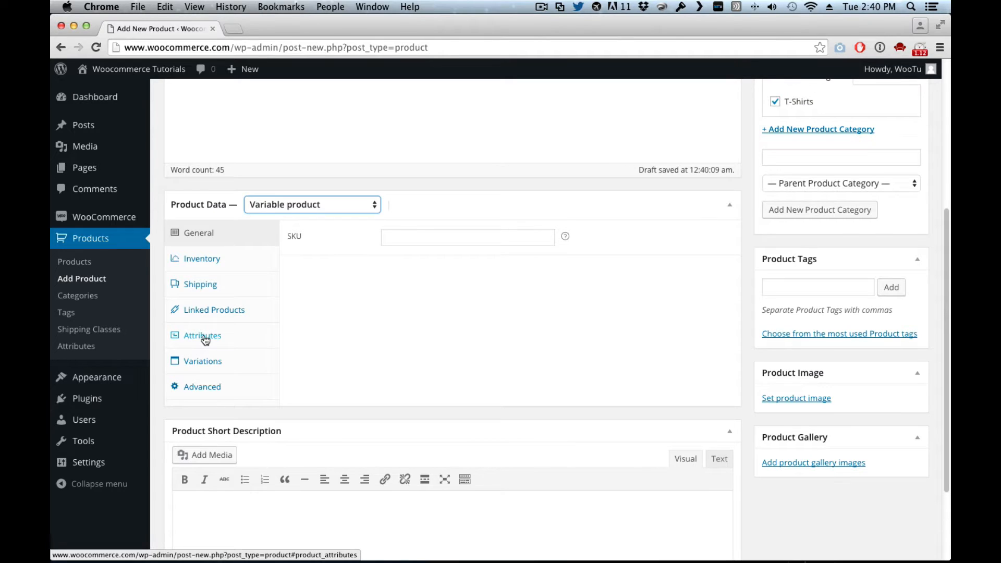
# Add a custom attribute Size with values Small|Medium|Large.
pyautogui.click(202, 335)
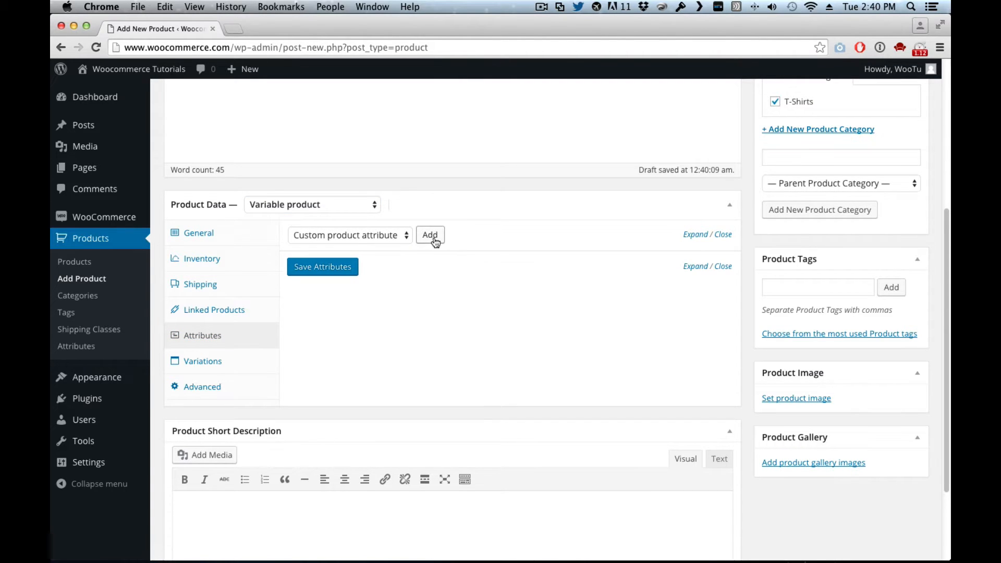
pyautogui.click(430, 235)
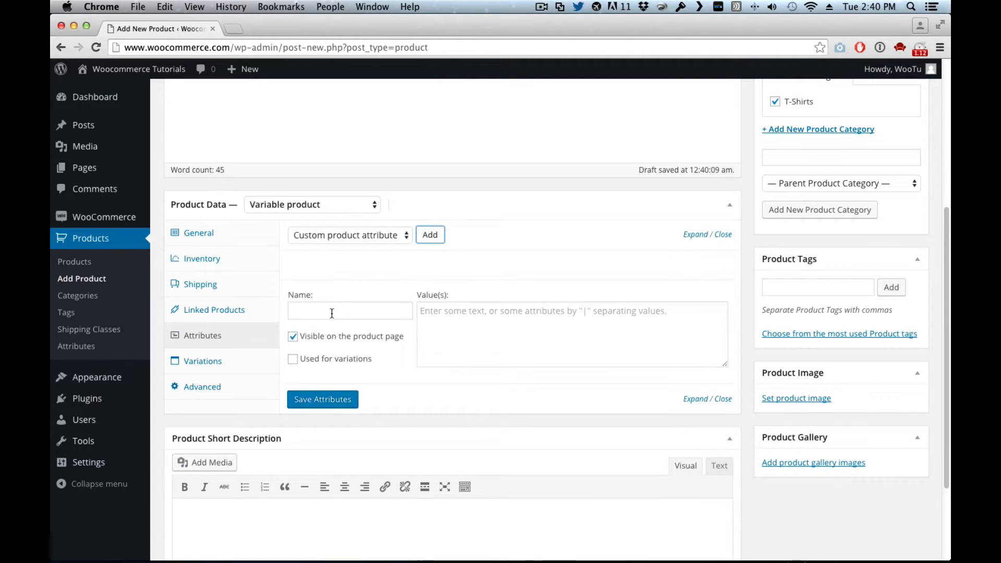
pyautogui.click(350, 311)
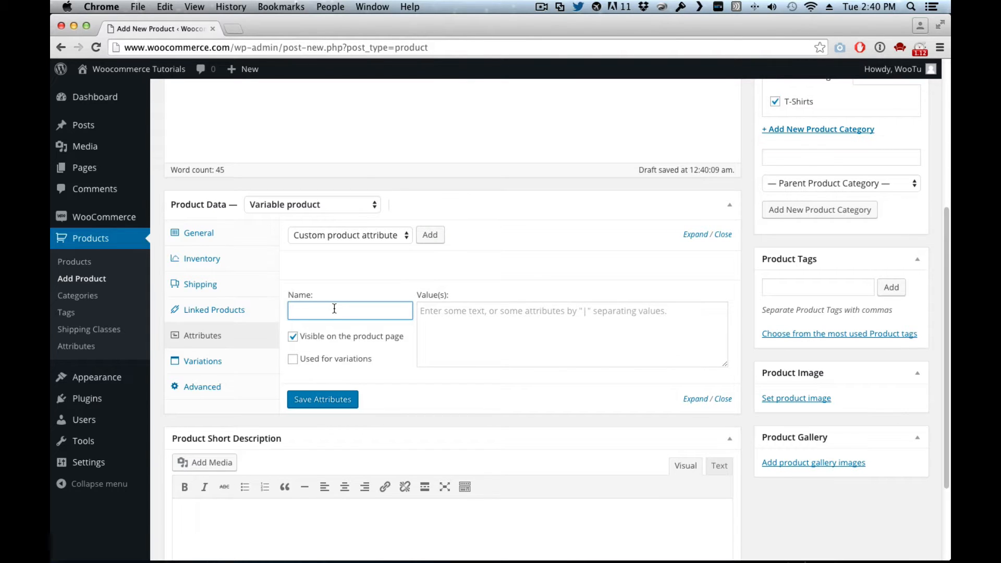
pyautogui.write('Size')
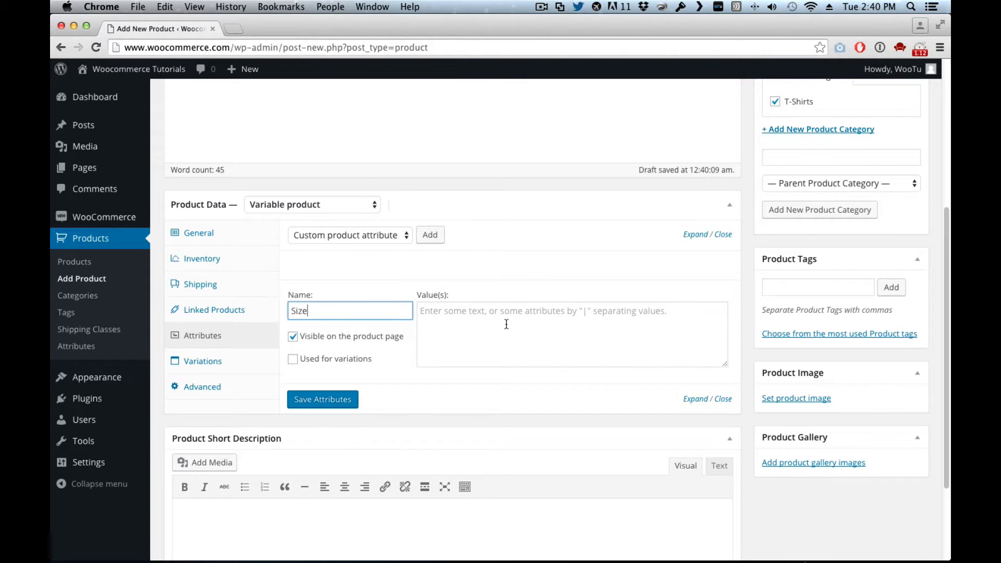
pyautogui.write('S')
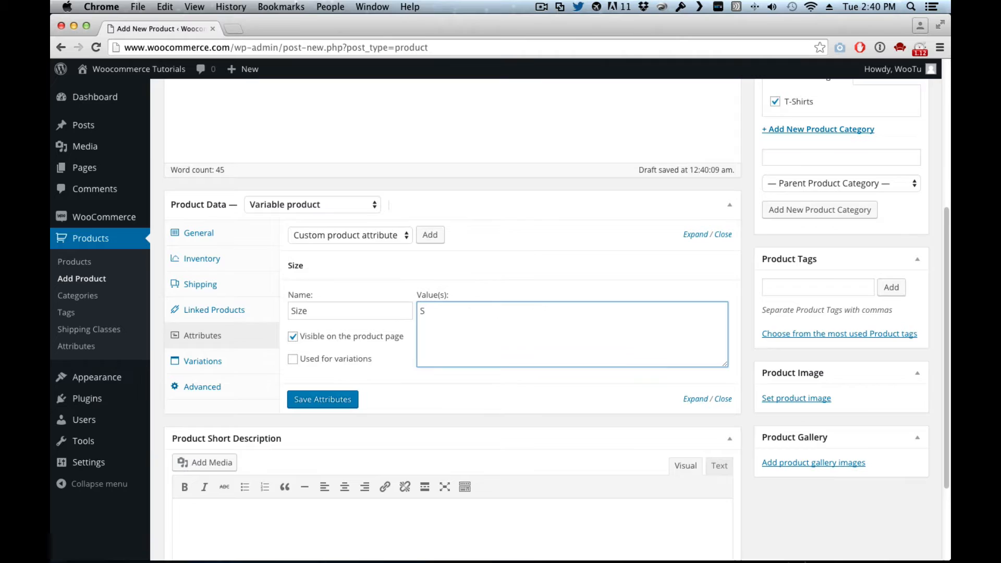
pyautogui.write('mall')
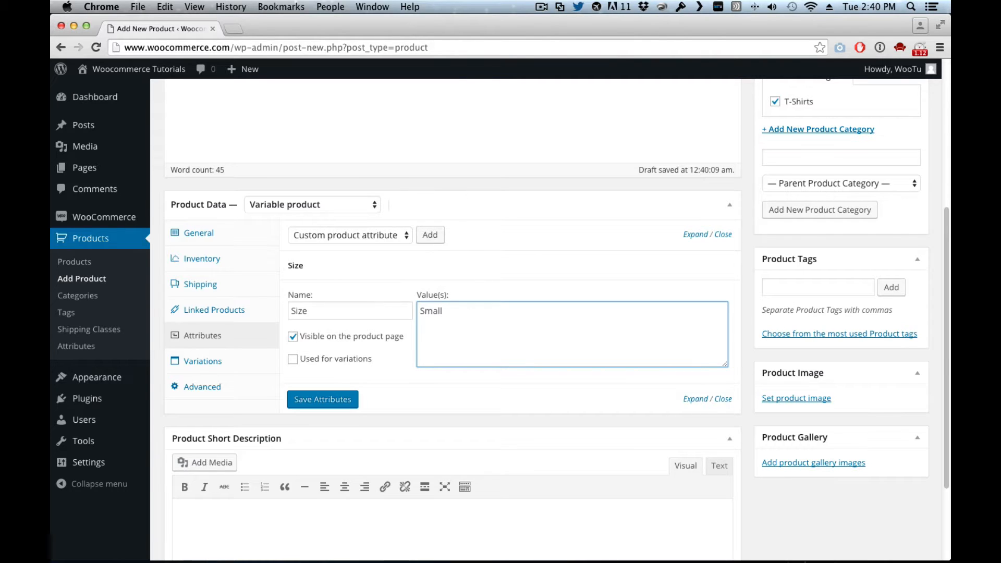
pyautogui.click(440, 311)
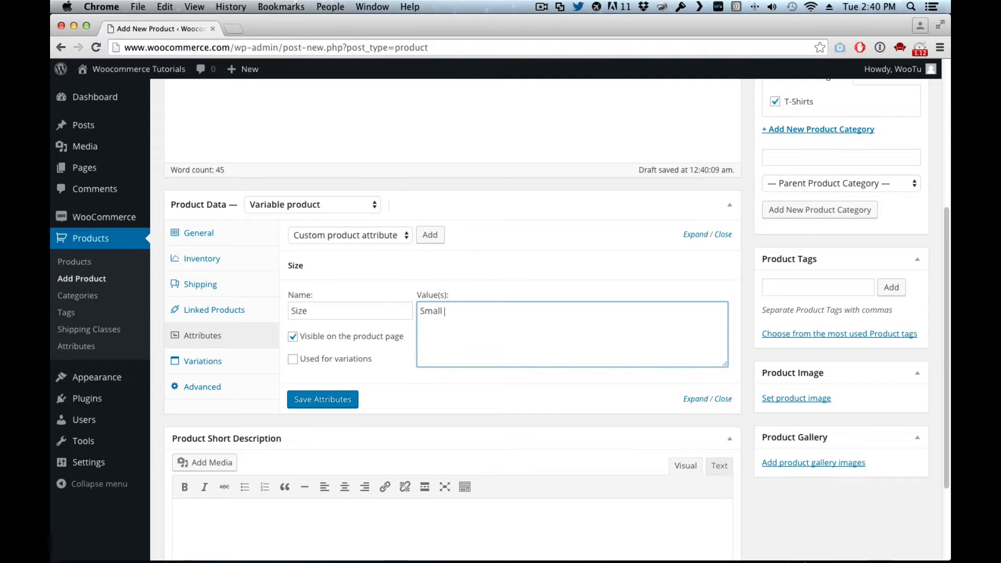
pyautogui.write('|Medium')
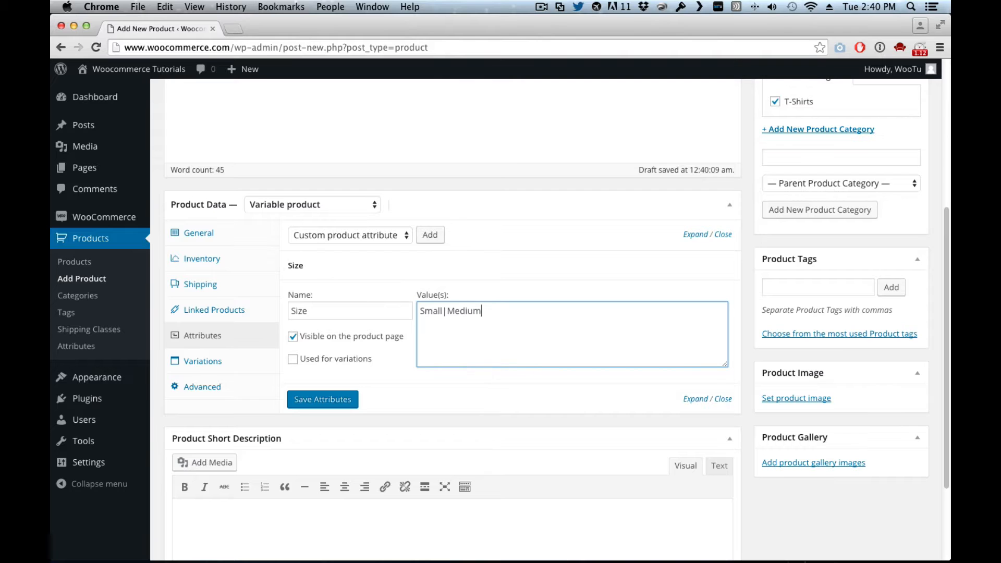
pyautogui.write('|')
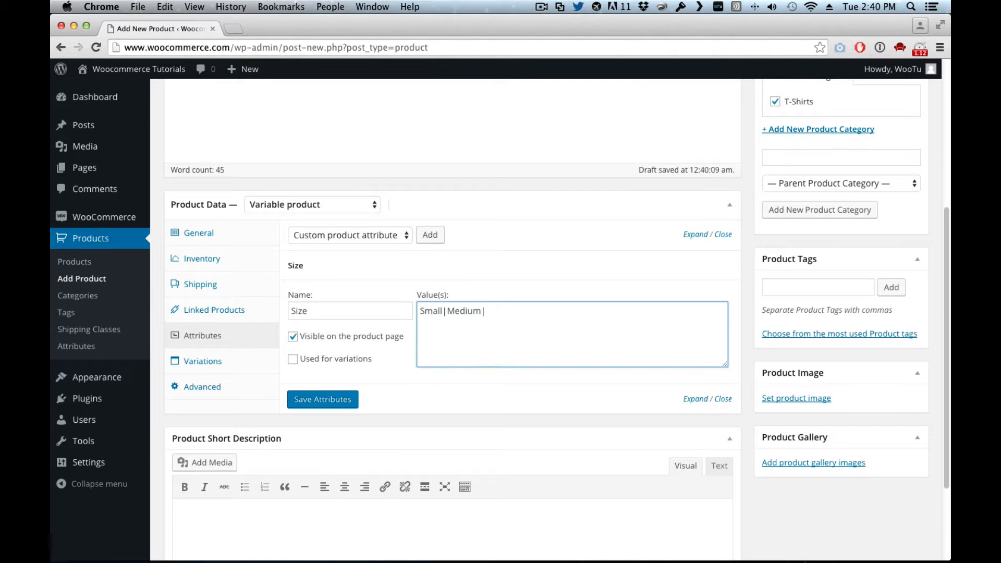
pyautogui.write('Large')
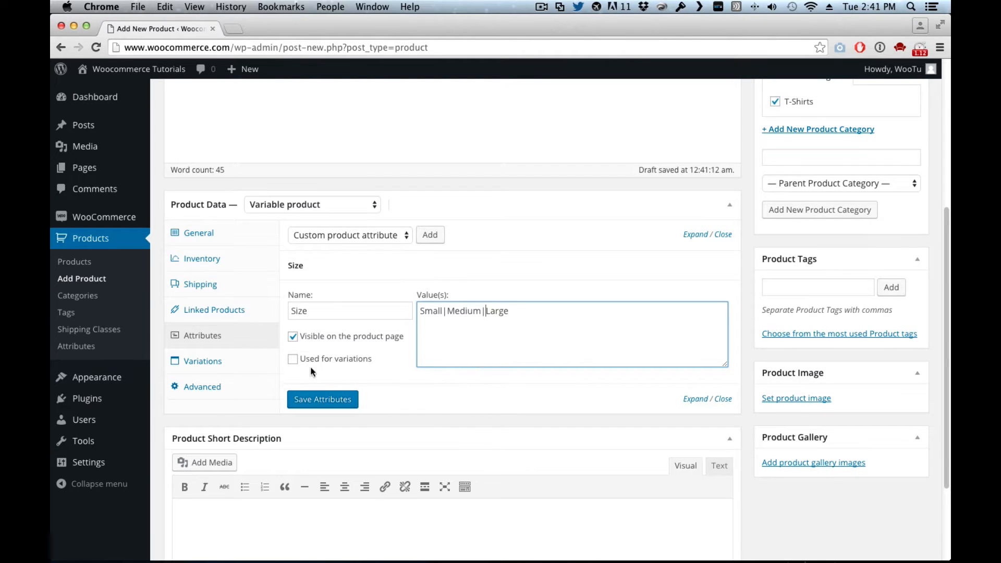
# Mark Size as used for variations and save the attribute.
pyautogui.click(292, 358)
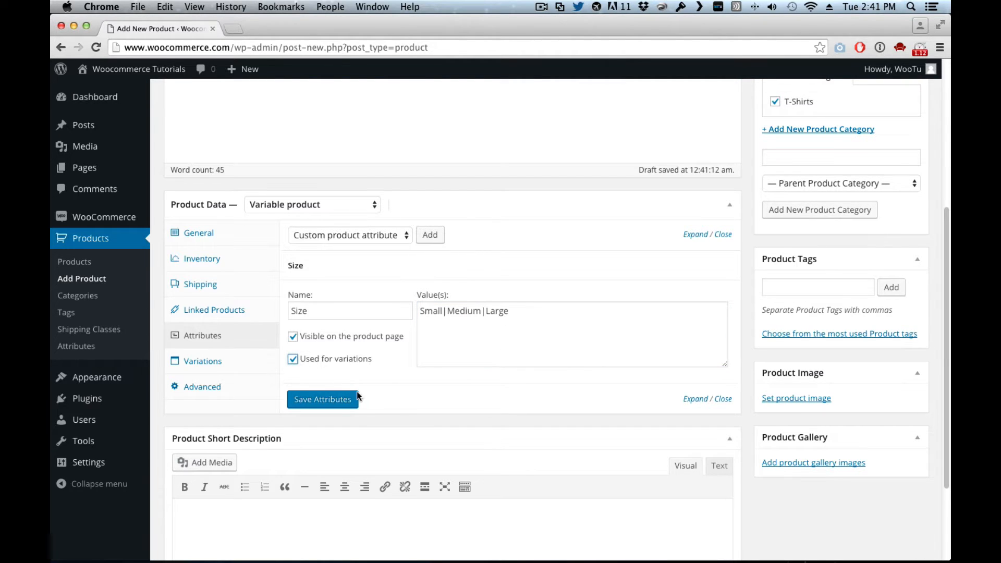
pyautogui.click(322, 400)
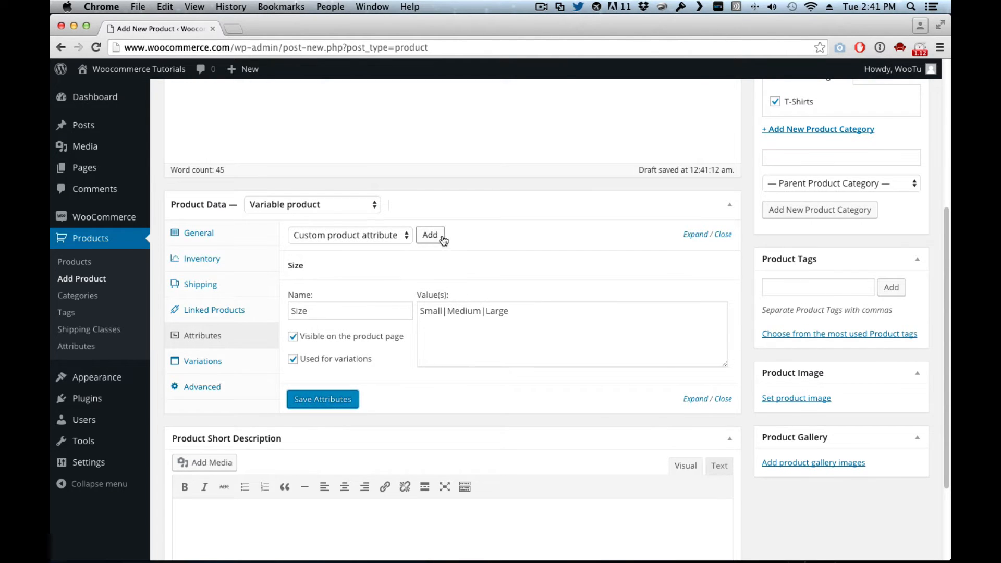
# Add a custom Color attribute with Black|Green|Red, used for variations, and save it.
pyautogui.click(431, 235)
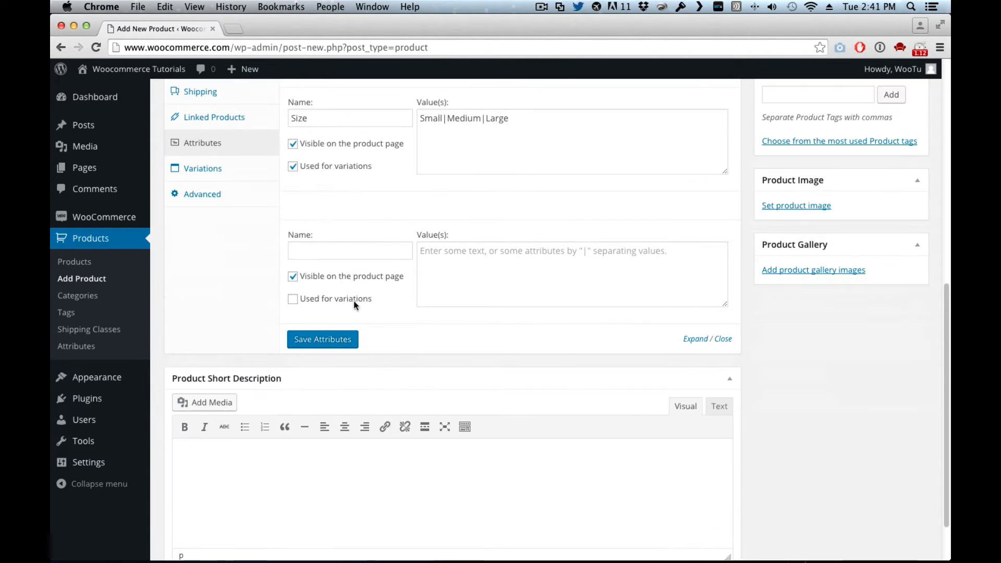
pyautogui.write('Color')
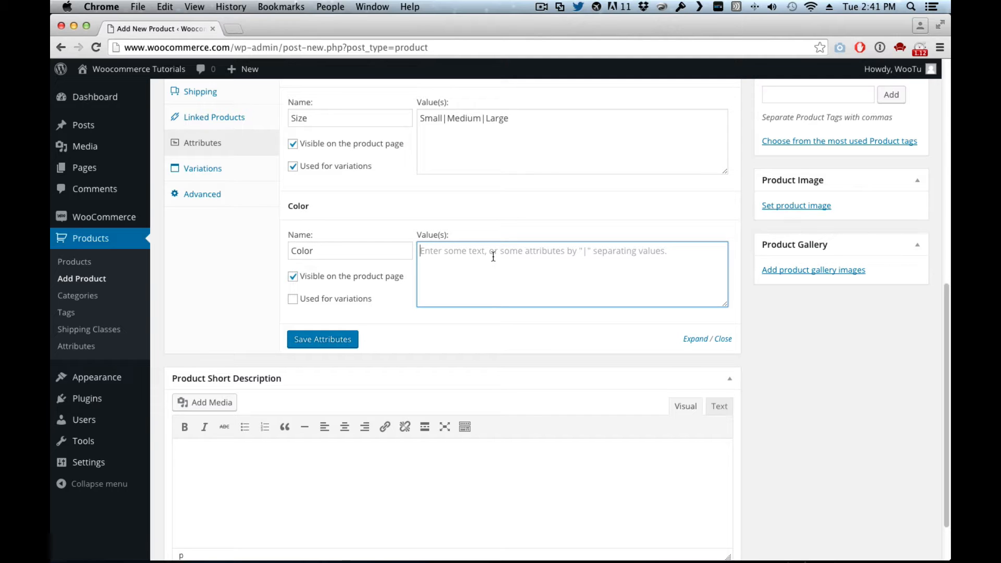
pyautogui.write('Black|')
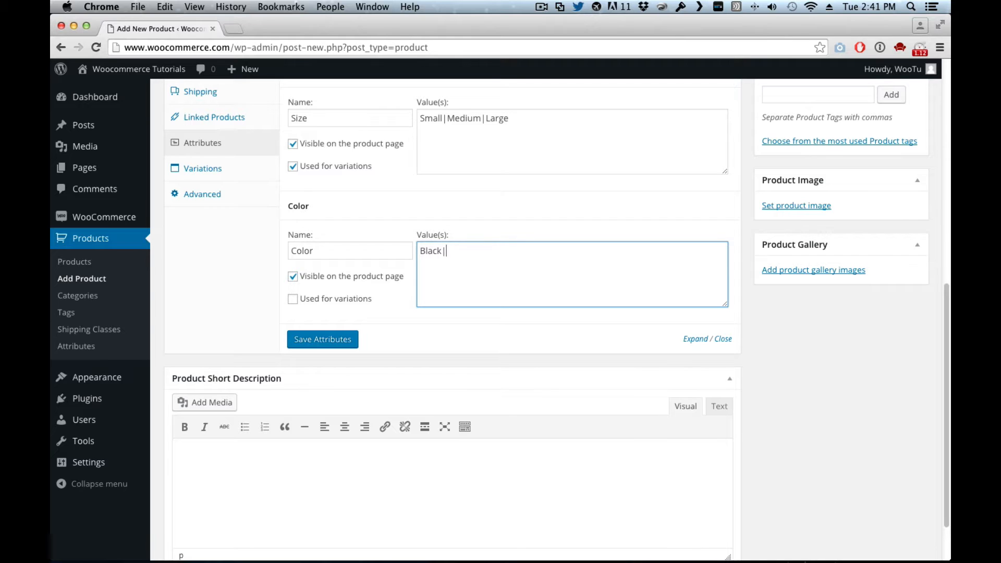
pyautogui.write('Green')
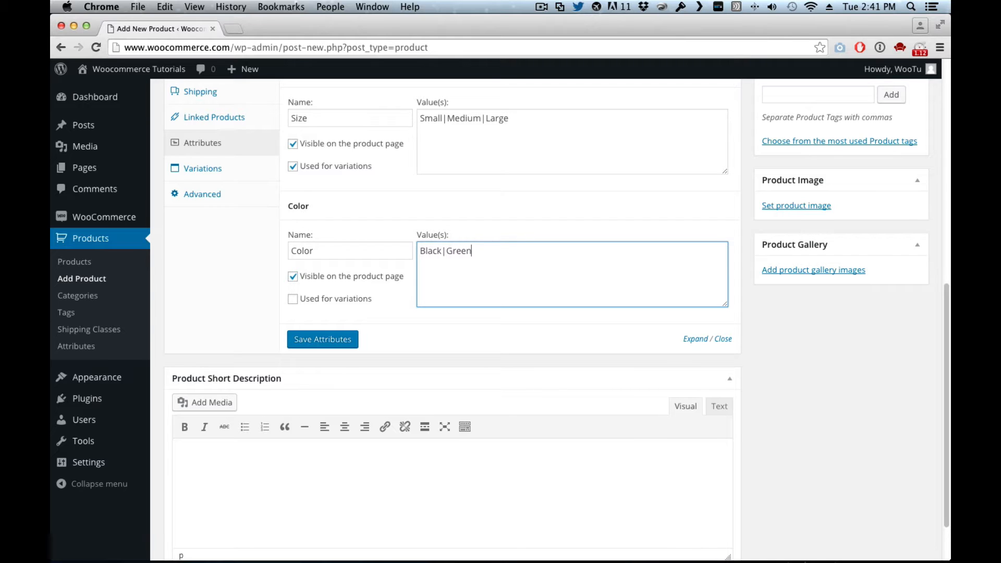
pyautogui.write('|')
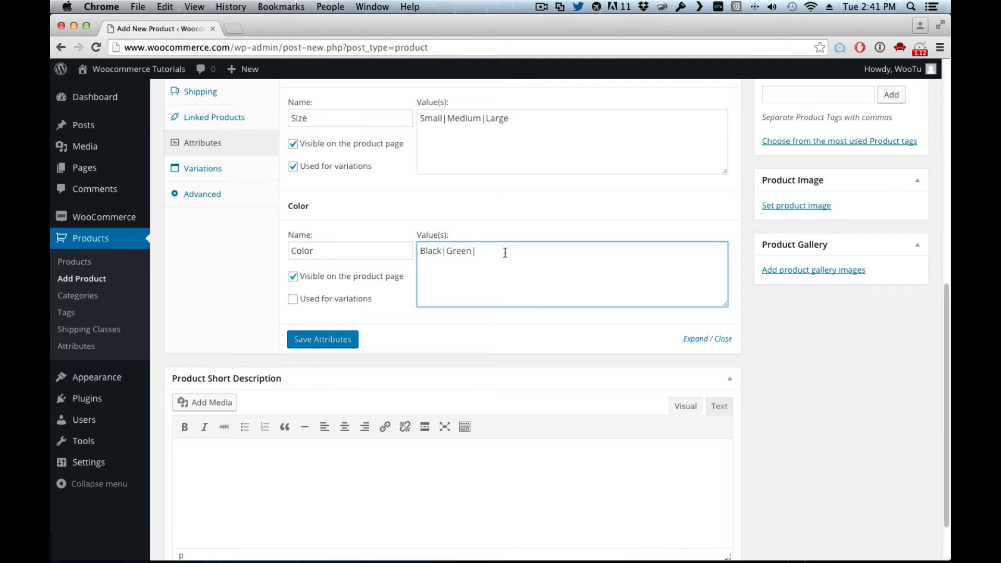
pyautogui.write('Red')
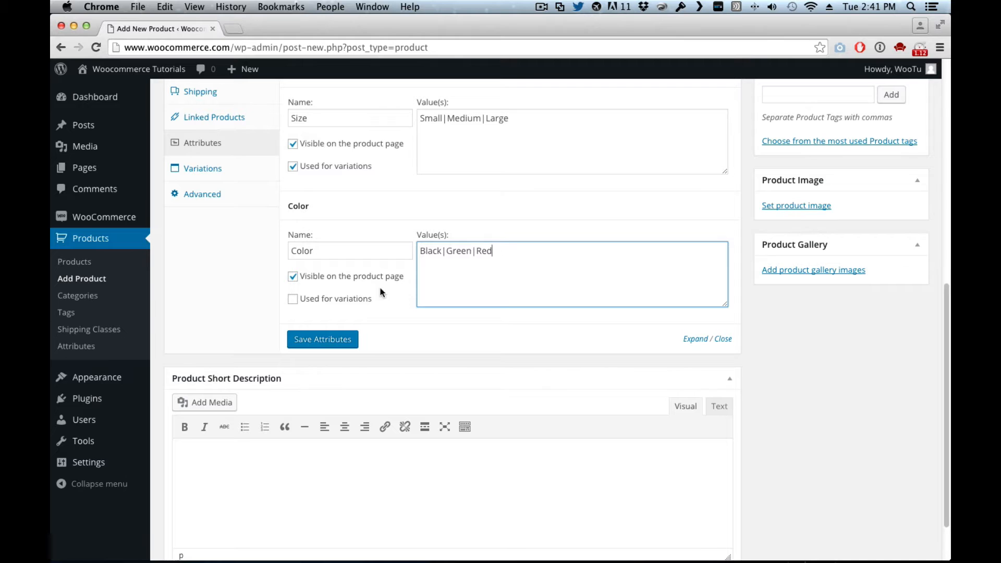
pyautogui.click(293, 300)
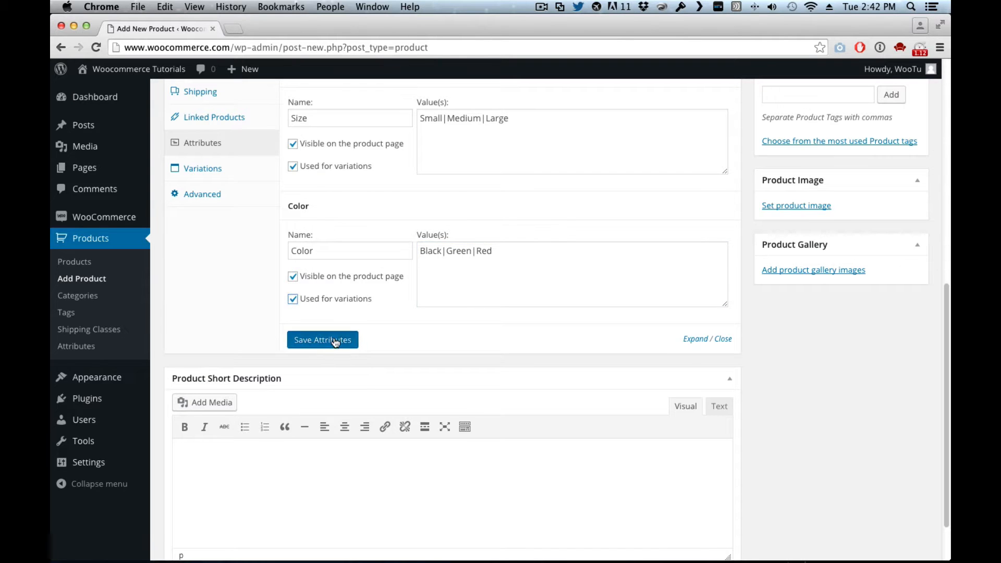
pyautogui.click(322, 339)
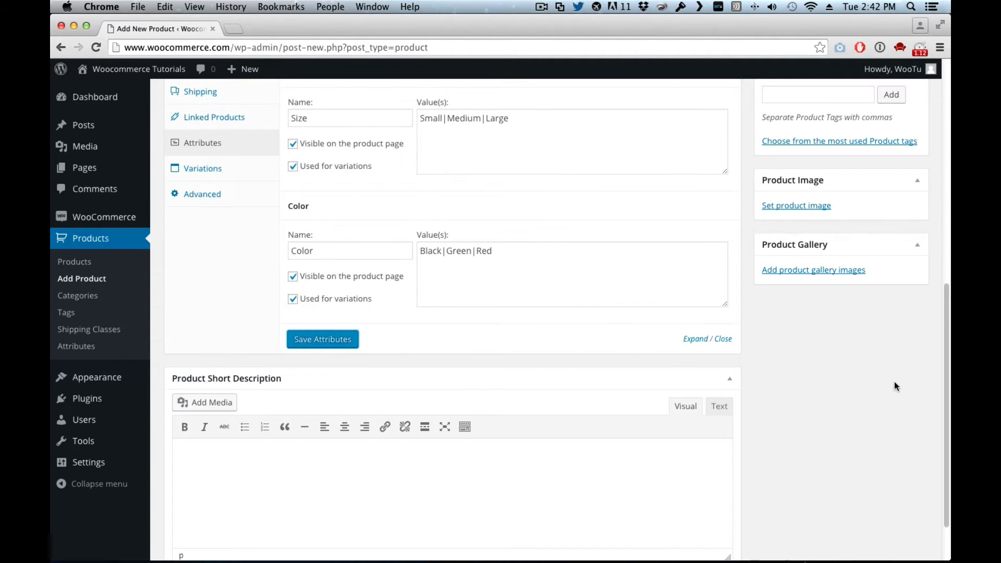
# Generate all nine Size/Color variations via 'Create variations from all attributes' and expand Small Black.
pyautogui.scroll(-3)
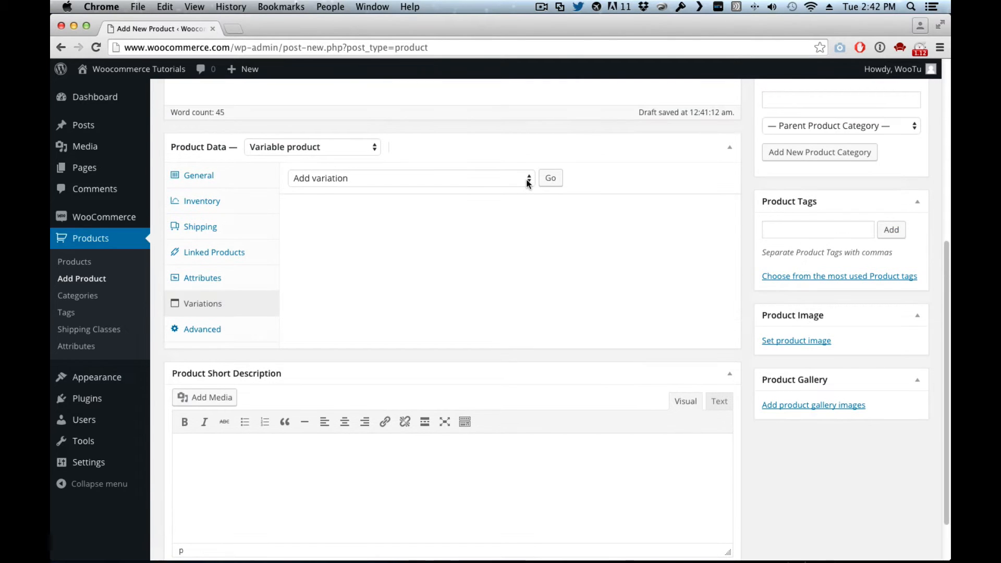
pyautogui.moveTo(525, 185)
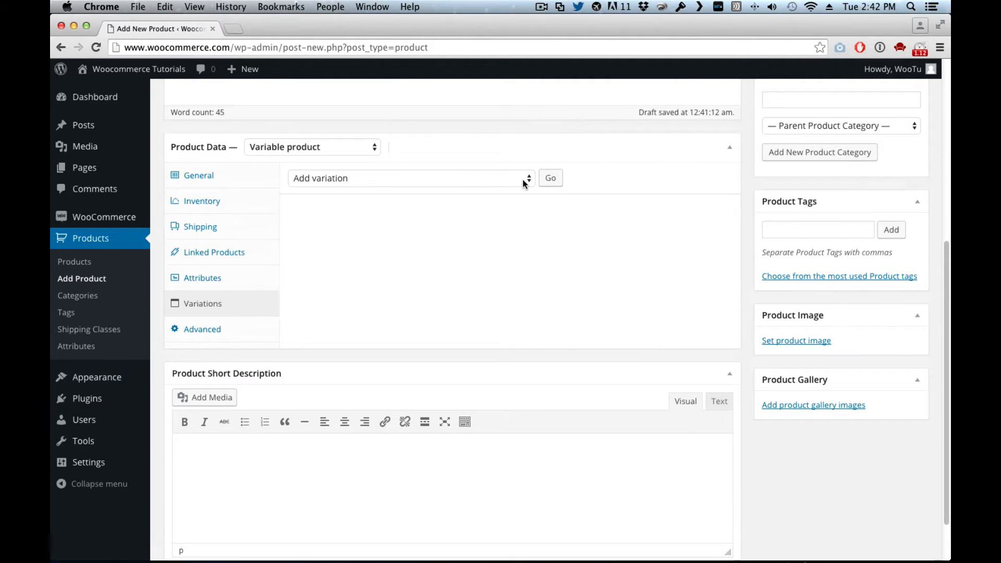
pyautogui.click(409, 178)
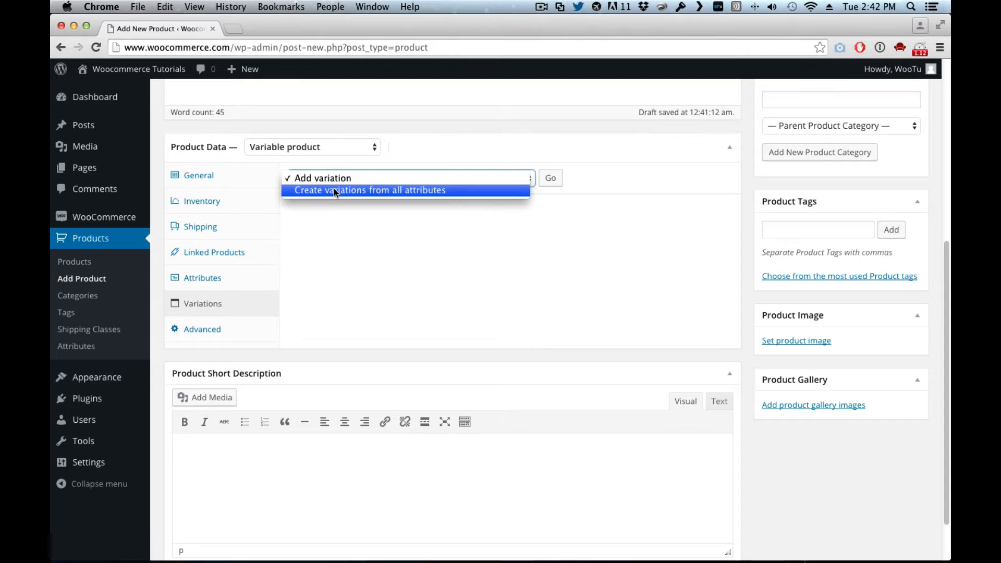
pyautogui.click(370, 190)
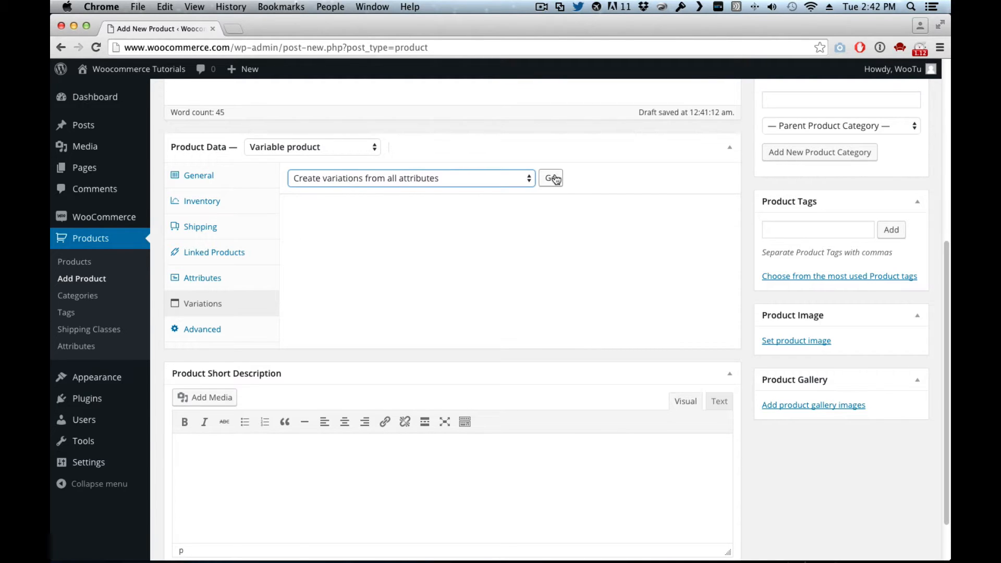
pyautogui.click(551, 178)
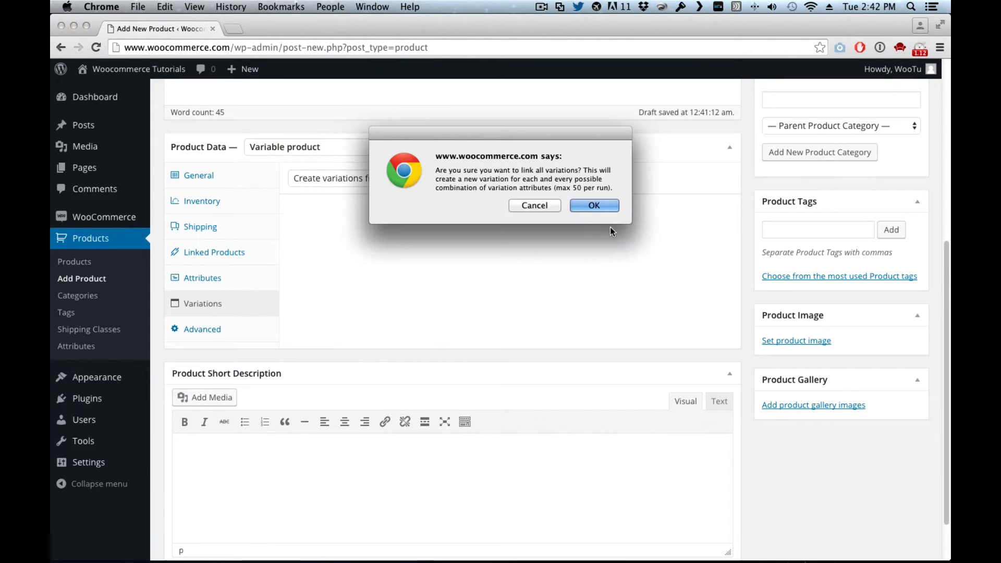
pyautogui.click(594, 205)
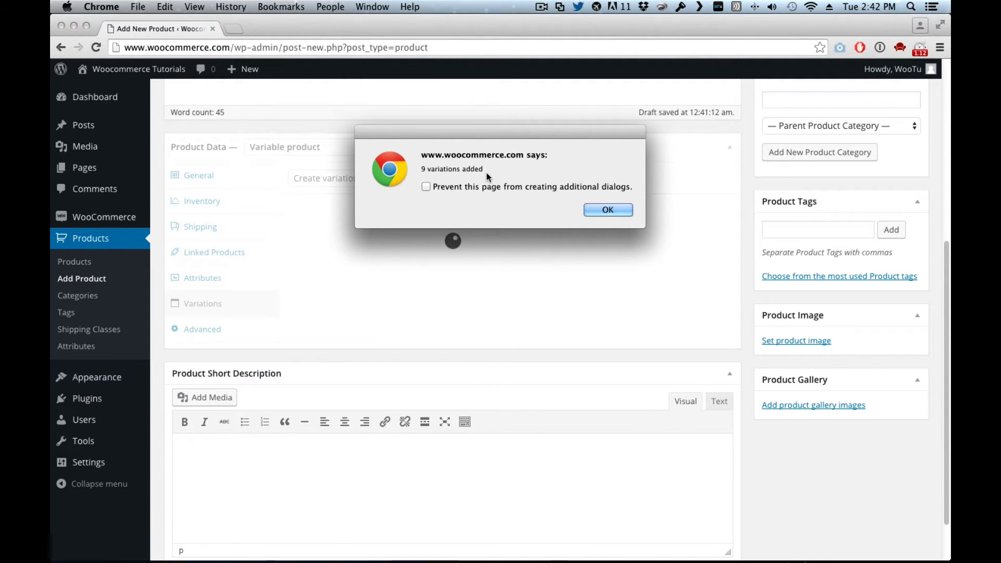
pyautogui.click(607, 210)
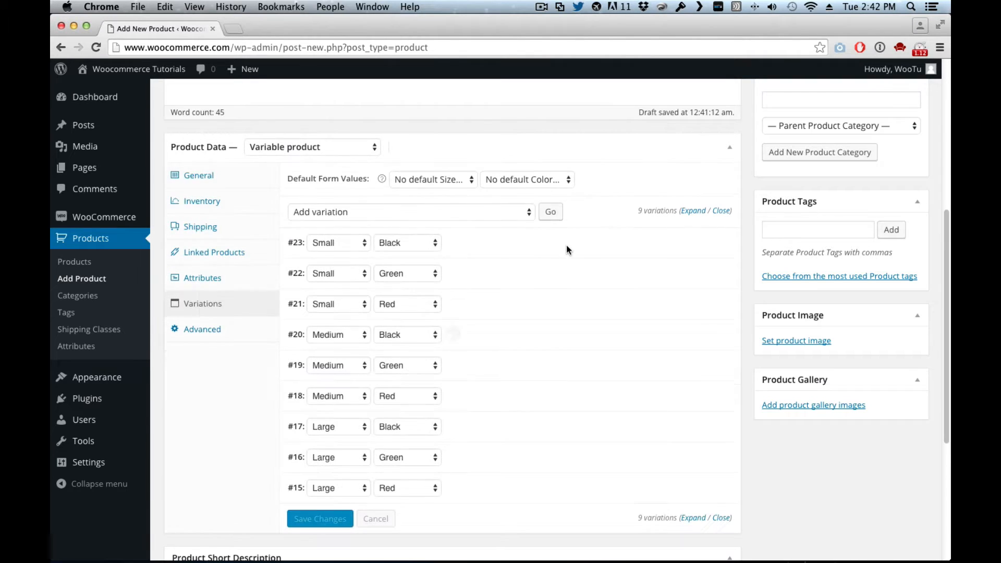
pyautogui.moveTo(496, 241)
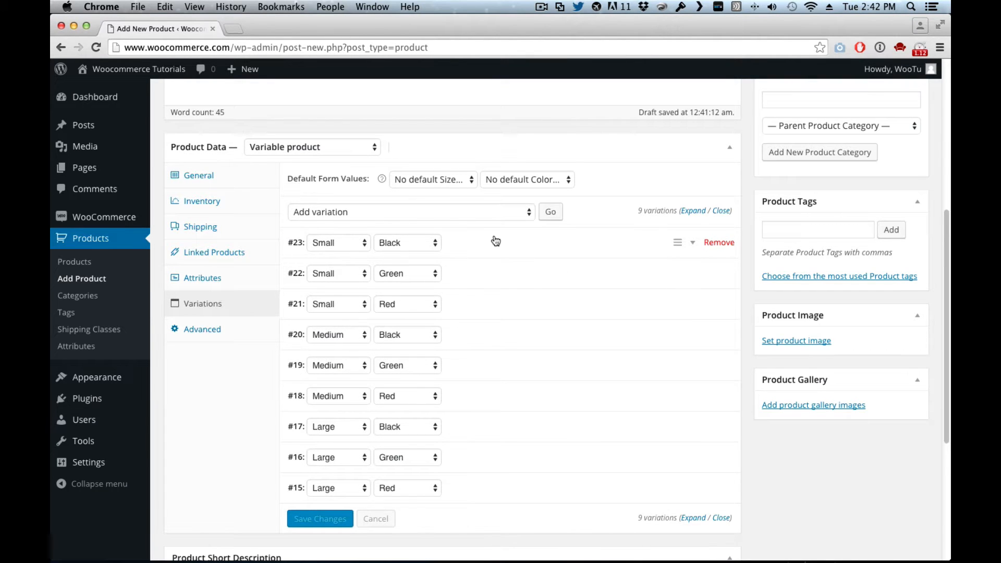
pyautogui.click(505, 242)
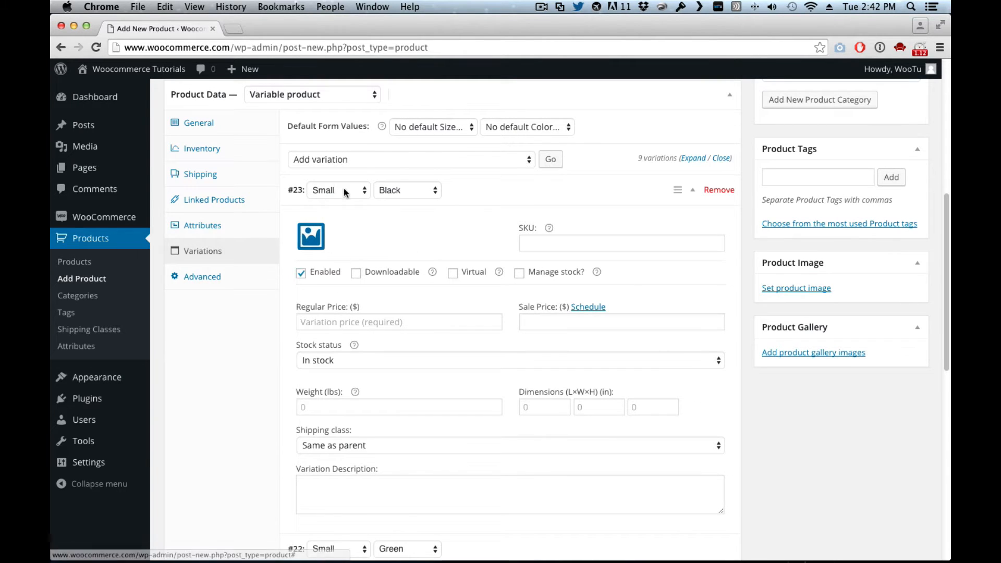
pyautogui.moveTo(311, 237)
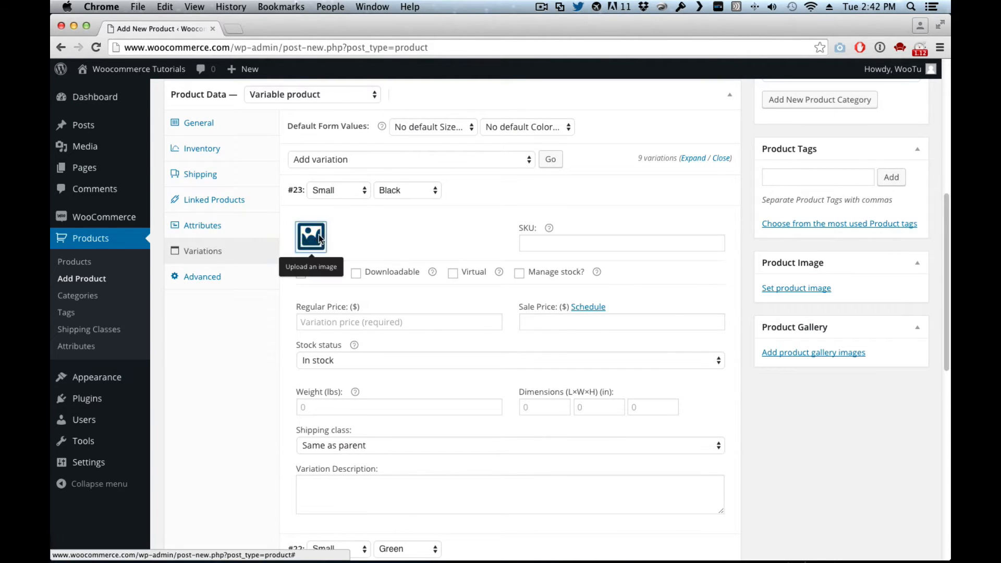
# Give Small Black the black shirt image, managed stock of 10 and regular price 20.
pyautogui.click(311, 236)
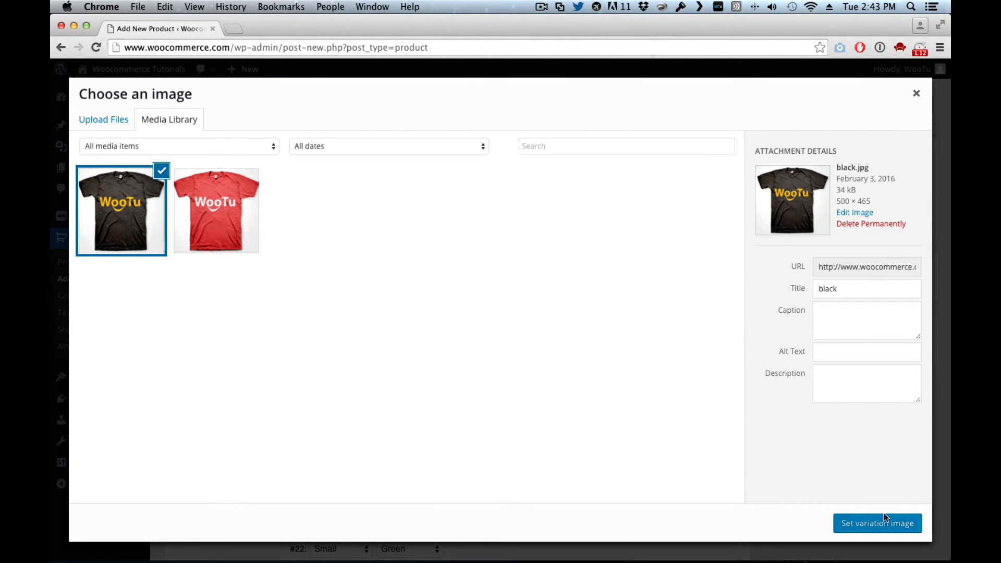
pyautogui.click(877, 523)
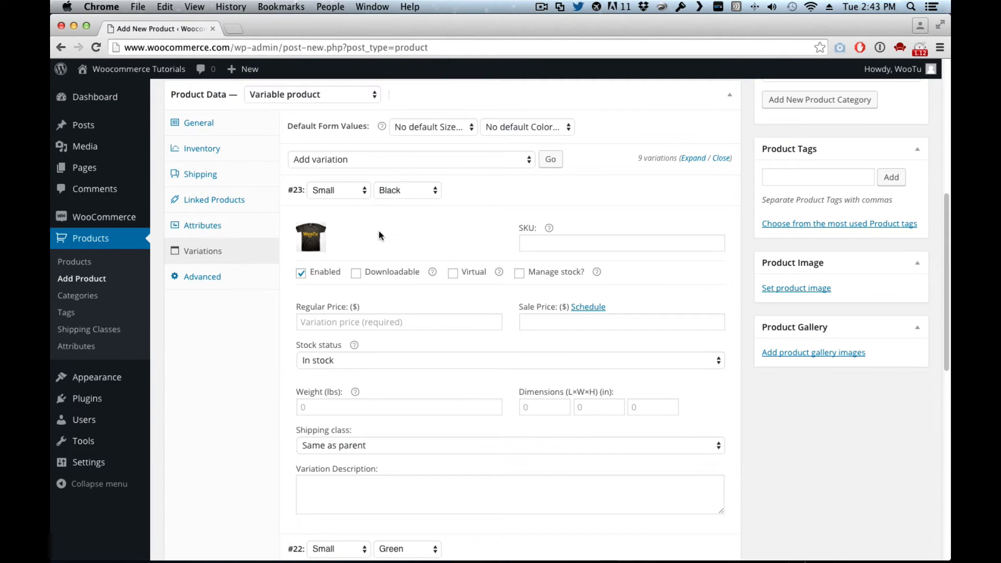
pyautogui.moveTo(601, 289)
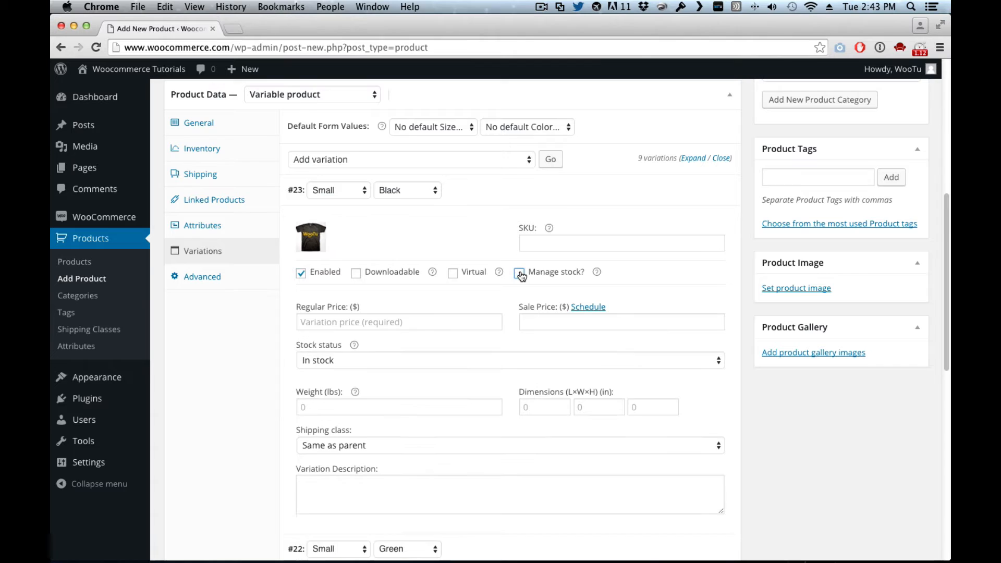
pyautogui.click(519, 272)
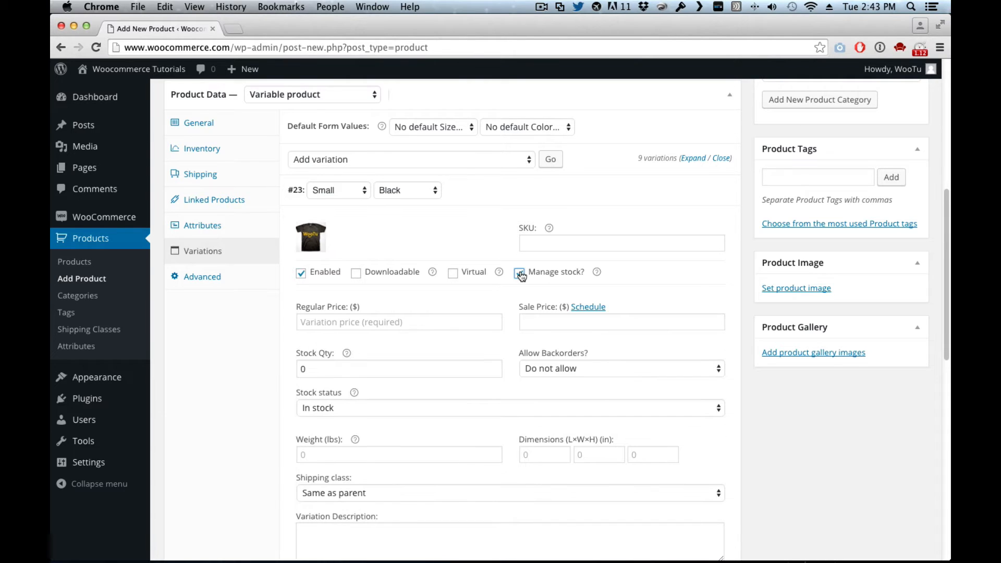
pyautogui.click(520, 273)
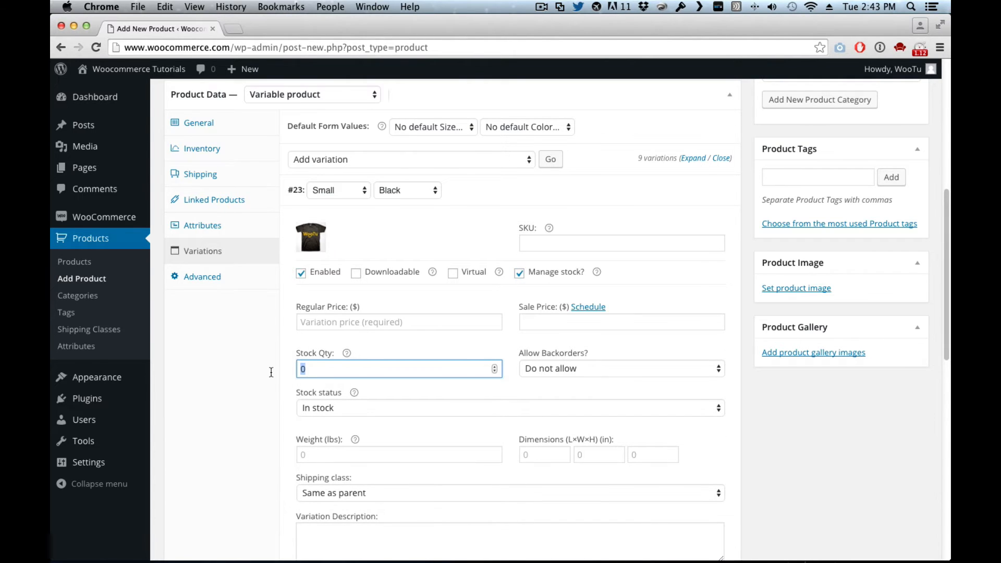
pyautogui.write('10')
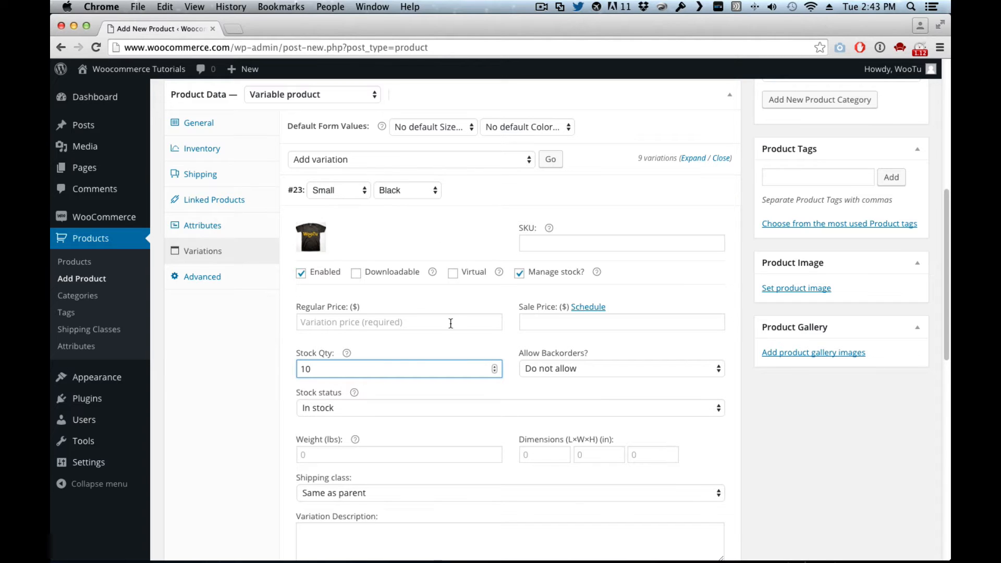
pyautogui.click(398, 322)
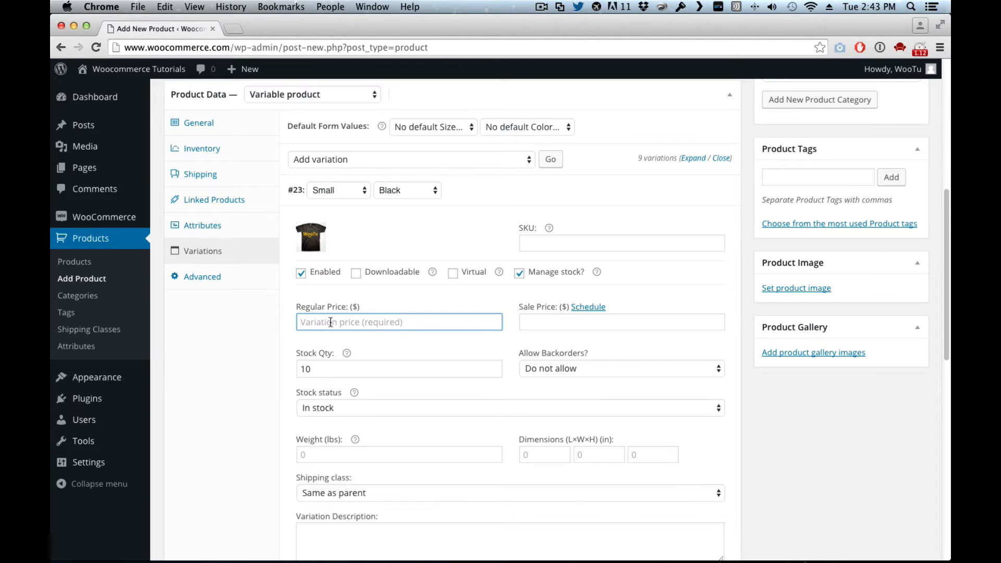
pyautogui.write('20')
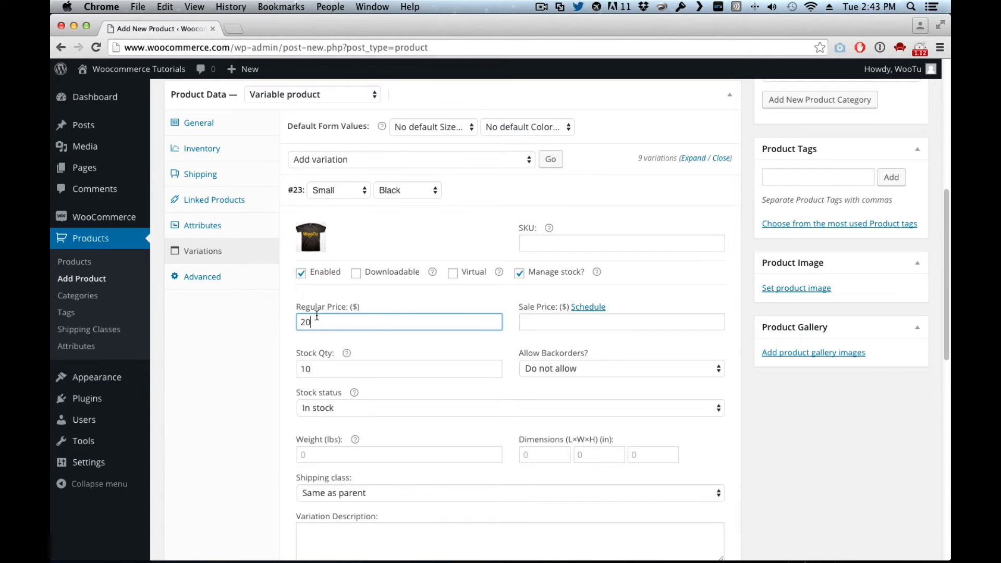
pyautogui.scroll(-3)
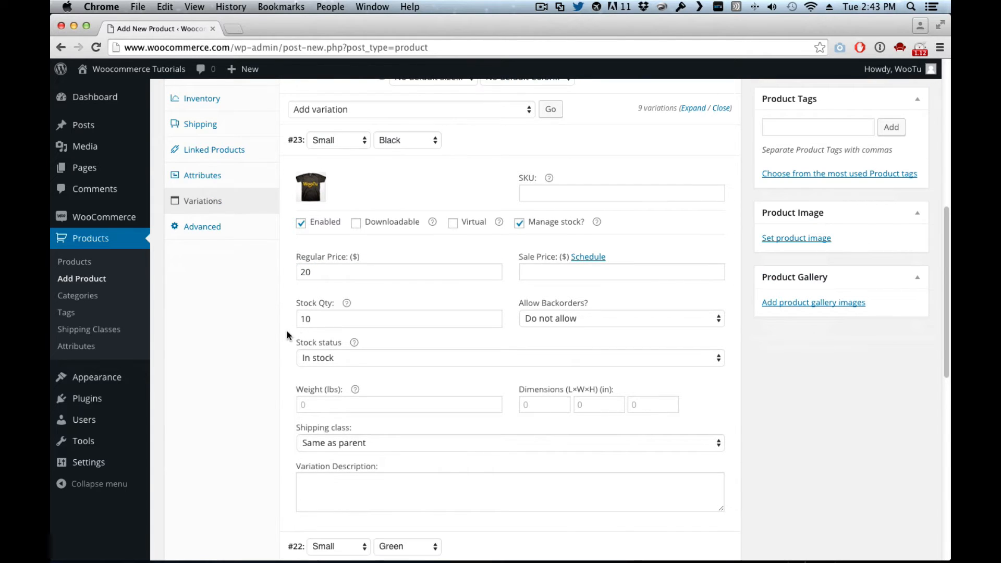
pyautogui.moveTo(565, 313)
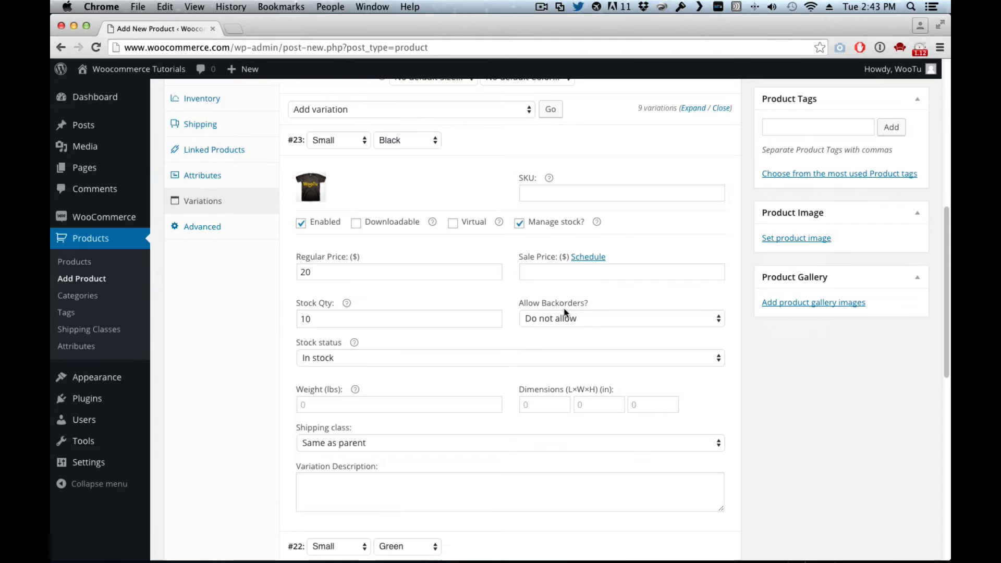
pyautogui.scroll(-3)
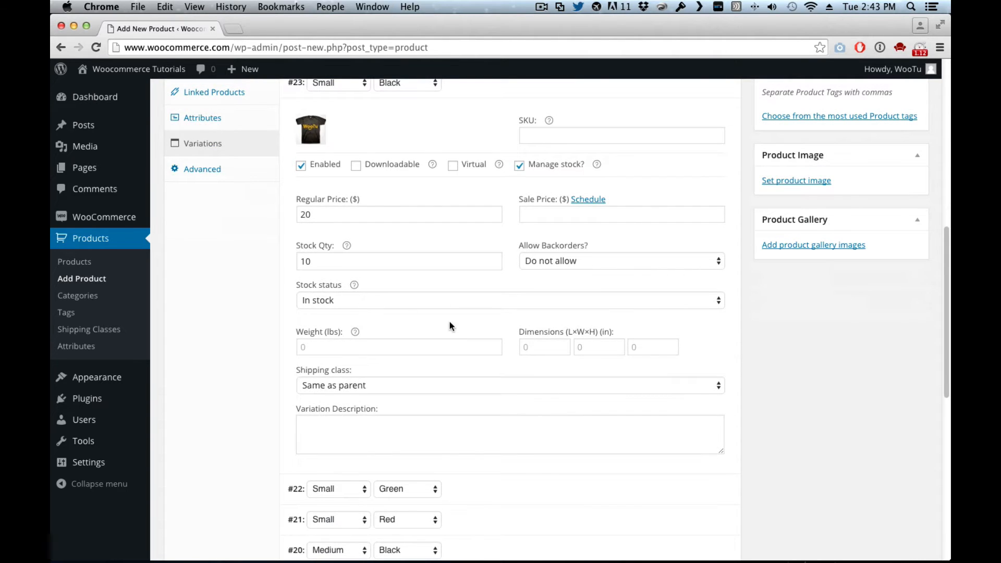
pyautogui.scroll(-3)
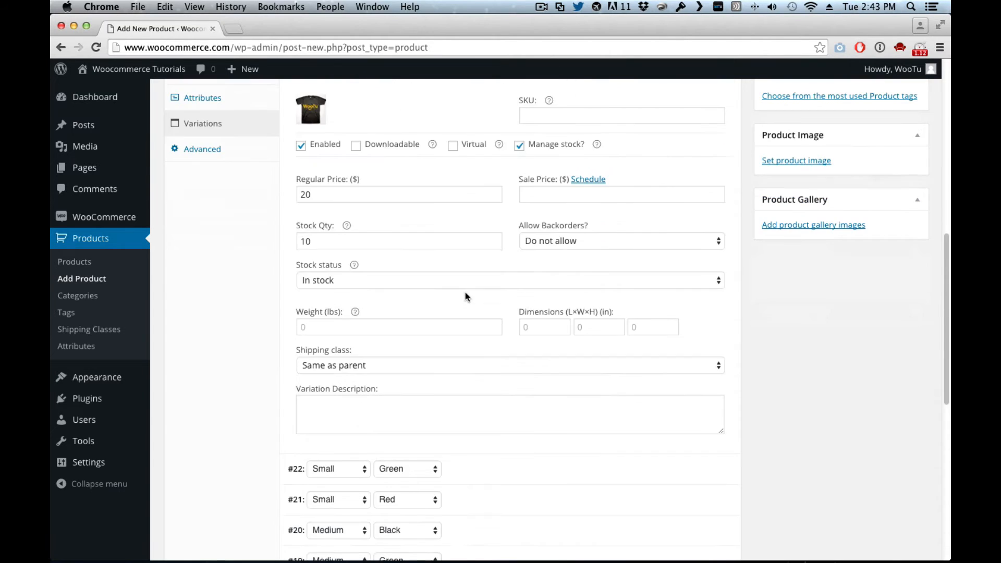
pyautogui.scroll(-3)
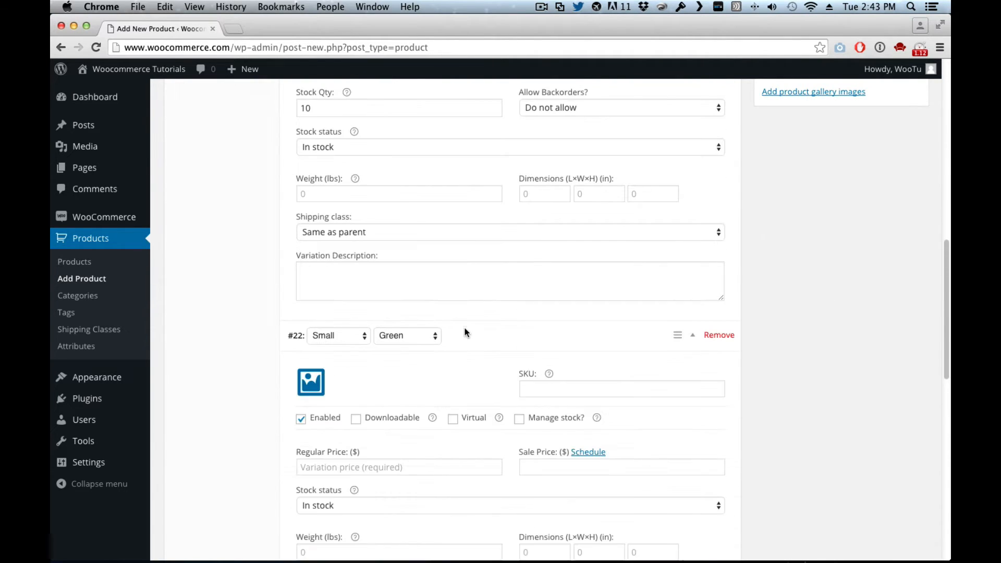
# Give Small Green the green shirt image, price 20 and managed stock 5.
pyautogui.click(311, 382)
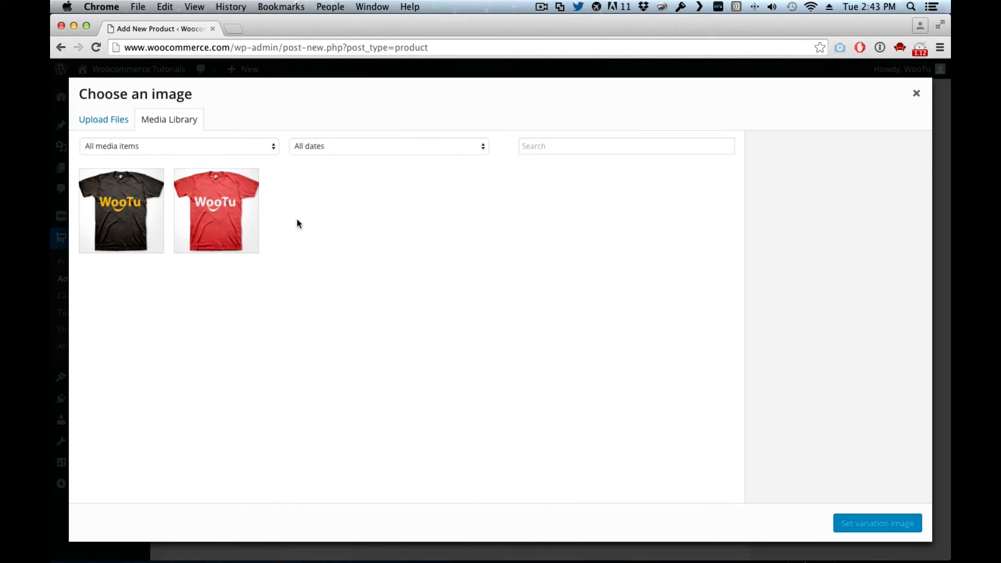
pyautogui.click(103, 119)
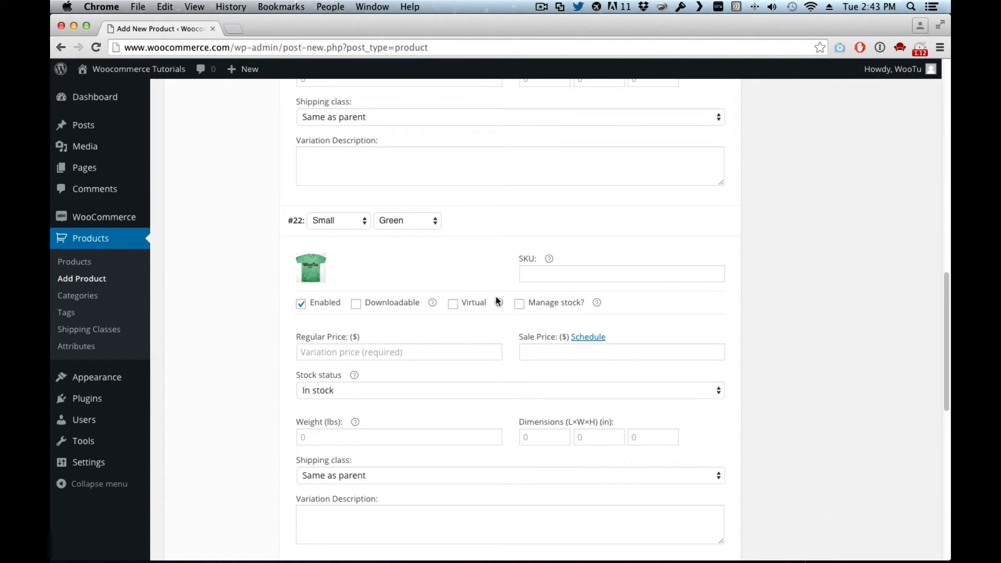
pyautogui.click(519, 303)
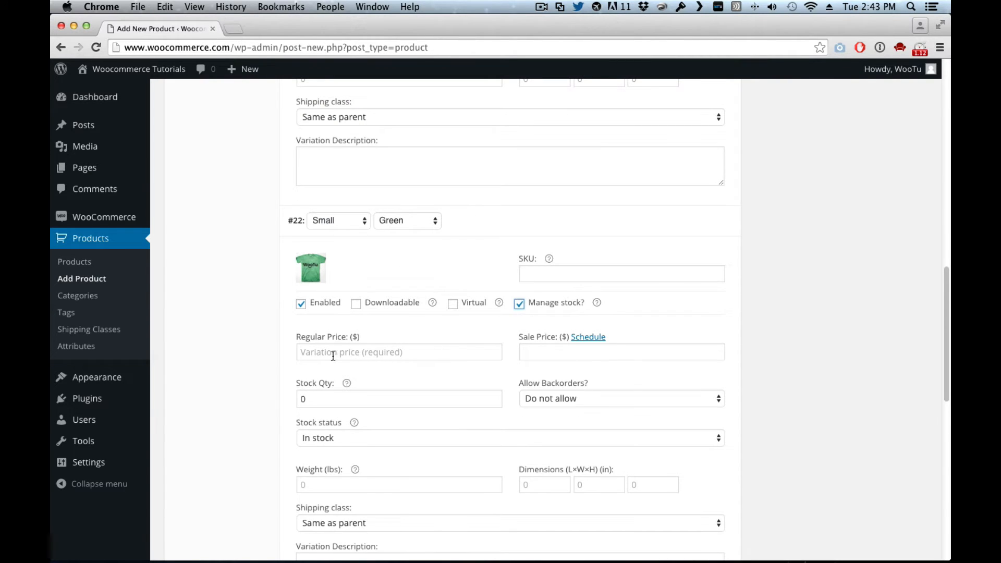
pyautogui.write('20')
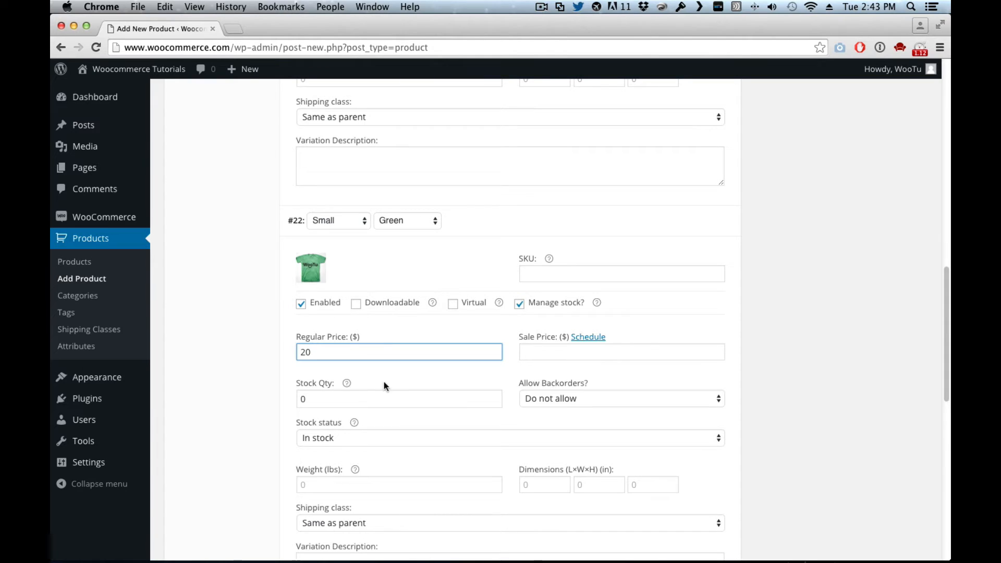
pyautogui.write('5')
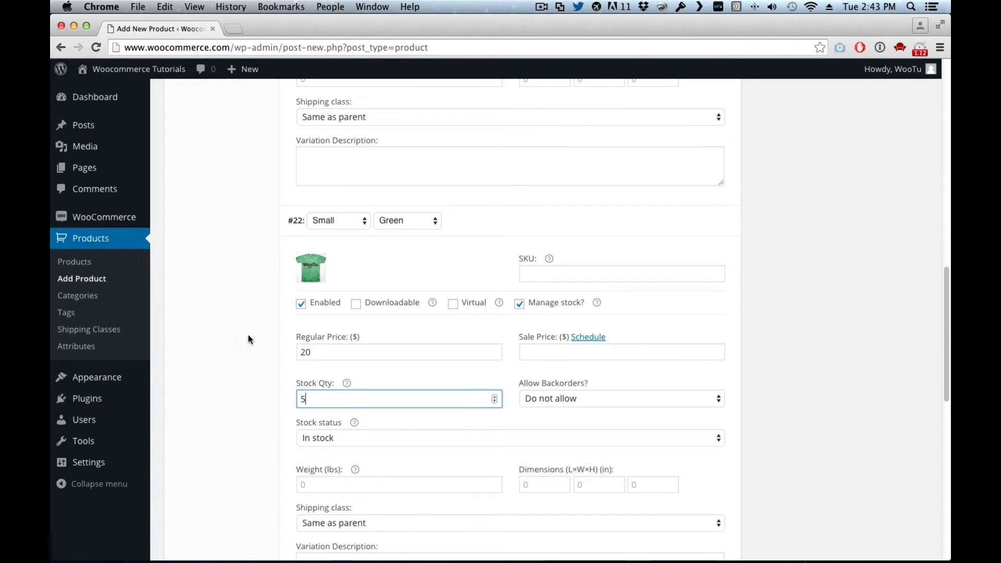
pyautogui.scroll(-3)
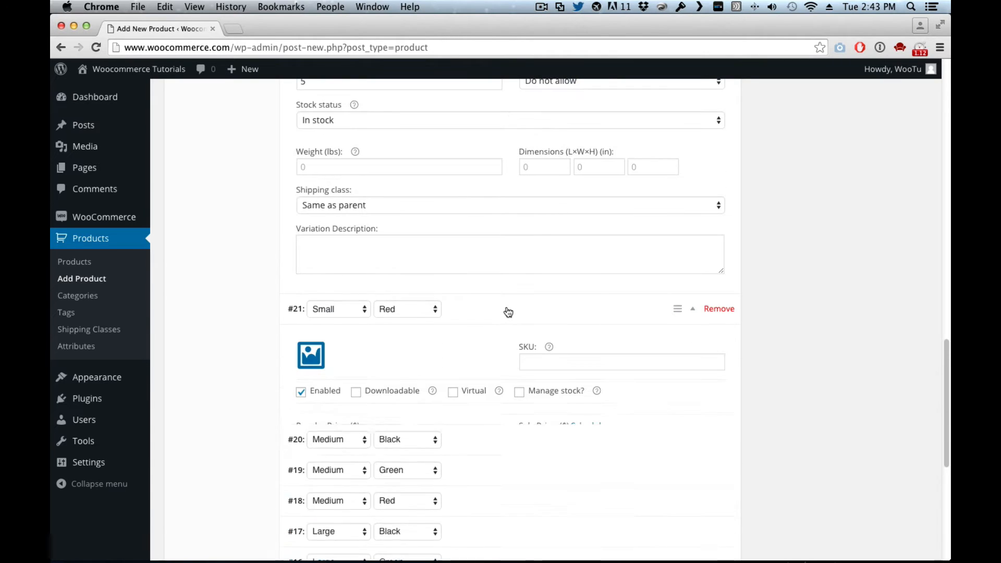
# Give Small Red the red shirt image, price 20 and managed stock 20.
pyautogui.click(311, 354)
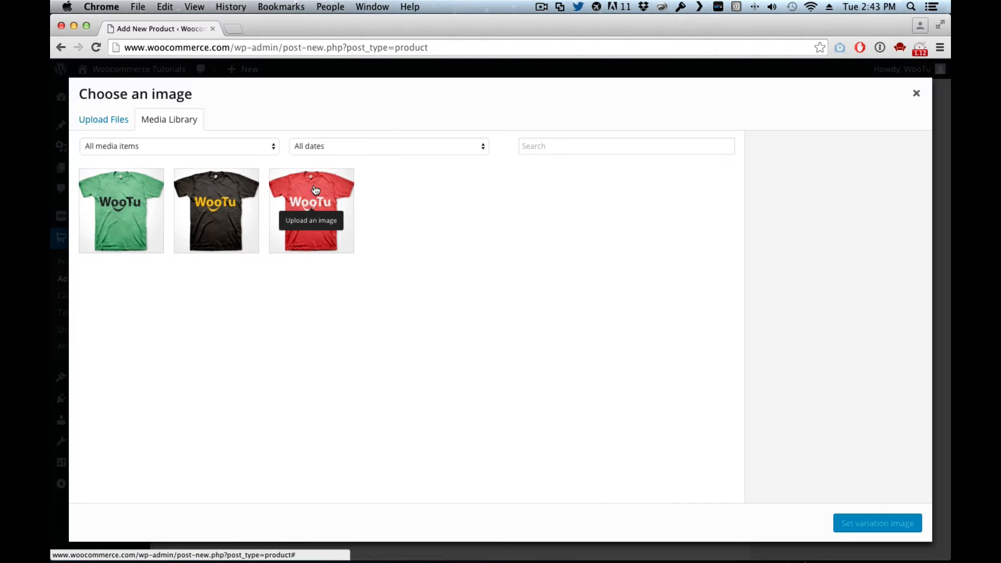
pyautogui.click(877, 522)
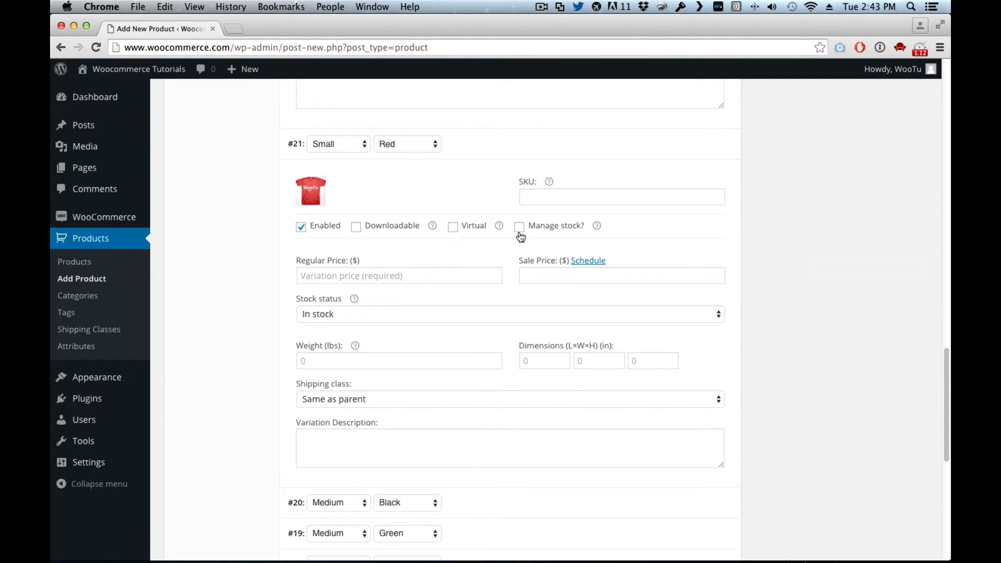
pyautogui.click(519, 227)
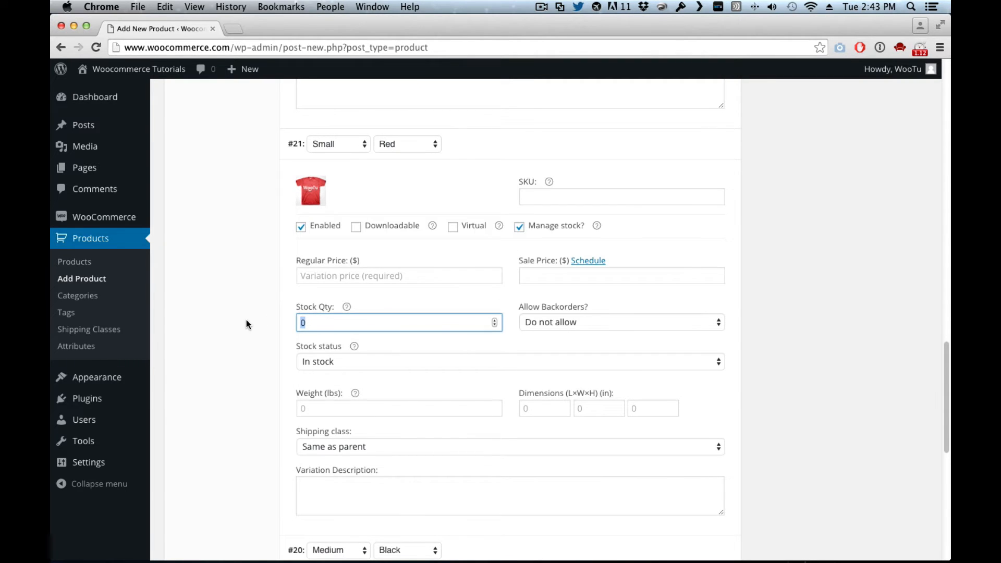
pyautogui.write('20')
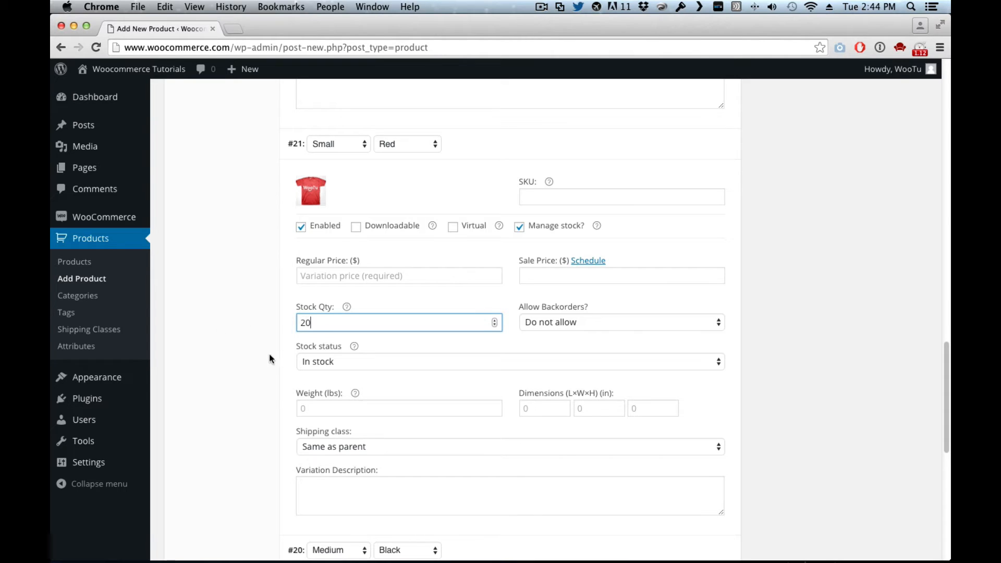
pyautogui.write('20')
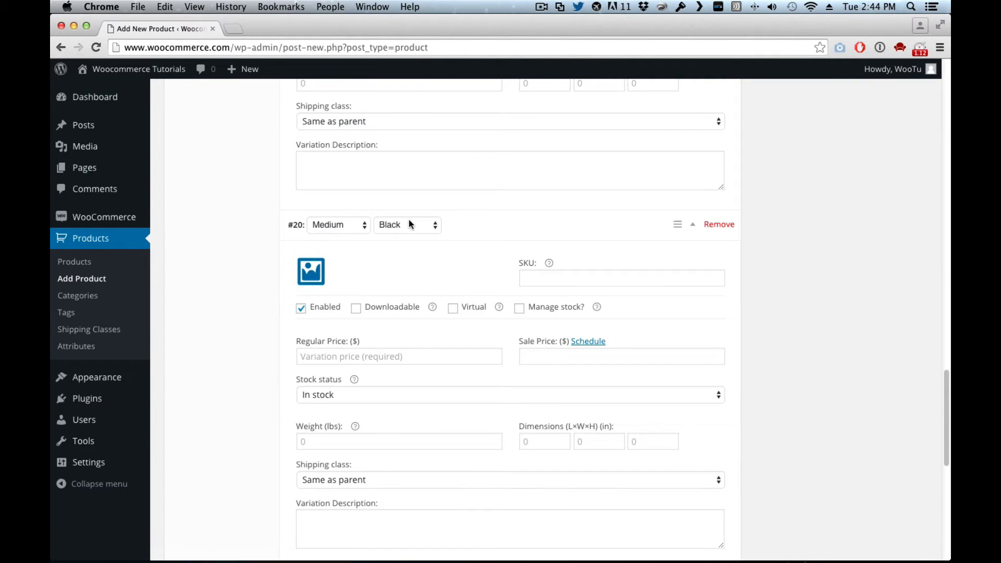
# Give Medium Black the black shirt image, price 25 and managed stock 3.
pyautogui.click(311, 271)
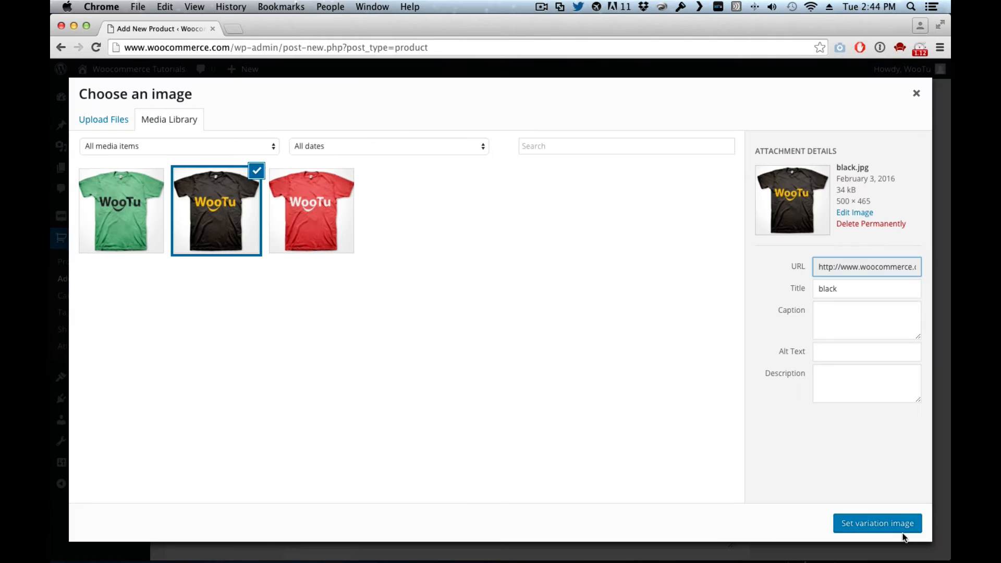
pyautogui.click(878, 523)
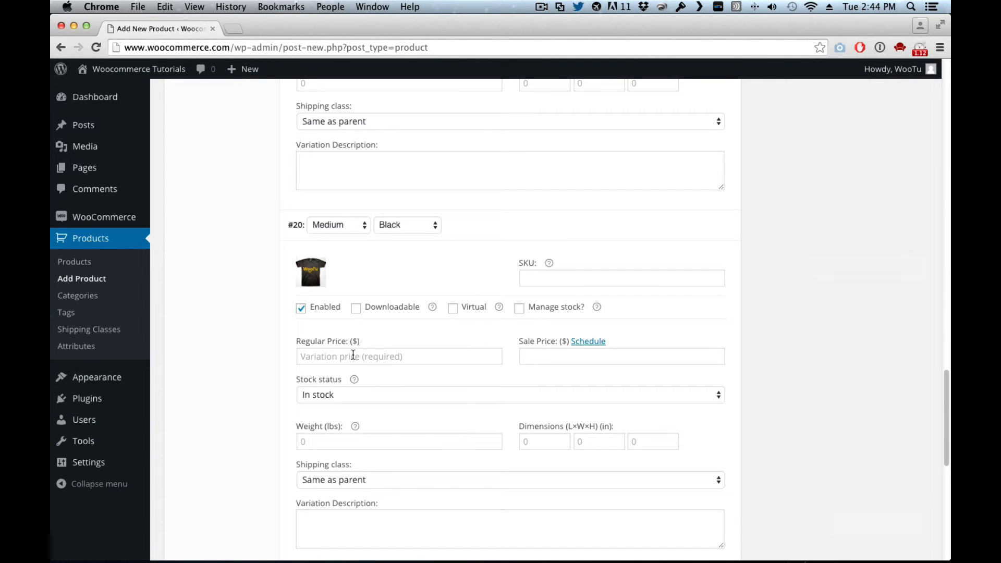
pyautogui.click(520, 306)
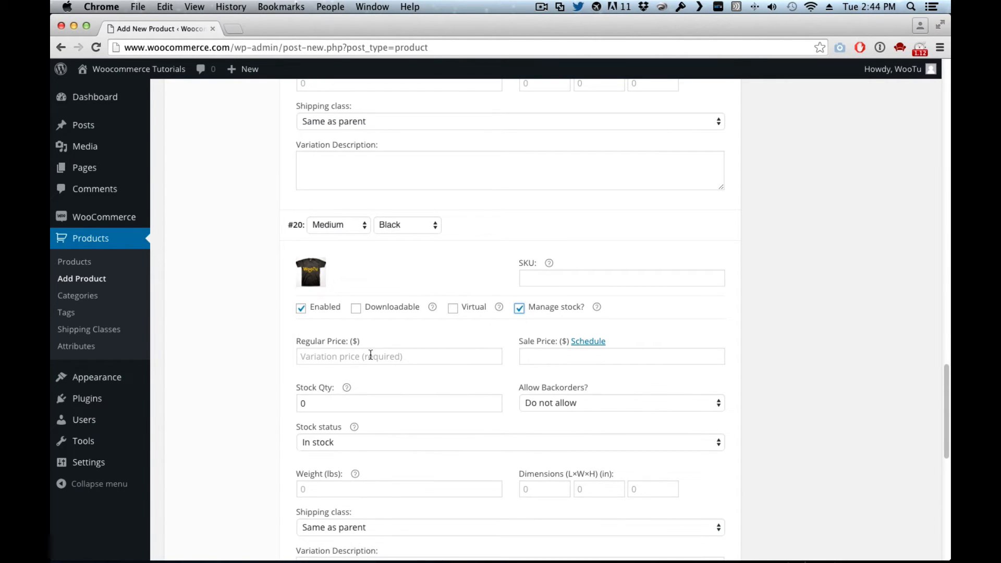
pyautogui.click(399, 357)
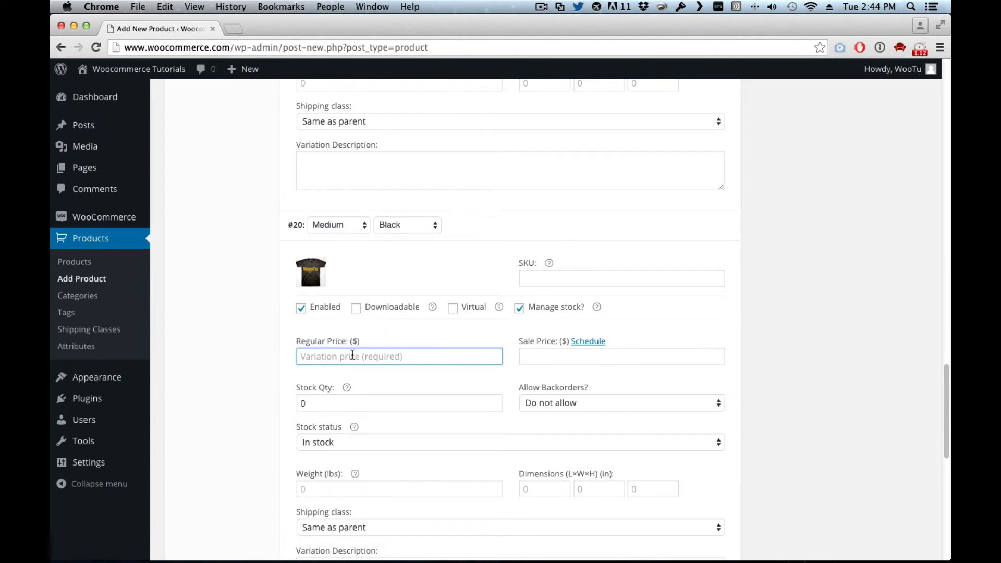
pyautogui.write('25')
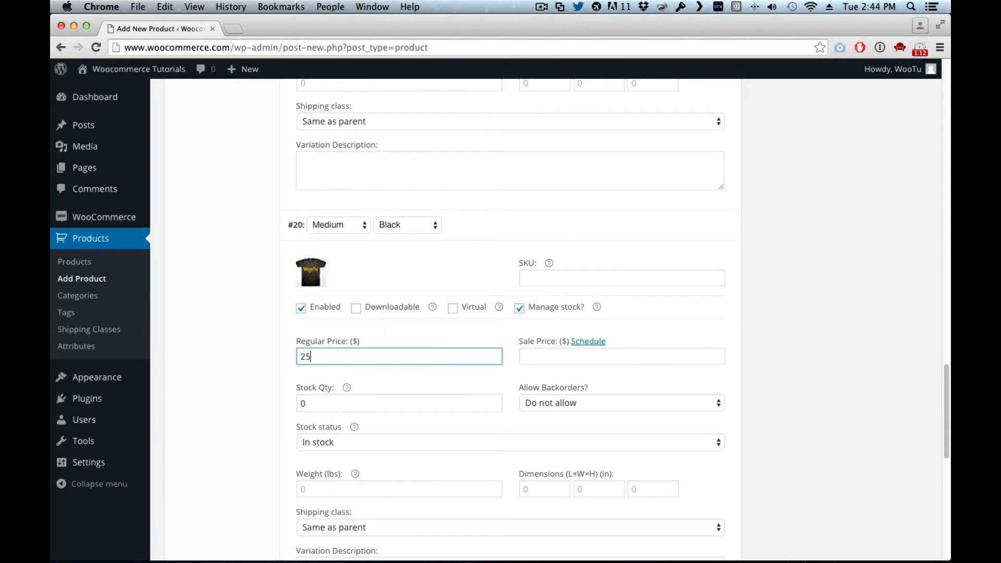
pyautogui.click(399, 403)
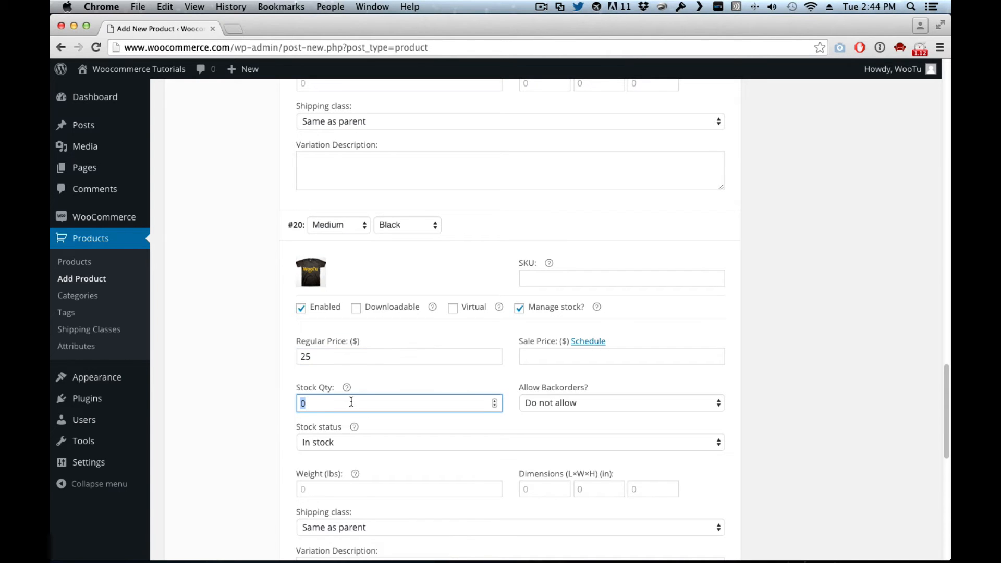
pyautogui.write('3')
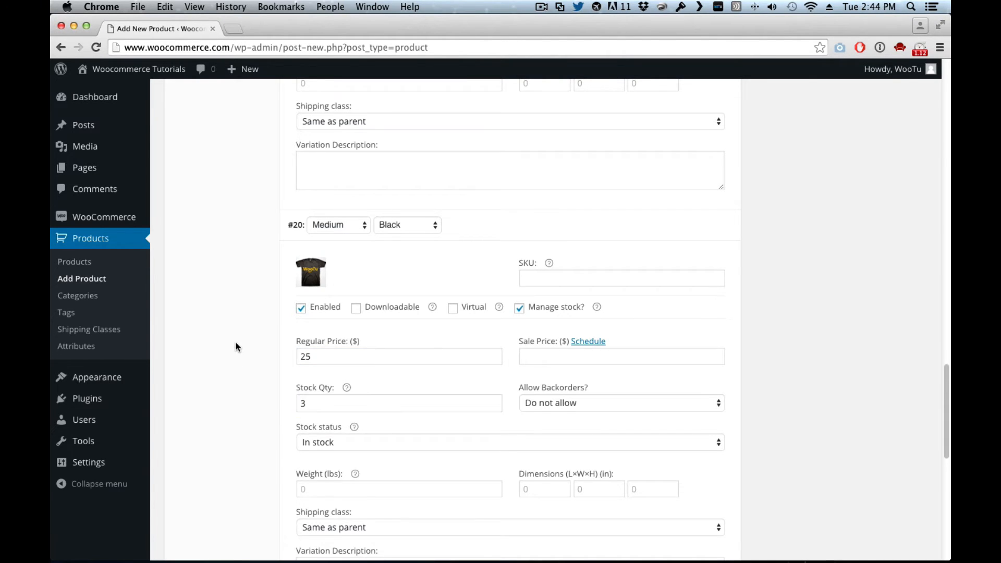
pyautogui.scroll(-3)
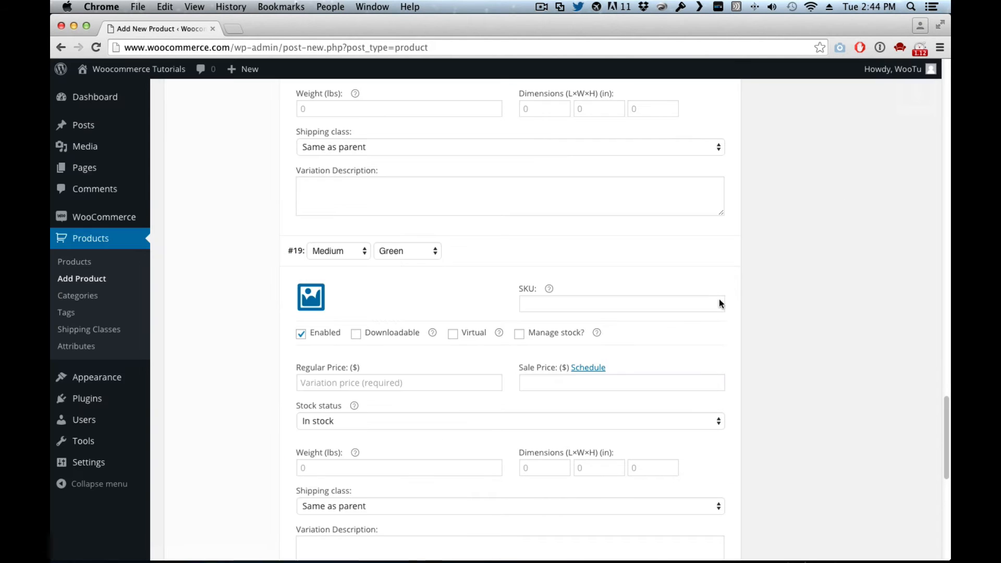
# Give Medium Green the green shirt image and managed stock of 20.
pyautogui.click(311, 298)
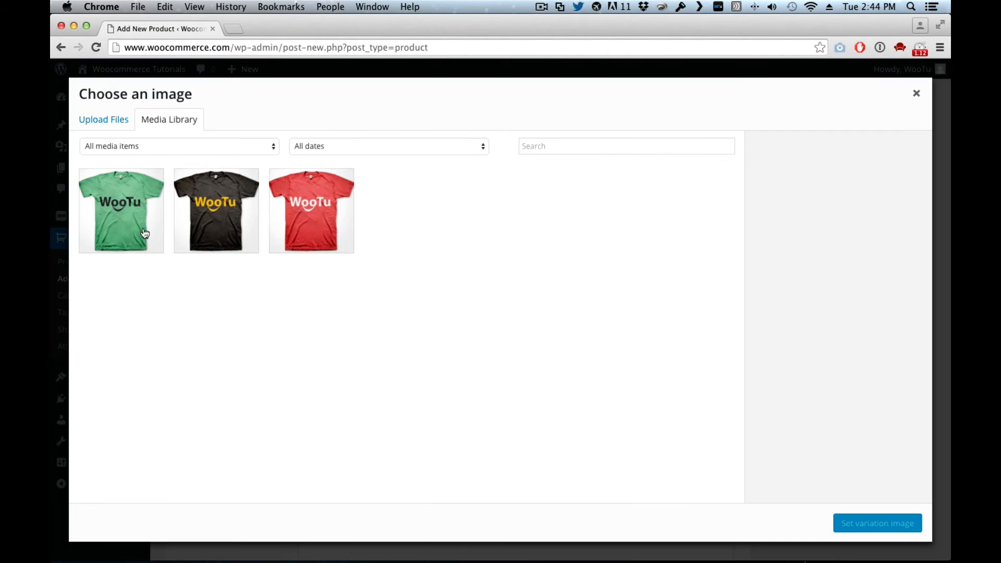
pyautogui.click(878, 523)
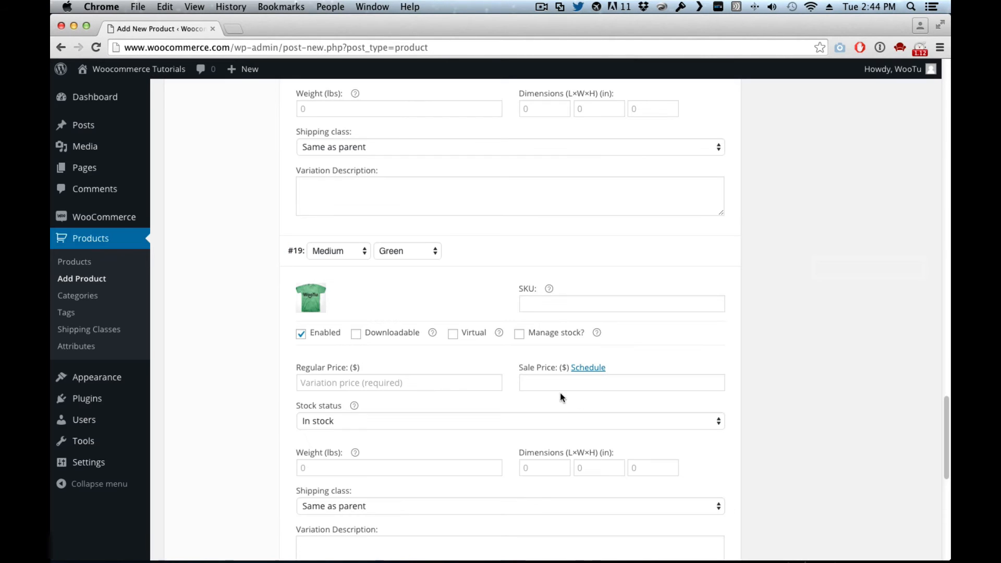
pyautogui.scroll(-3)
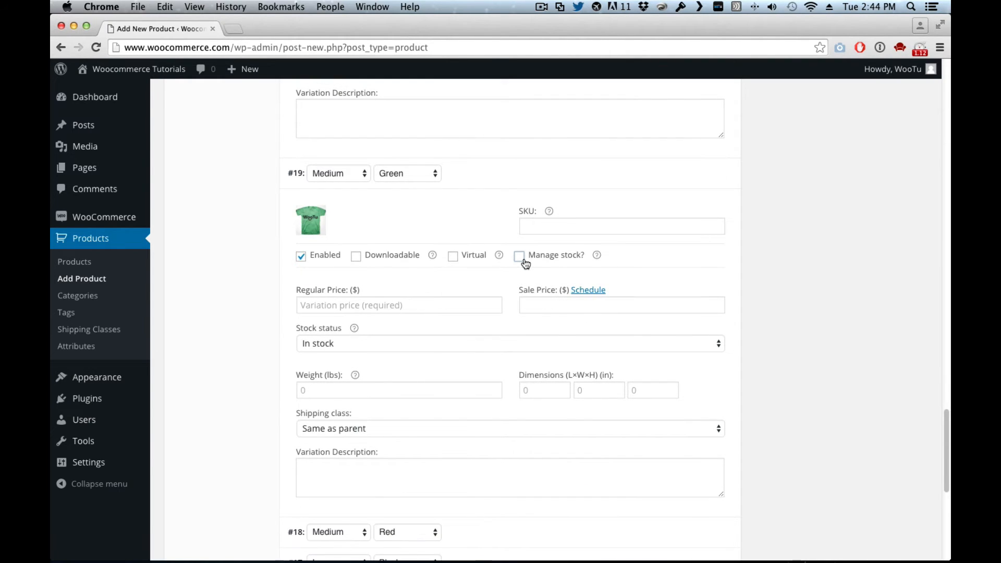
pyautogui.click(519, 254)
pyautogui.write('25')
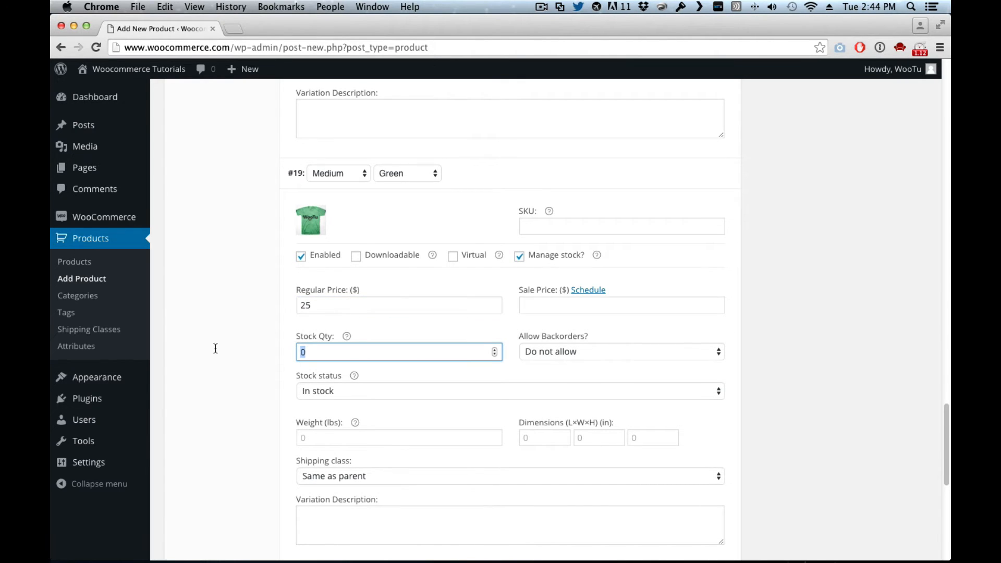
pyautogui.write('20')
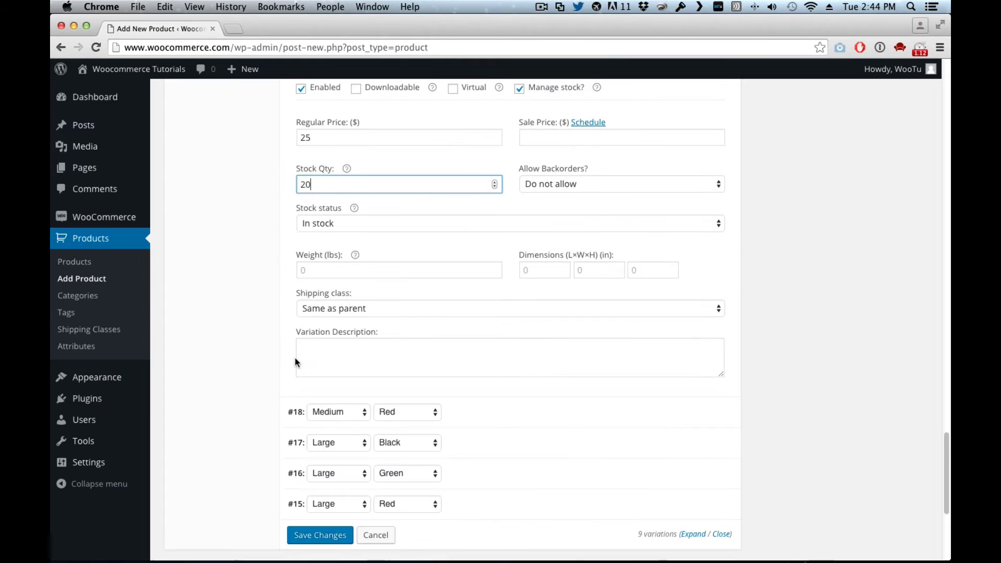
pyautogui.scroll(-3)
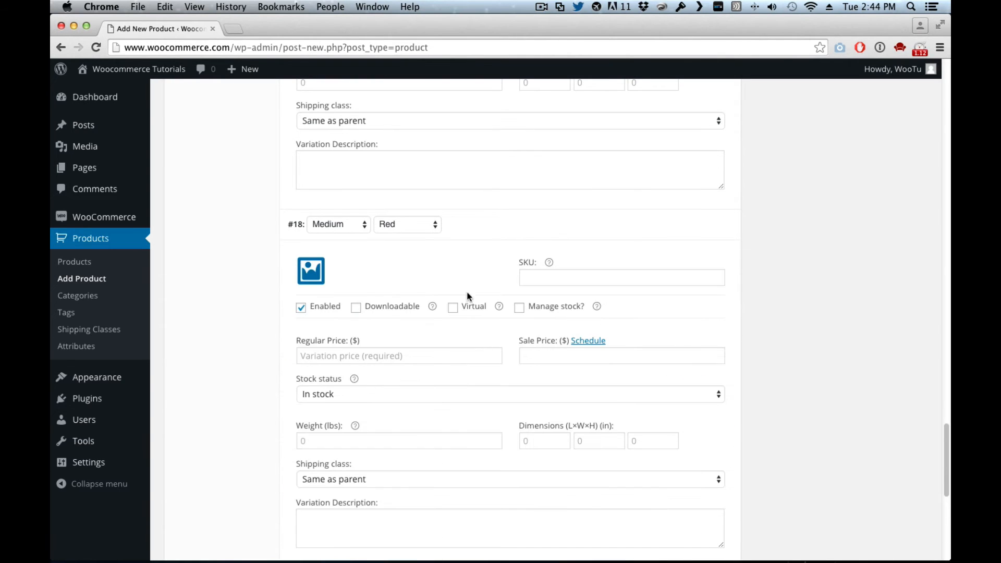
# Give Medium Red the red.jpg image, price 25 and managed stock 20.
pyautogui.click(311, 272)
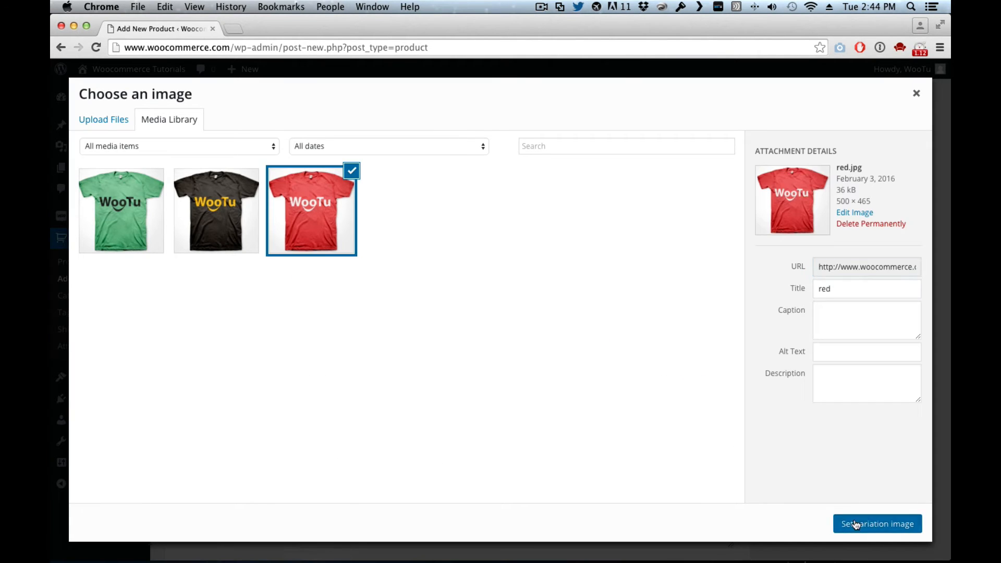
pyautogui.click(878, 524)
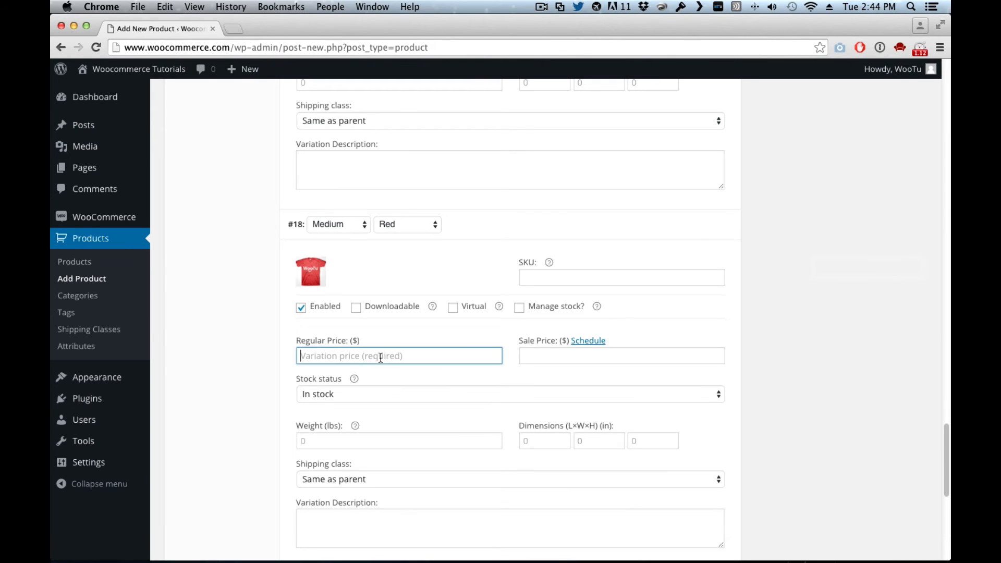
pyautogui.write('25')
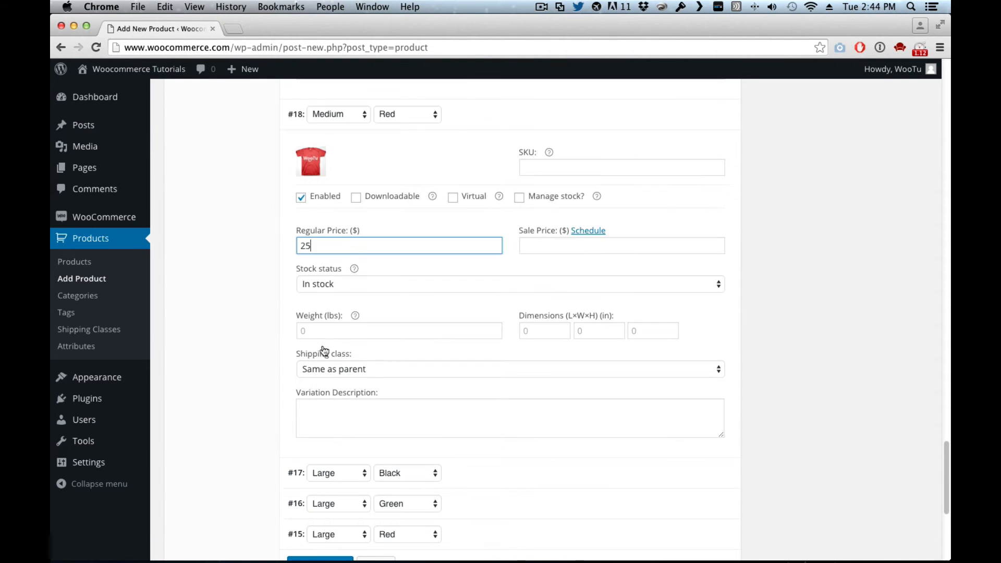
pyautogui.click(518, 196)
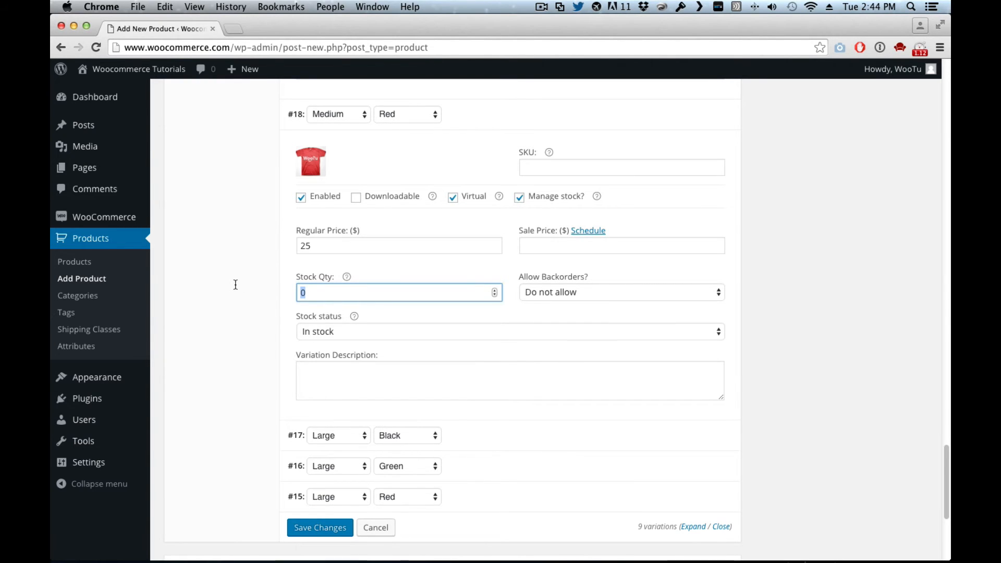
pyautogui.write('20')
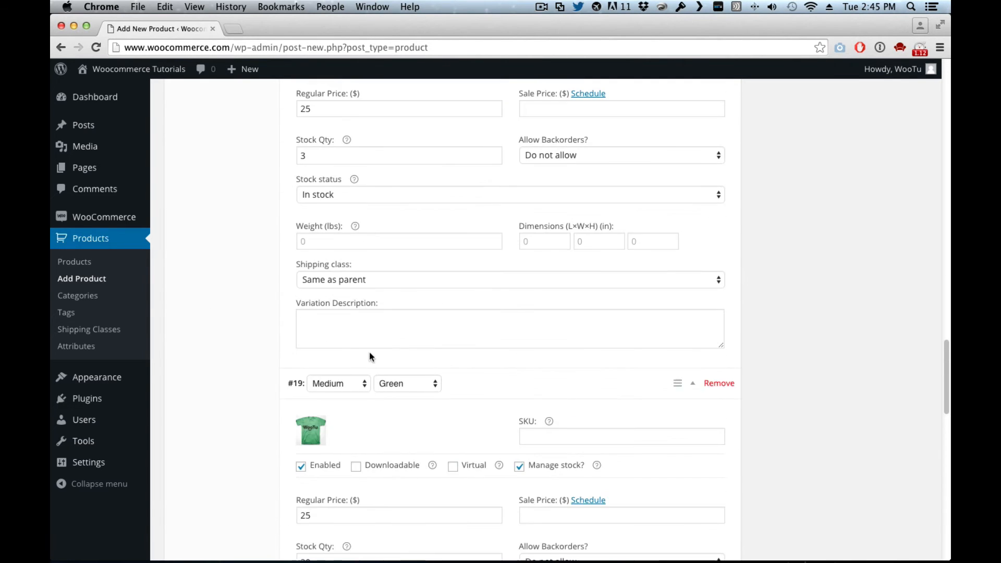
pyautogui.scroll(-3)
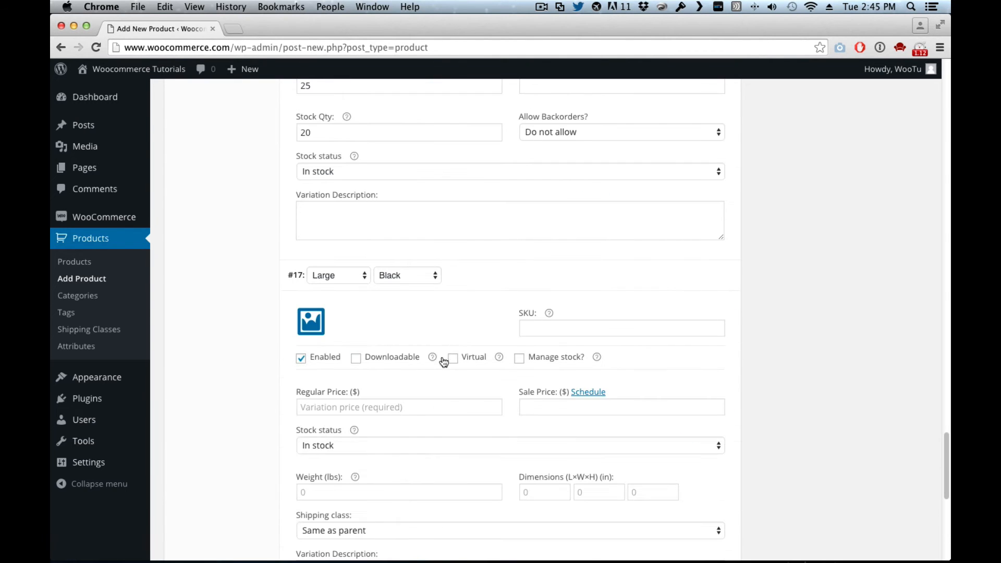
# Give the Large Black variation the black.jpg T-shirt image.
pyautogui.click(311, 322)
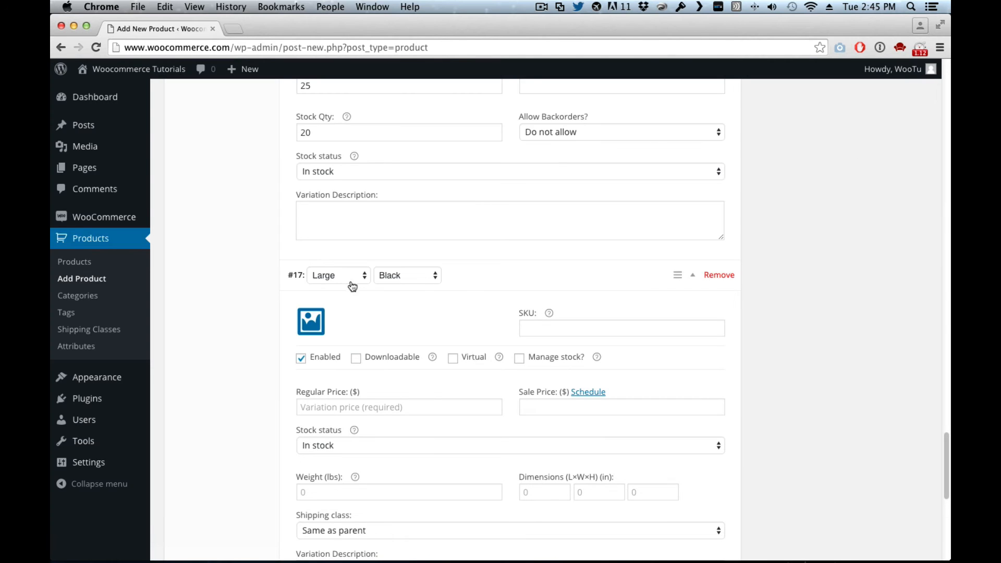
pyautogui.click(311, 322)
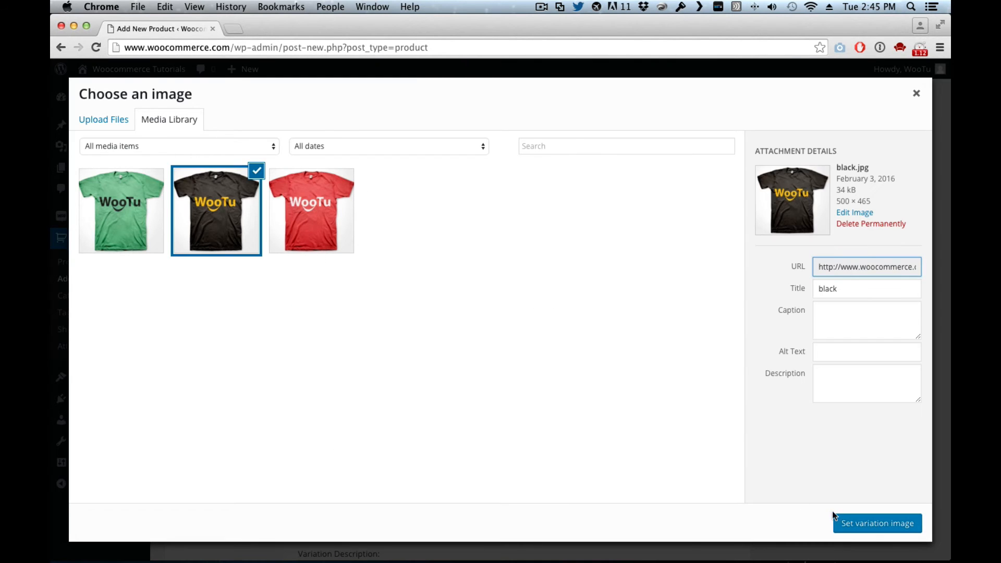
pyautogui.click(877, 523)
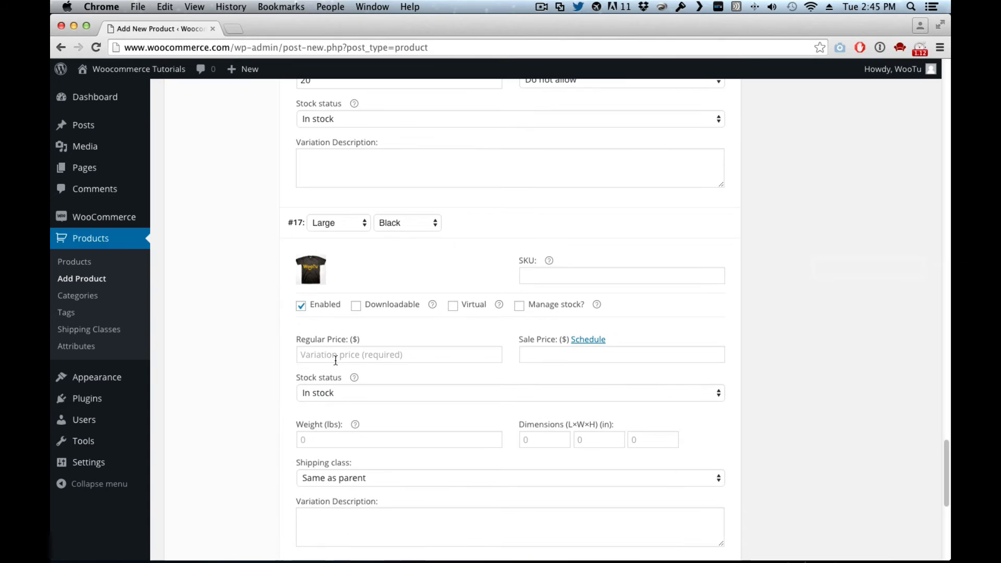
# Price Large Black at 30 regular / 28 sale with stock tracking and its stock quantity entered.
pyautogui.write('20')
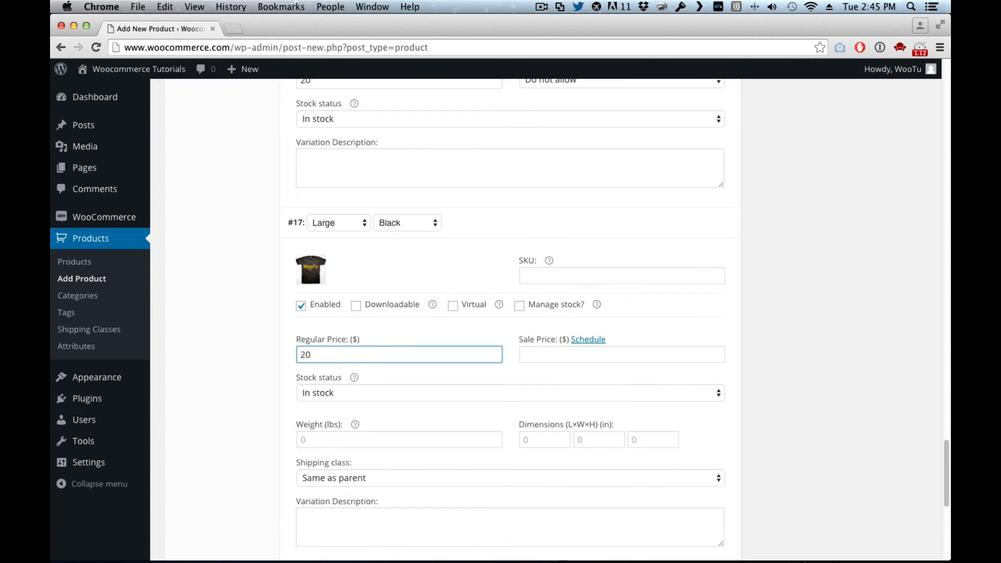
pyautogui.write('30')
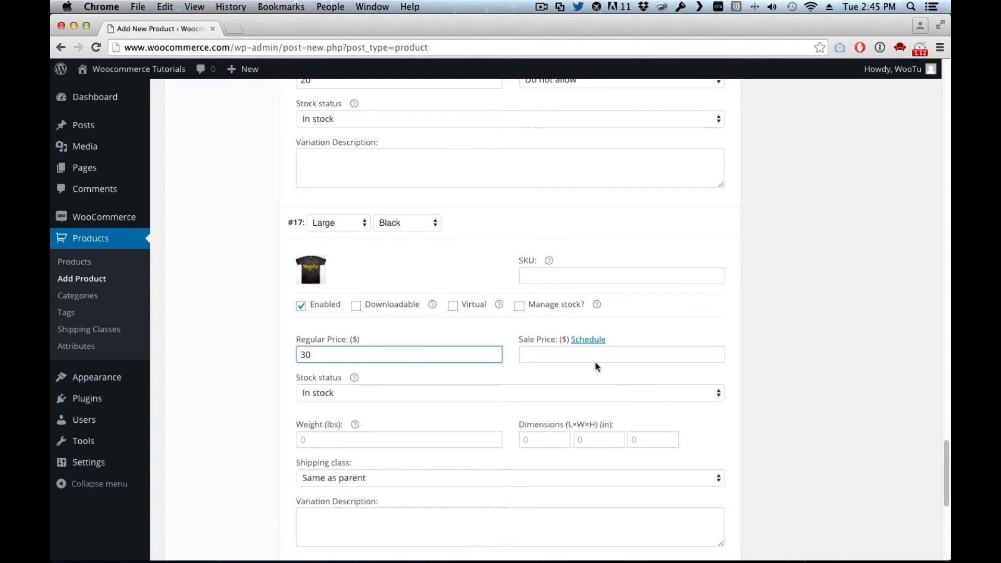
pyautogui.write('28')
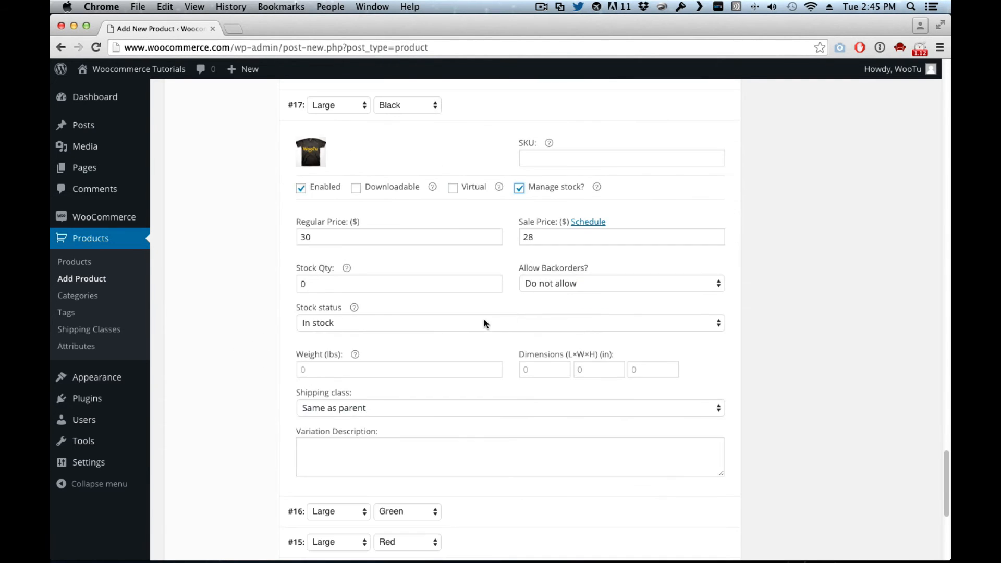
pyautogui.click(398, 284)
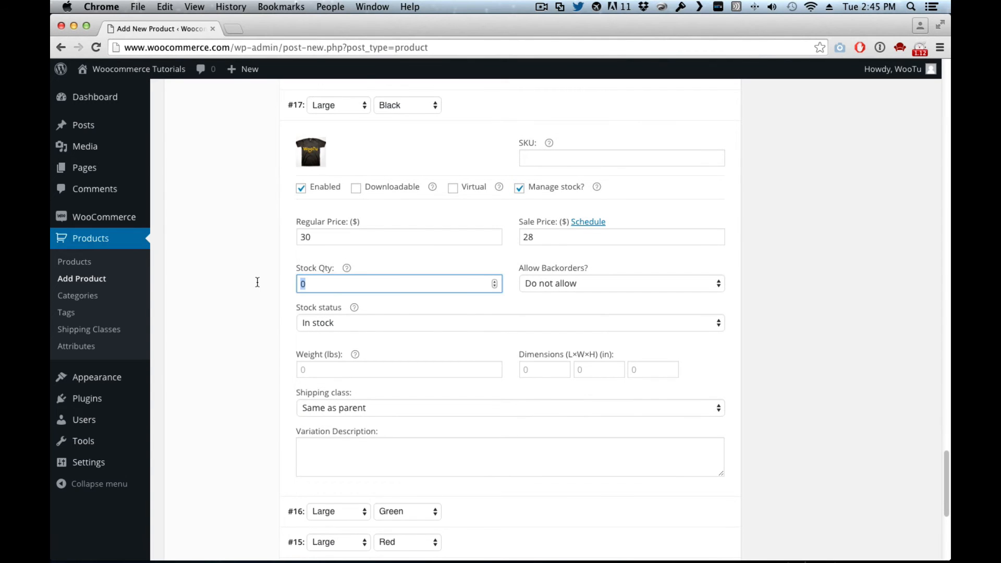
pyautogui.write('5')
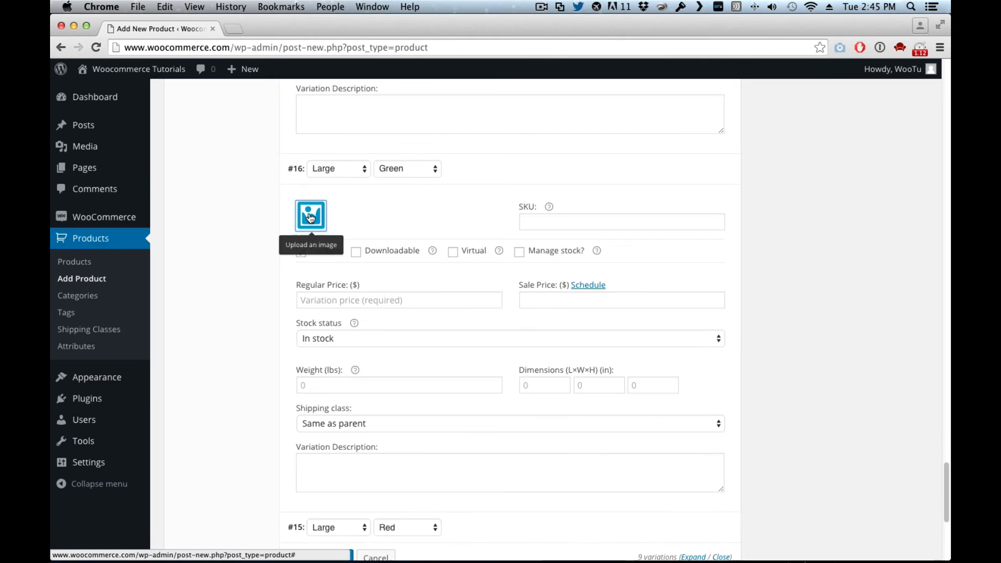
# Give Large Green the green T-shirt image, stock tracking, and 30 regular / 28 sale price.
pyautogui.click(311, 215)
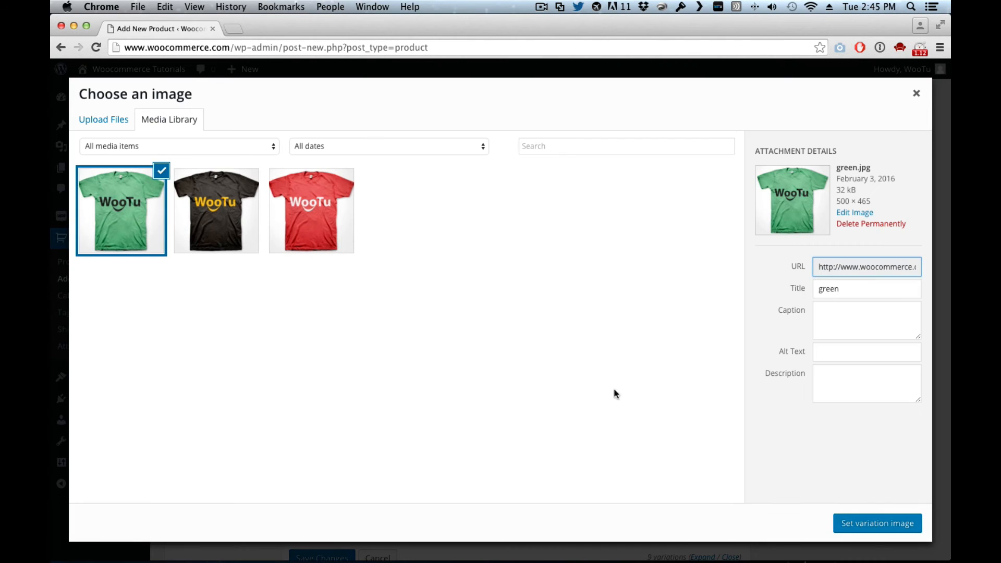
pyautogui.click(878, 522)
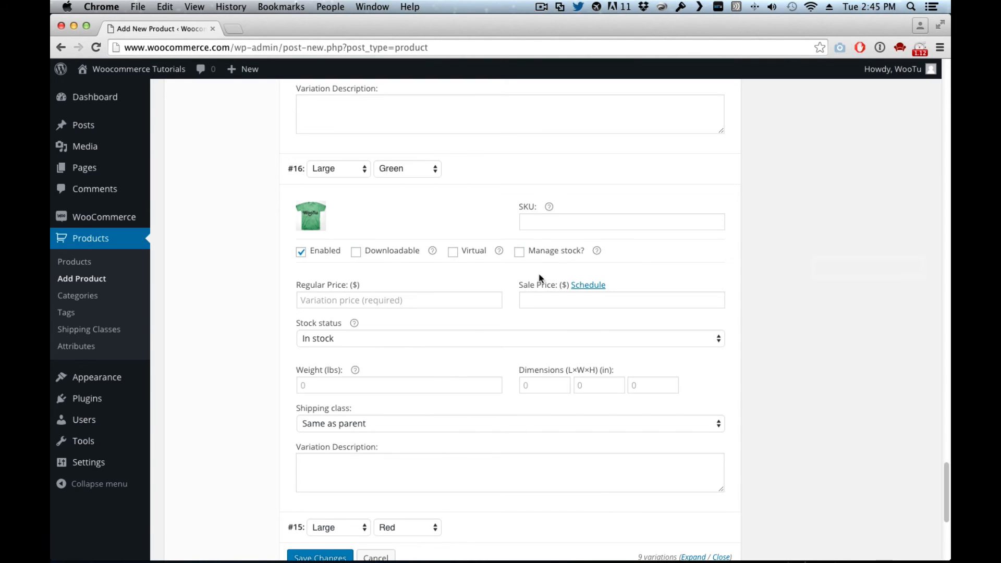
pyautogui.click(520, 250)
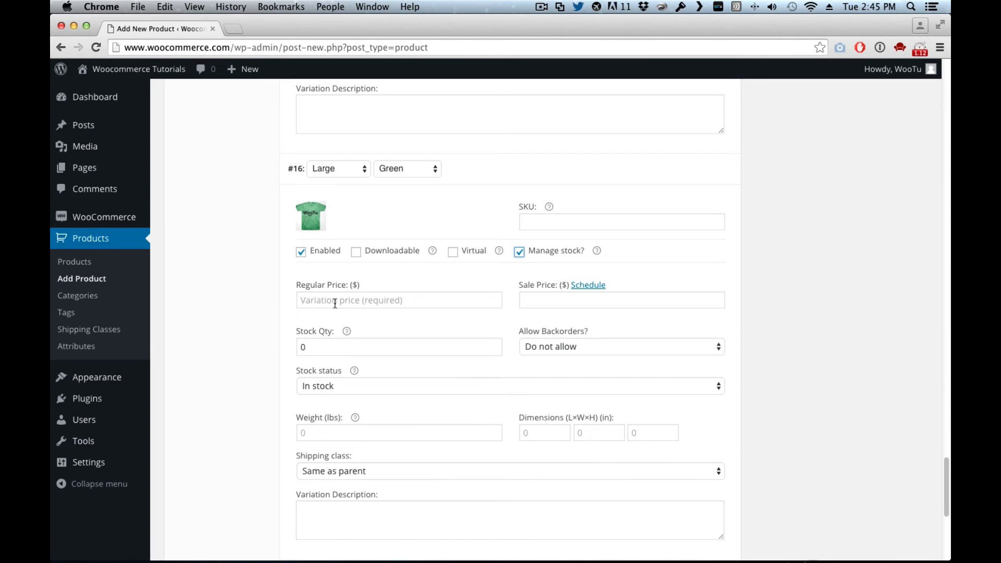
pyautogui.write('30')
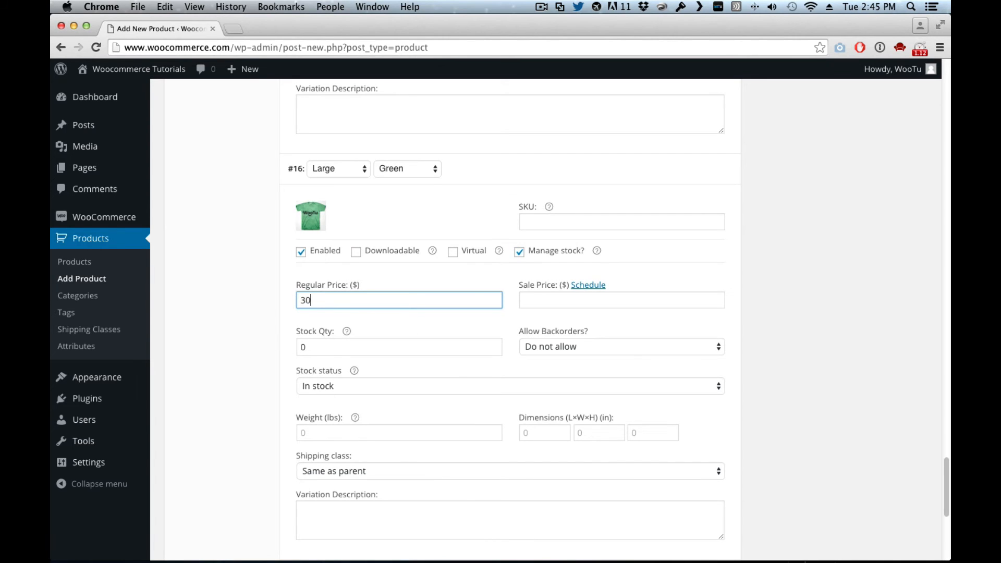
pyautogui.write('2')
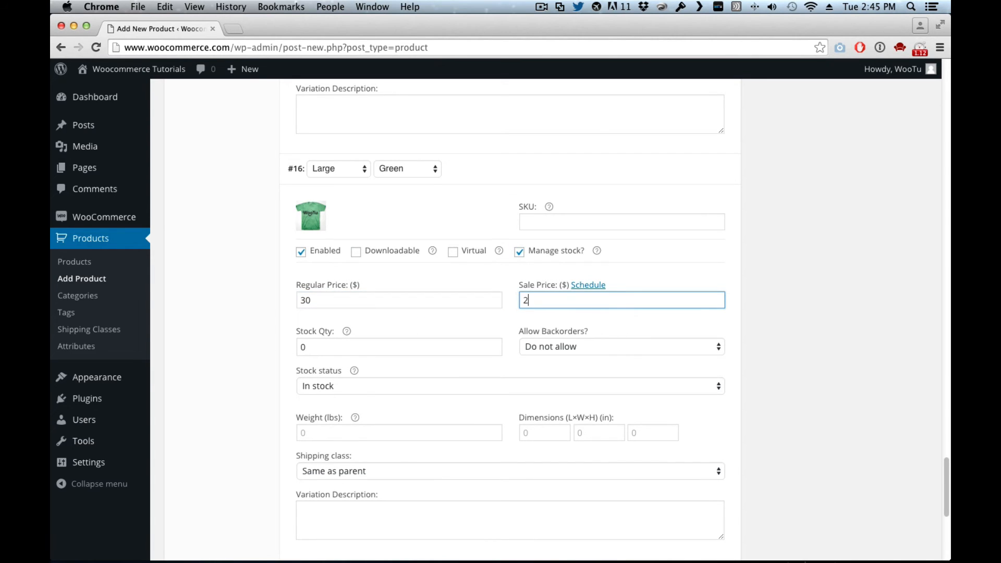
pyautogui.write('8')
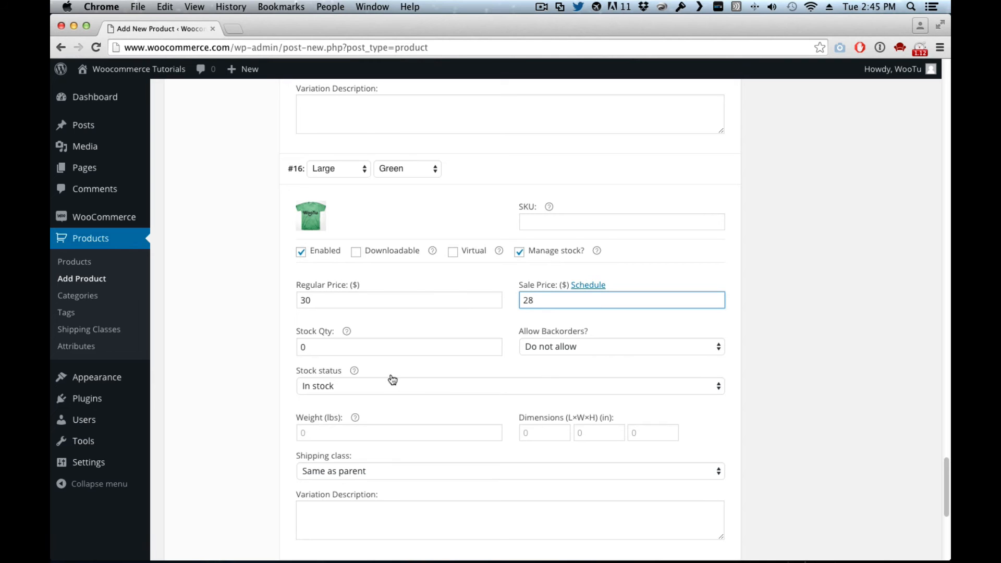
# Set Large Green's stock quantity to 20 and move on to the Large Red variation.
pyautogui.scroll(-3)
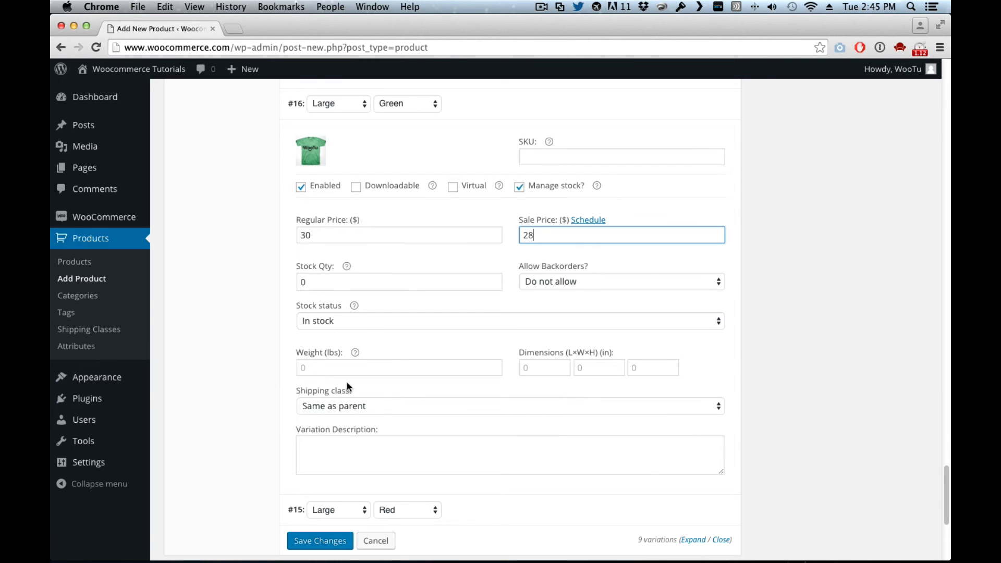
pyautogui.moveTo(317, 318)
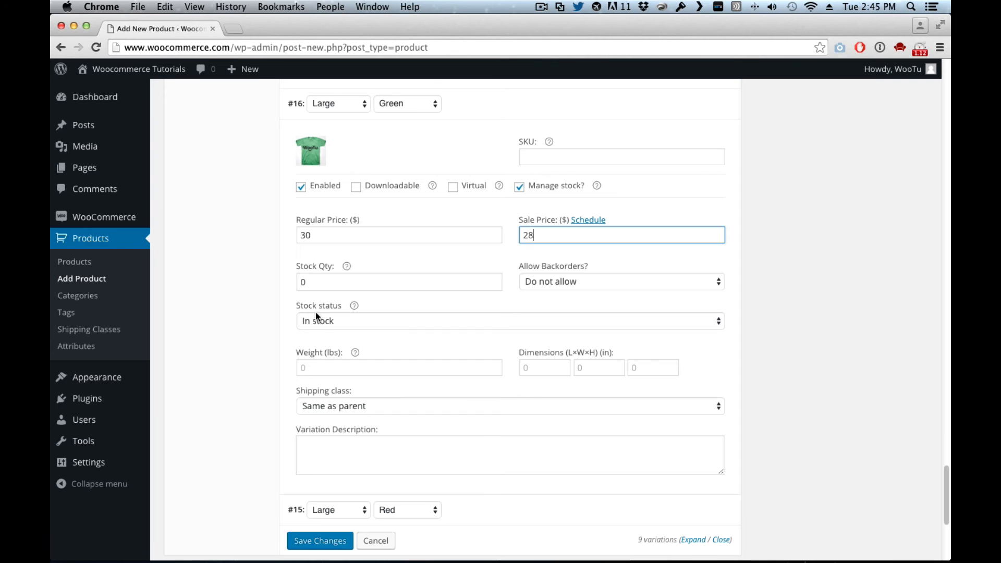
pyautogui.click(399, 281)
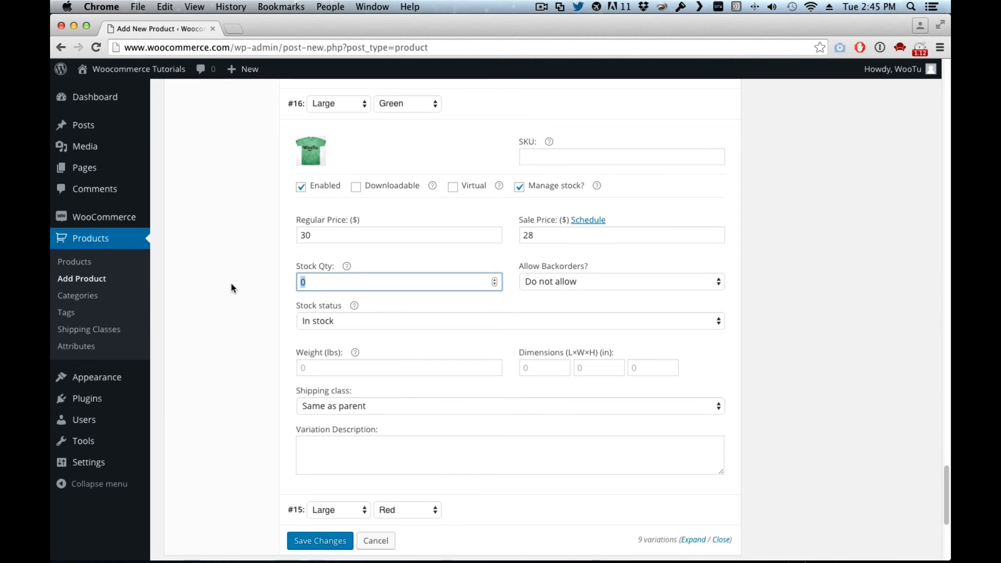
pyautogui.write('20')
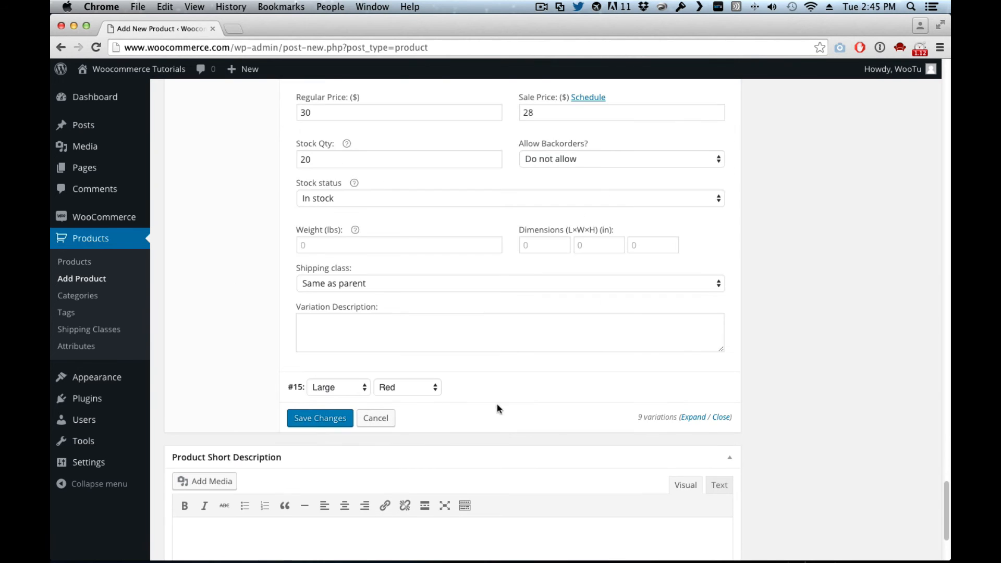
pyautogui.scroll(-3)
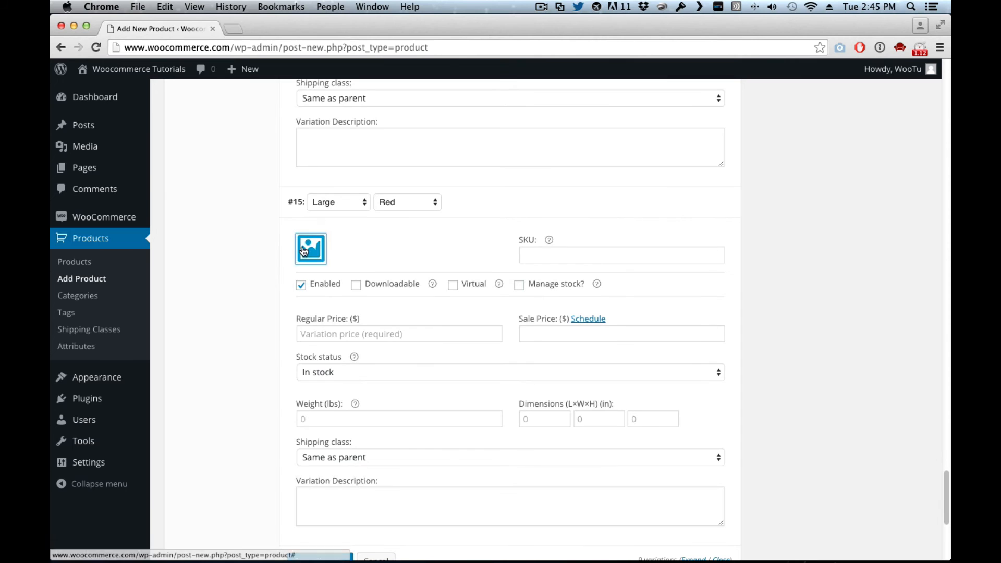
# Give Large Red the red.jpg image, stock tracking, 30 regular / 28 sale price and 10 in stock, then save.
pyautogui.click(311, 248)
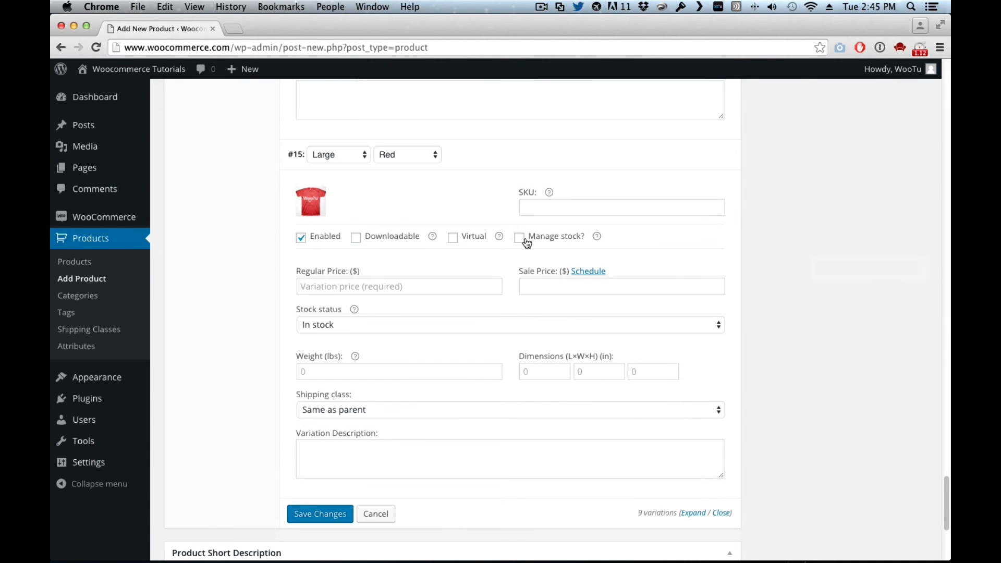
pyautogui.click(519, 237)
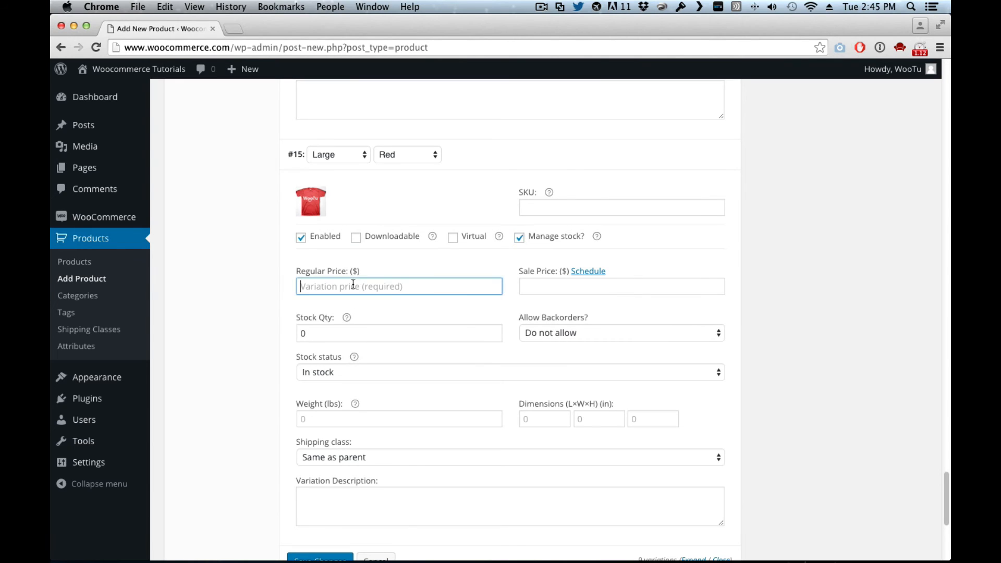
pyautogui.write('30')
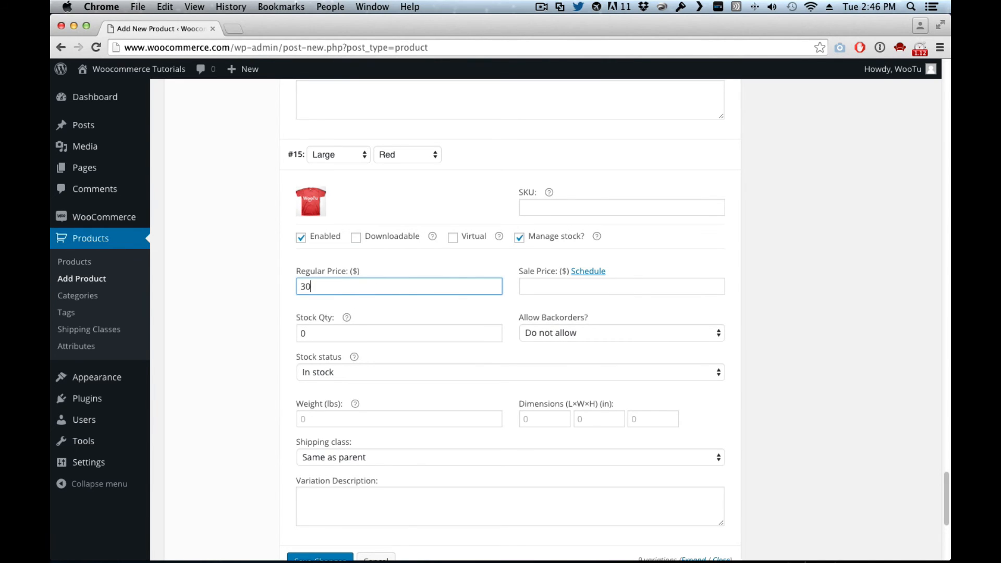
pyautogui.write('28')
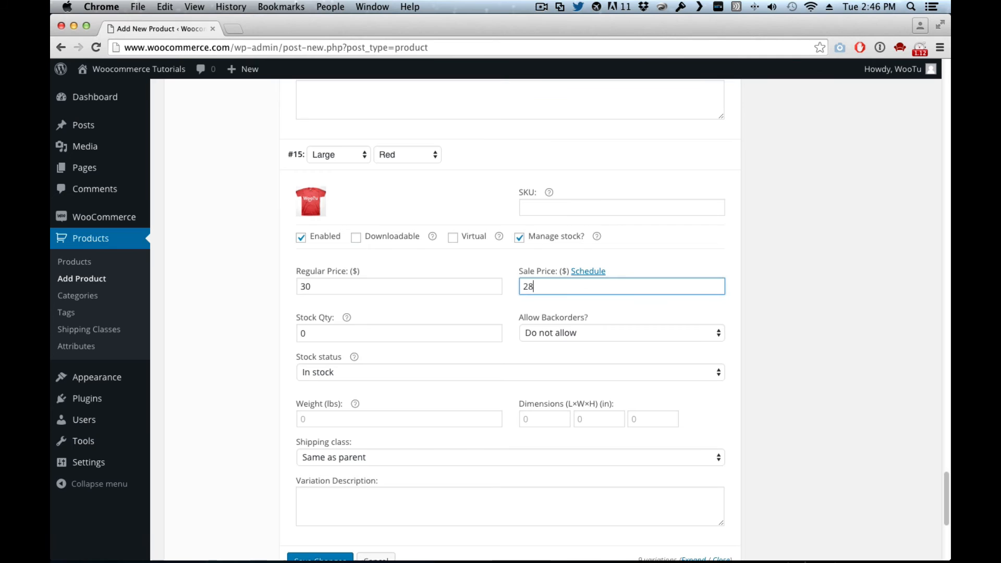
pyautogui.moveTo(348, 346)
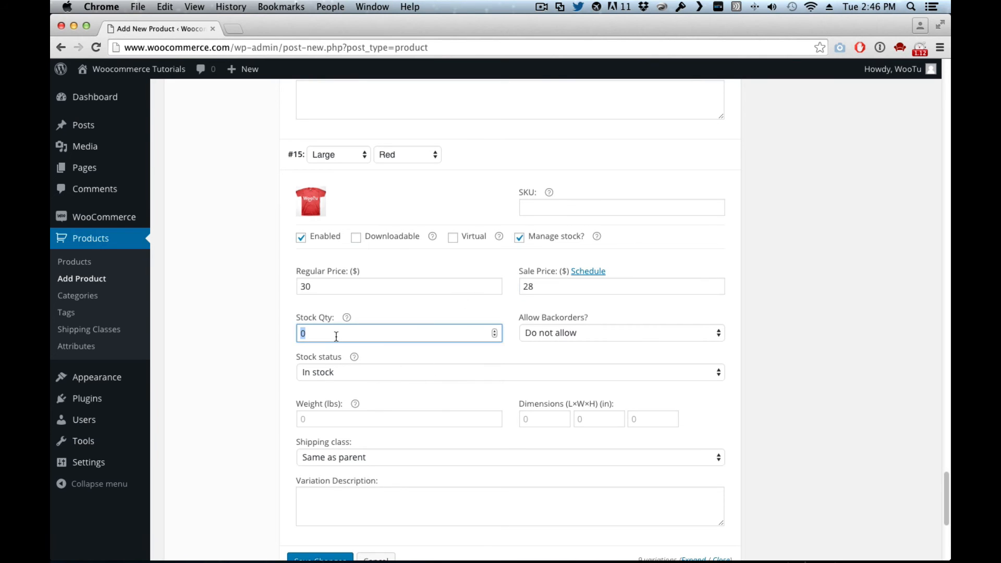
pyautogui.write('10')
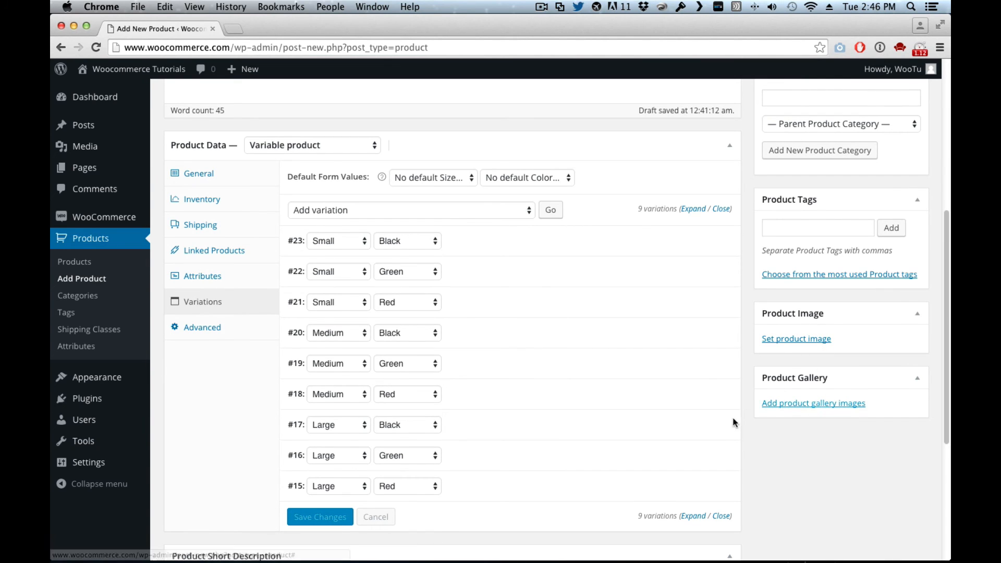
# Set red.jpg as WooTu's main product image and publish the product.
pyautogui.click(796, 338)
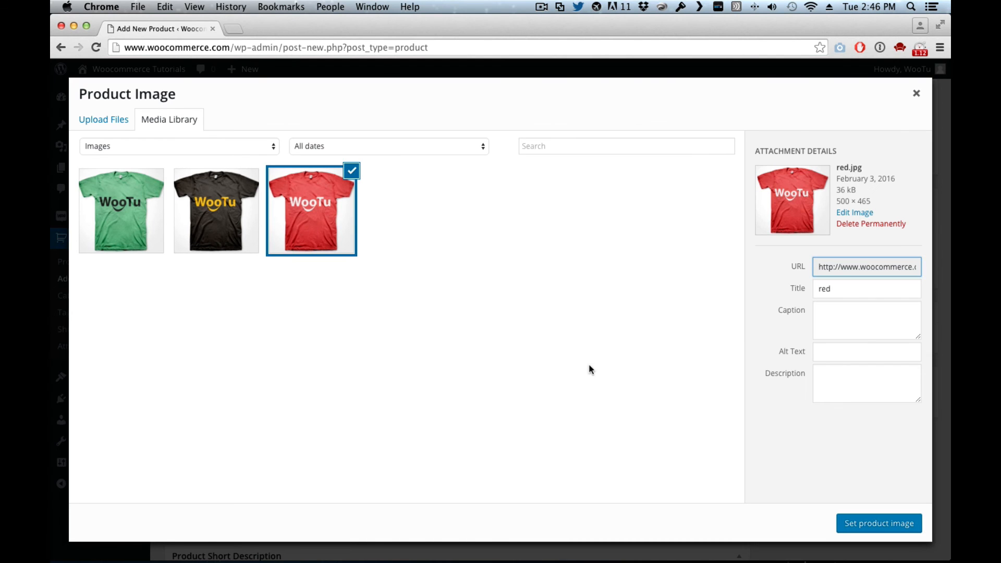
pyautogui.click(878, 522)
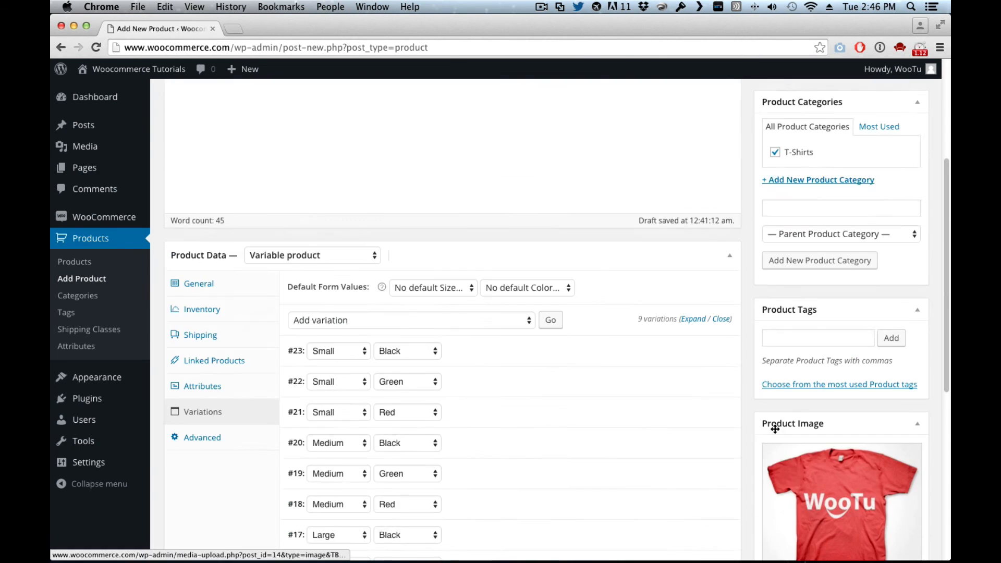
pyautogui.scroll(-3)
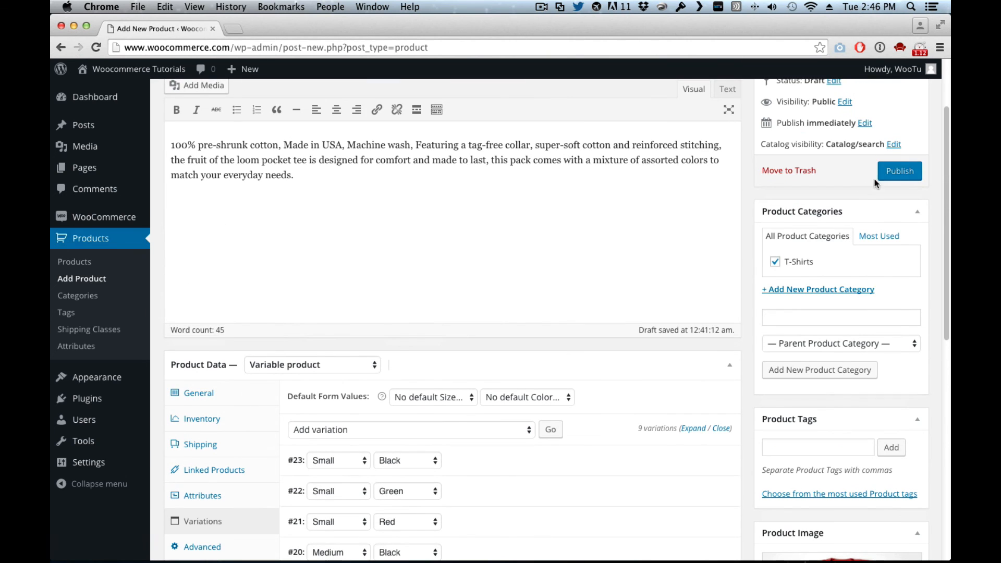
pyautogui.click(899, 170)
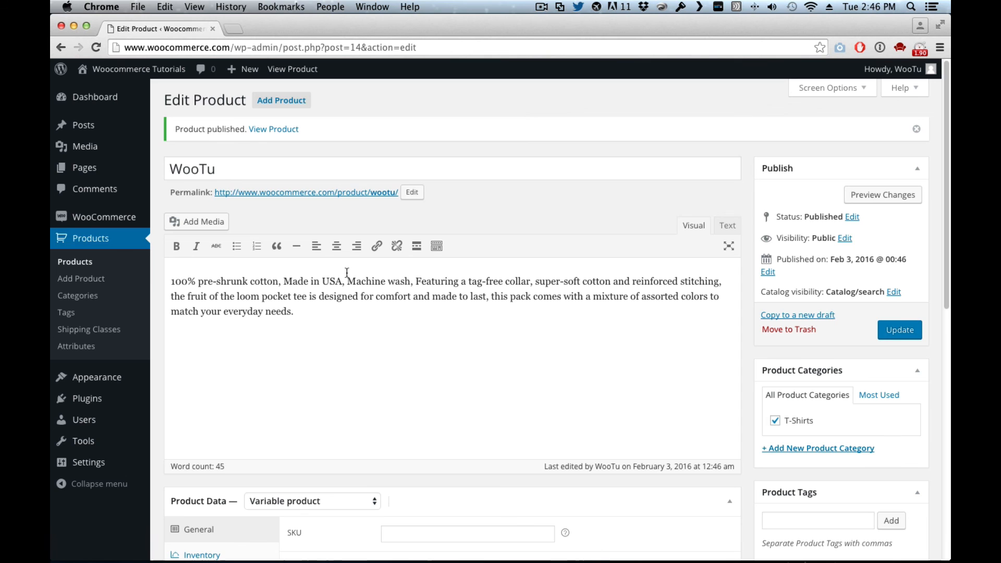
# View WooTu on the storefront and select Small / Black to see its image, price and stock.
pyautogui.click(305, 192)
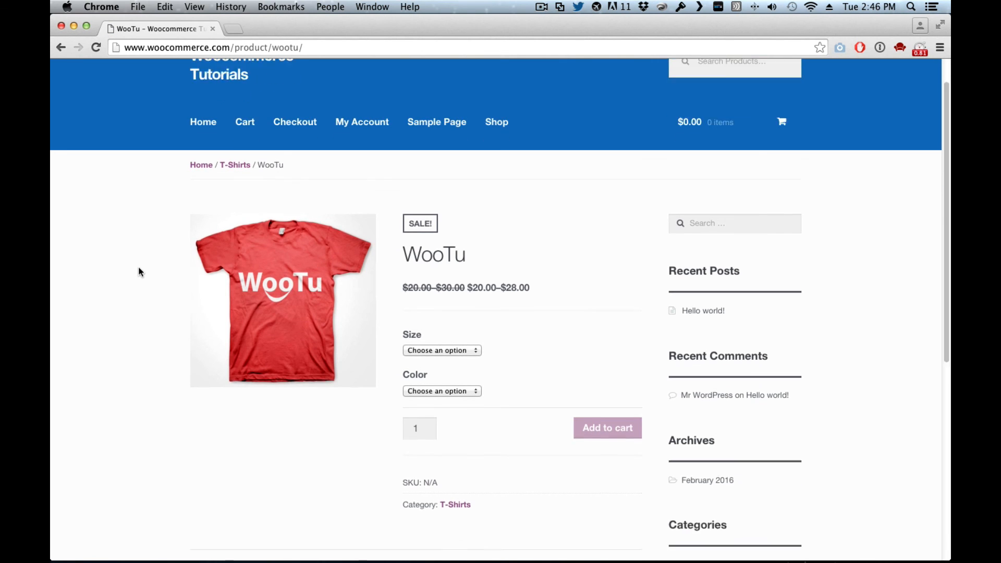
pyautogui.scroll(-3)
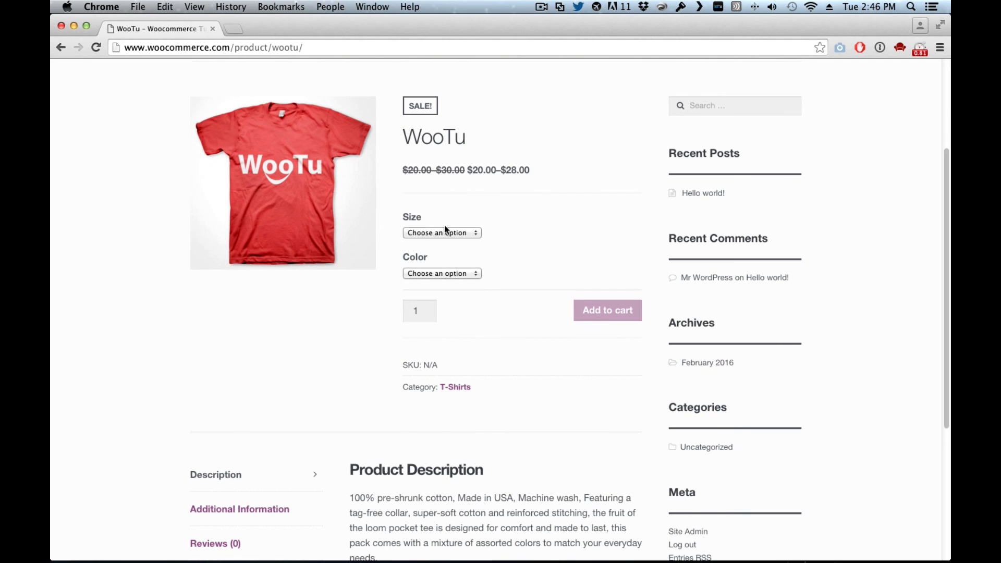
pyautogui.click(443, 232)
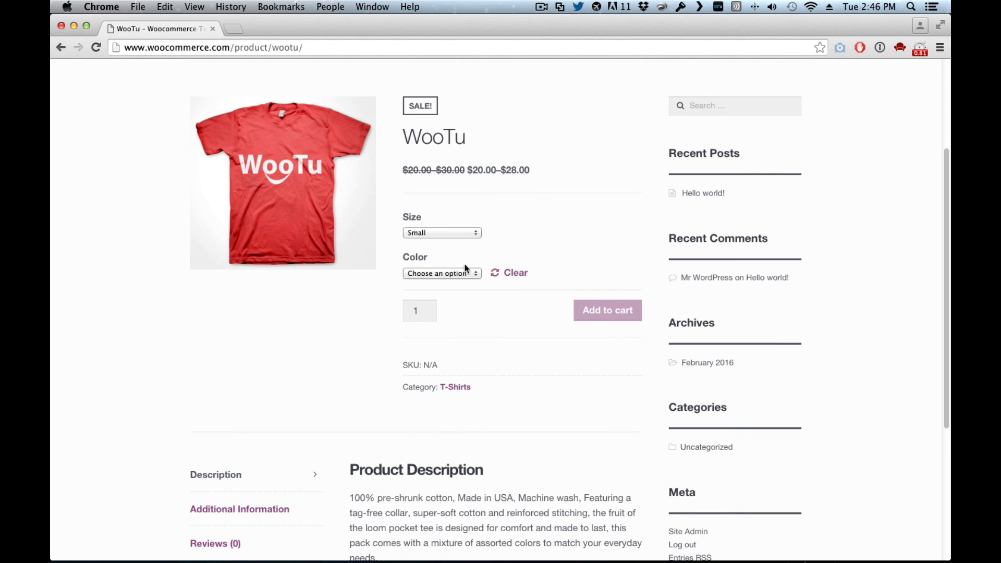
pyautogui.click(441, 273)
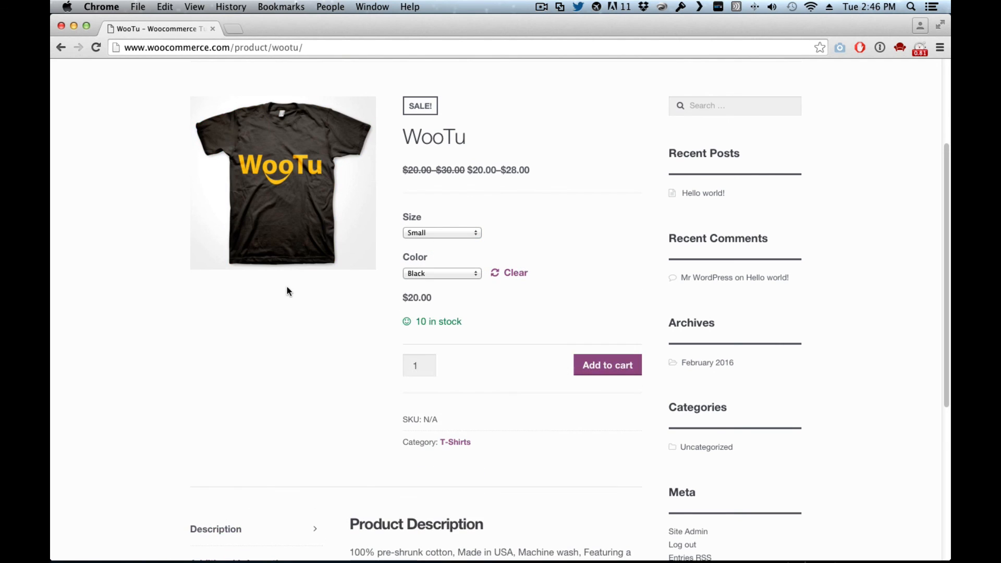
pyautogui.moveTo(516, 243)
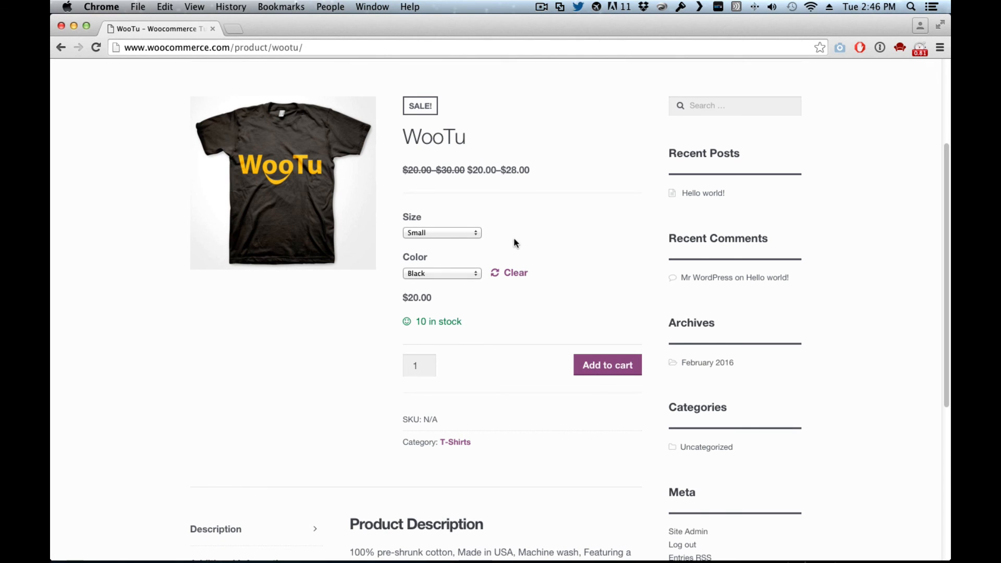
pyautogui.moveTo(440, 273)
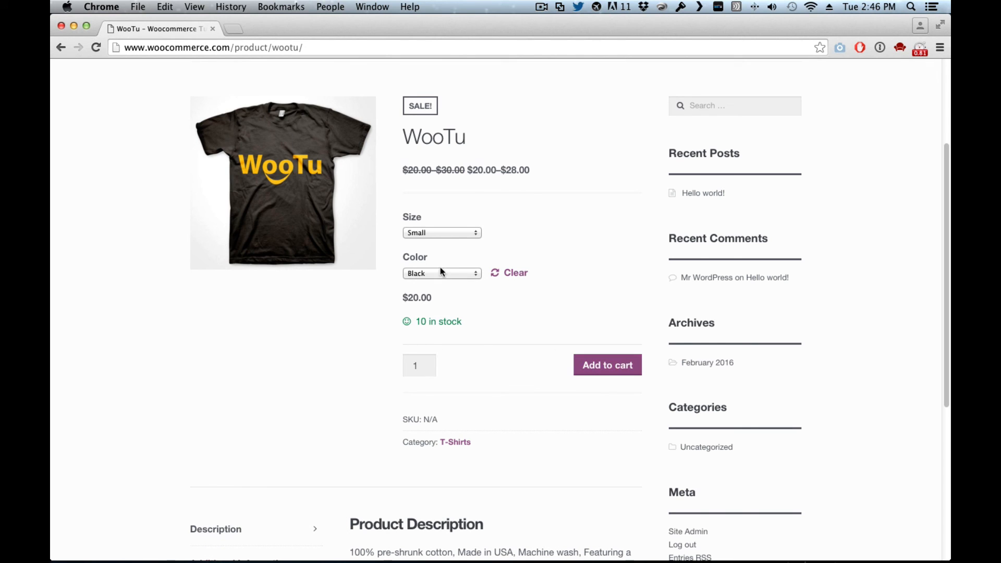
# Switch through Green, Large, Medium, Black and Red to watch the image and price change.
pyautogui.click(443, 272)
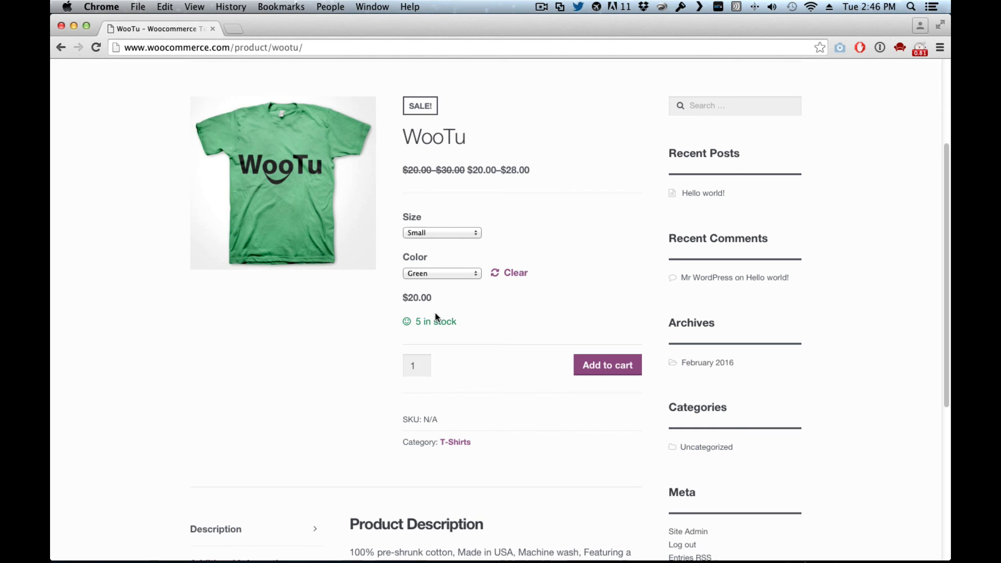
pyautogui.click(442, 233)
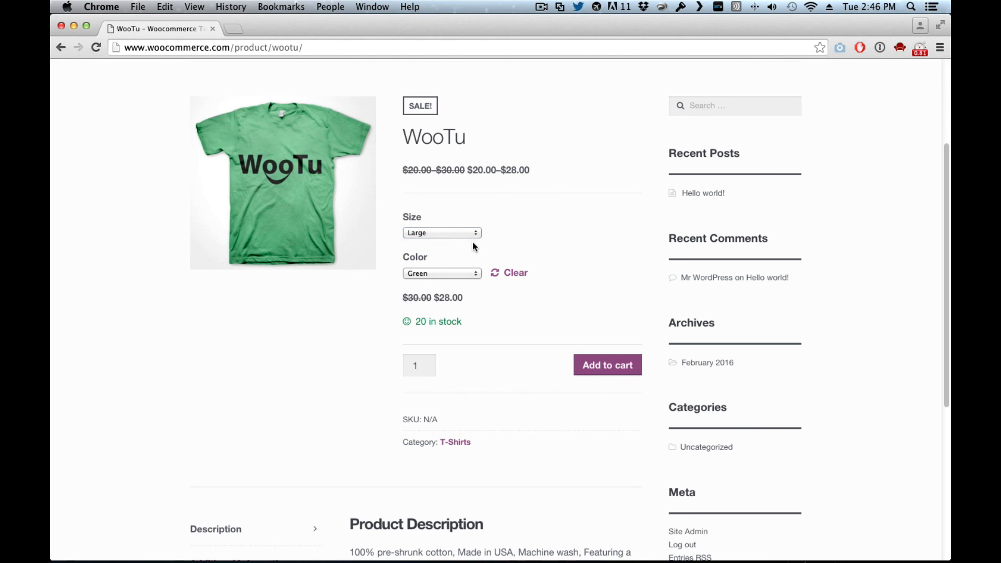
pyautogui.moveTo(466, 295)
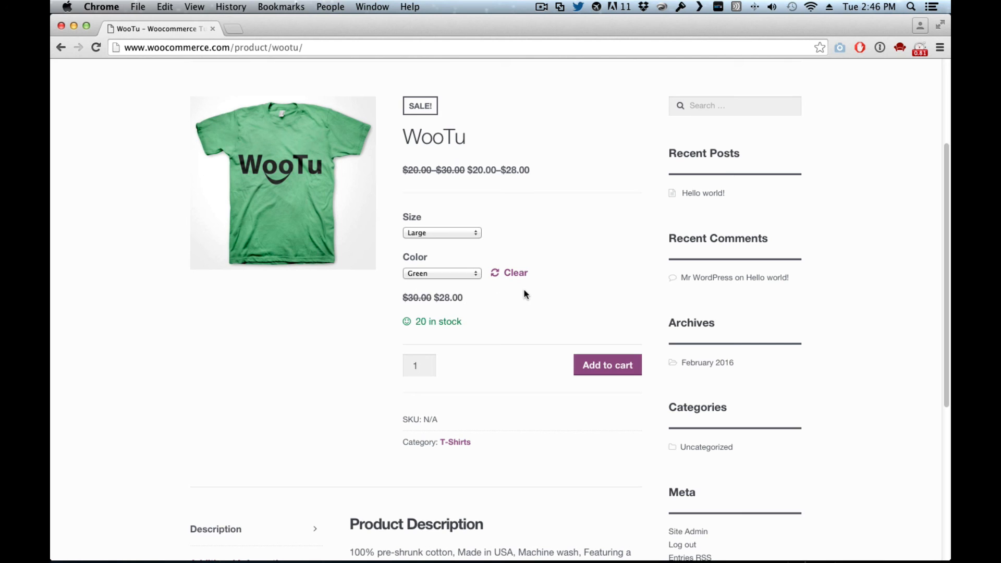
pyautogui.moveTo(432, 254)
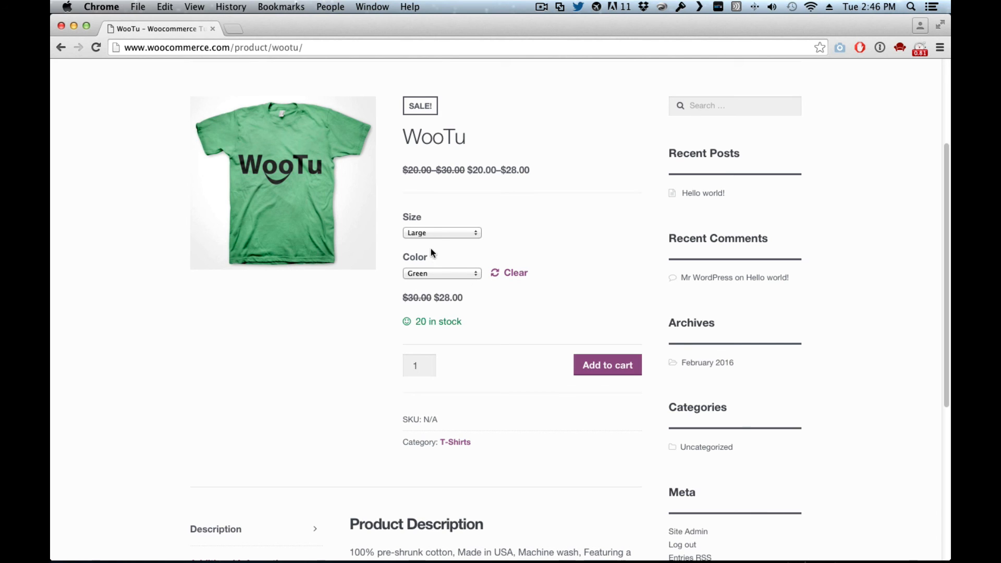
pyautogui.click(442, 233)
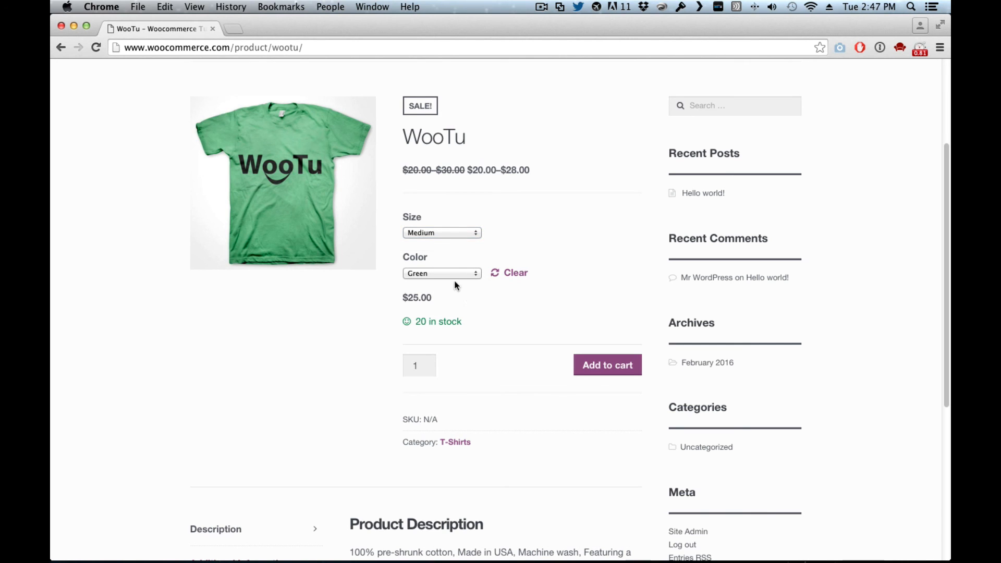
pyautogui.click(442, 273)
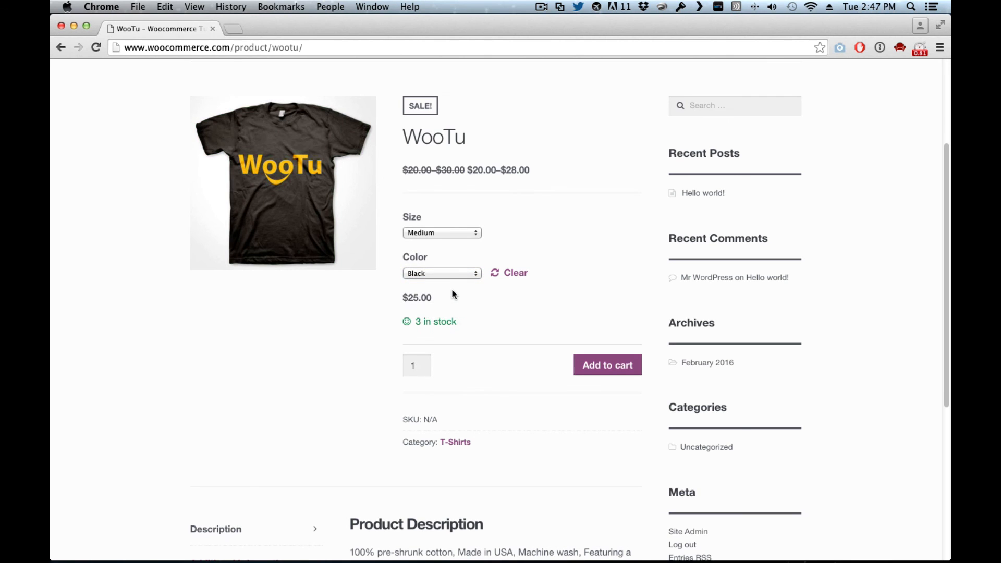
pyautogui.click(441, 273)
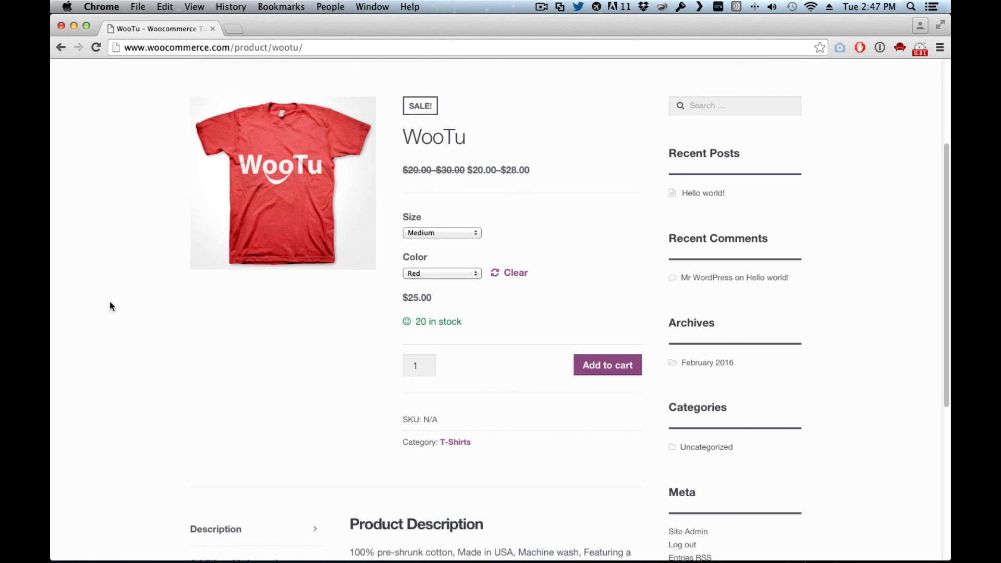